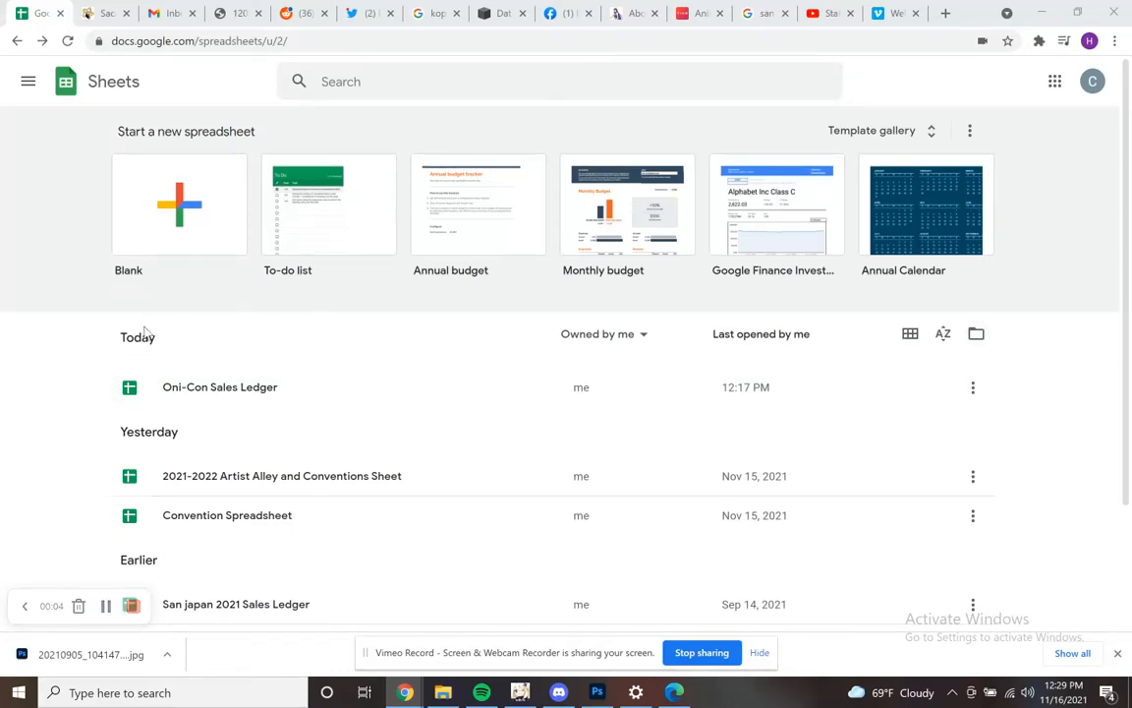
mouse_move(61, 410)
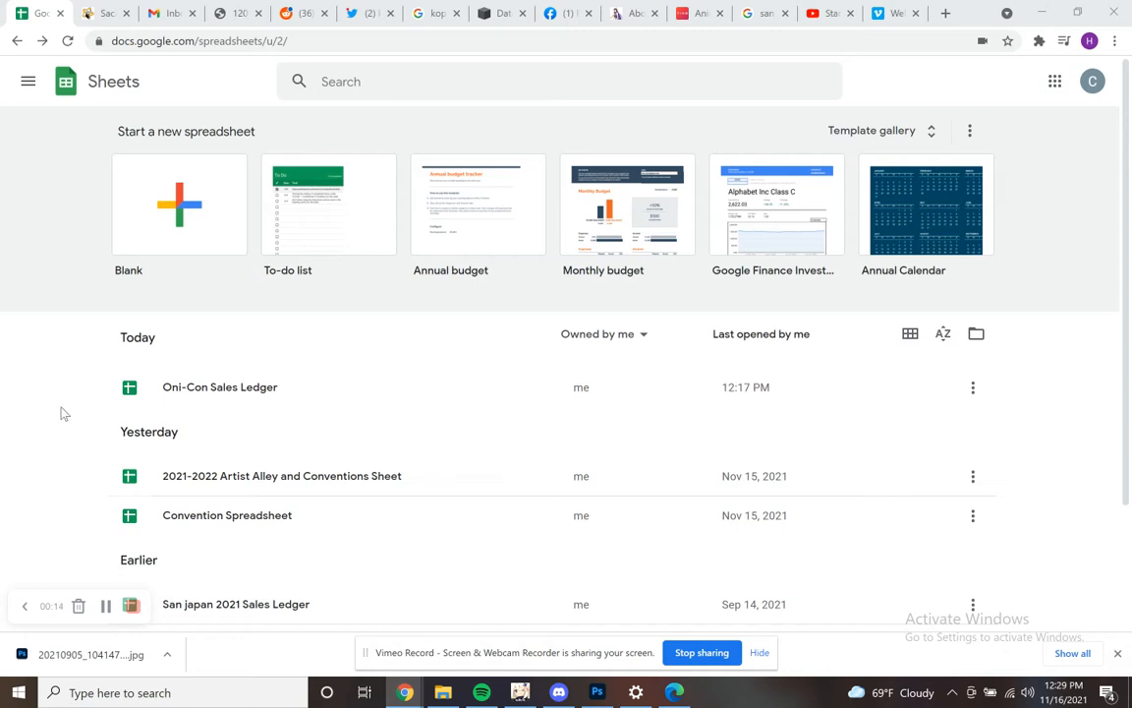
mouse_move(117, 318)
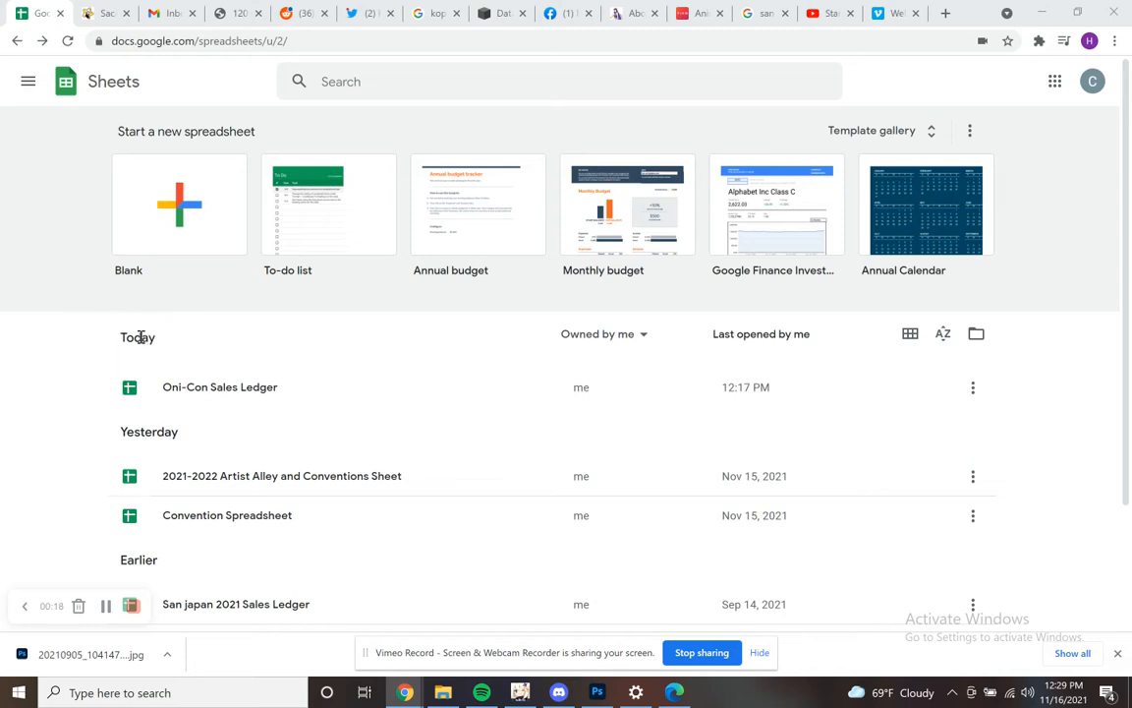
mouse_move(995, 300)
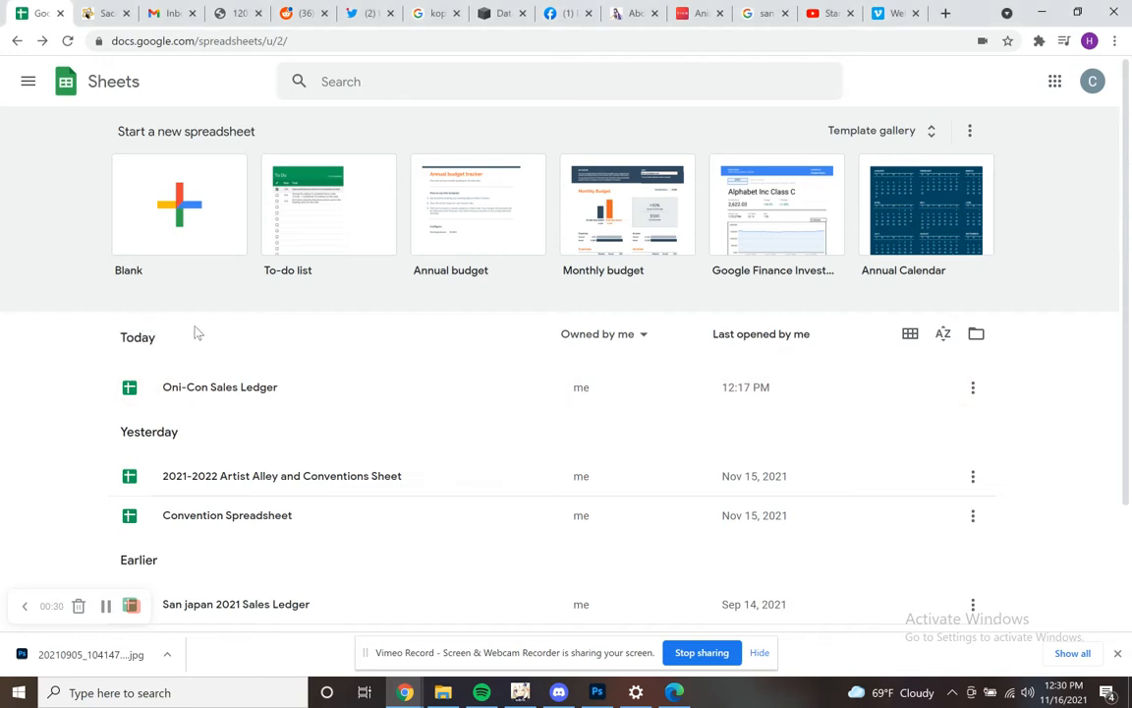
mouse_move(96, 344)
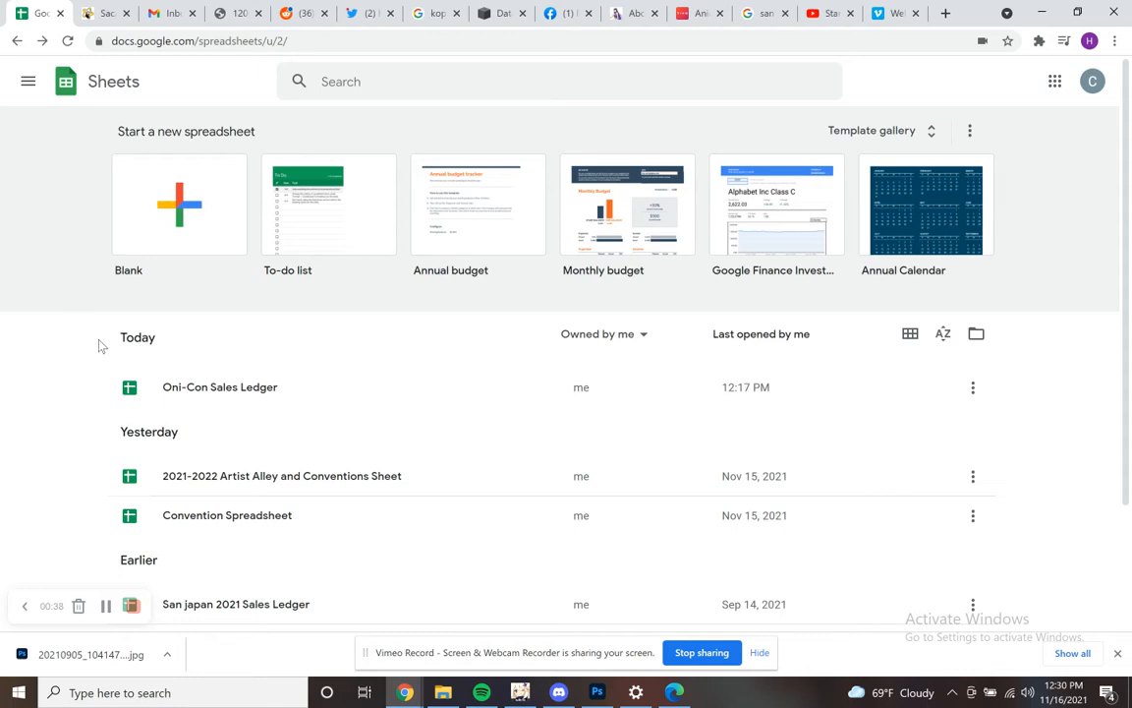
mouse_move(142, 298)
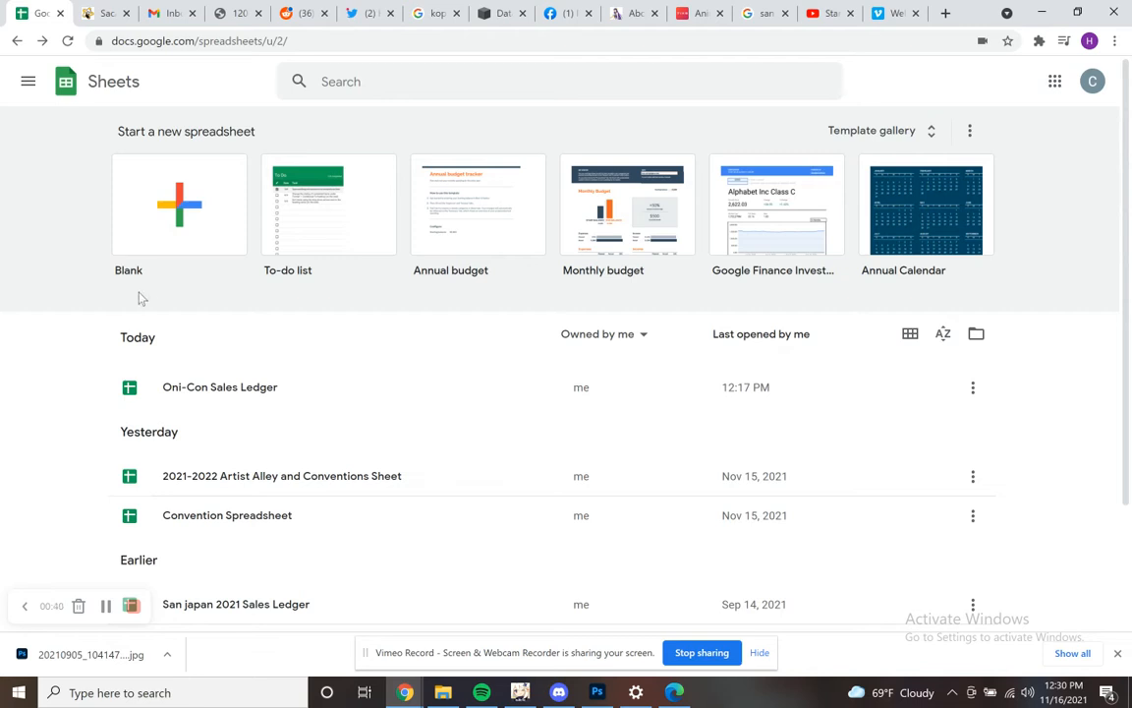
mouse_move(231, 359)
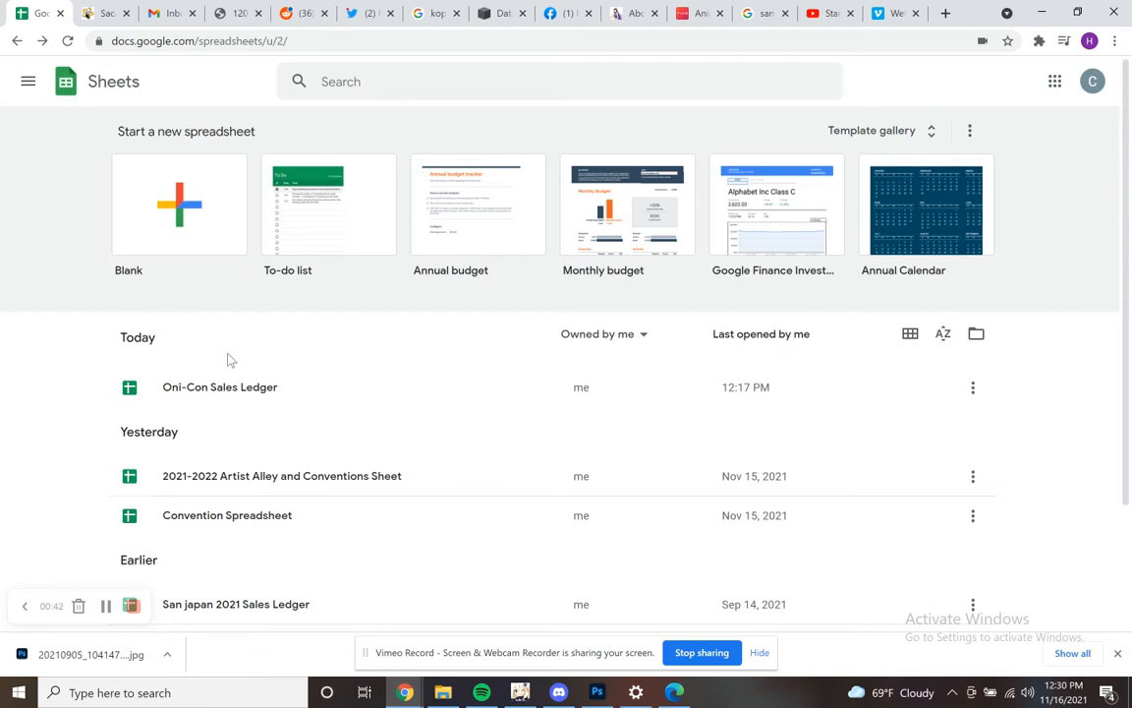
mouse_move(1067, 363)
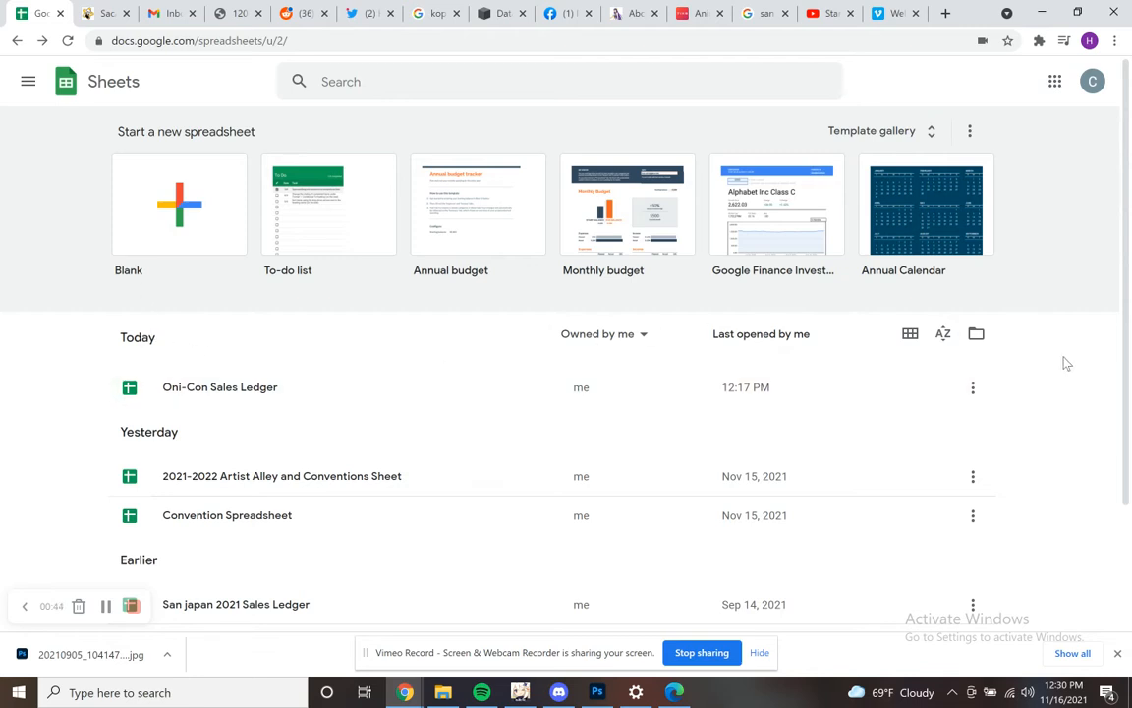
mouse_move(1058, 370)
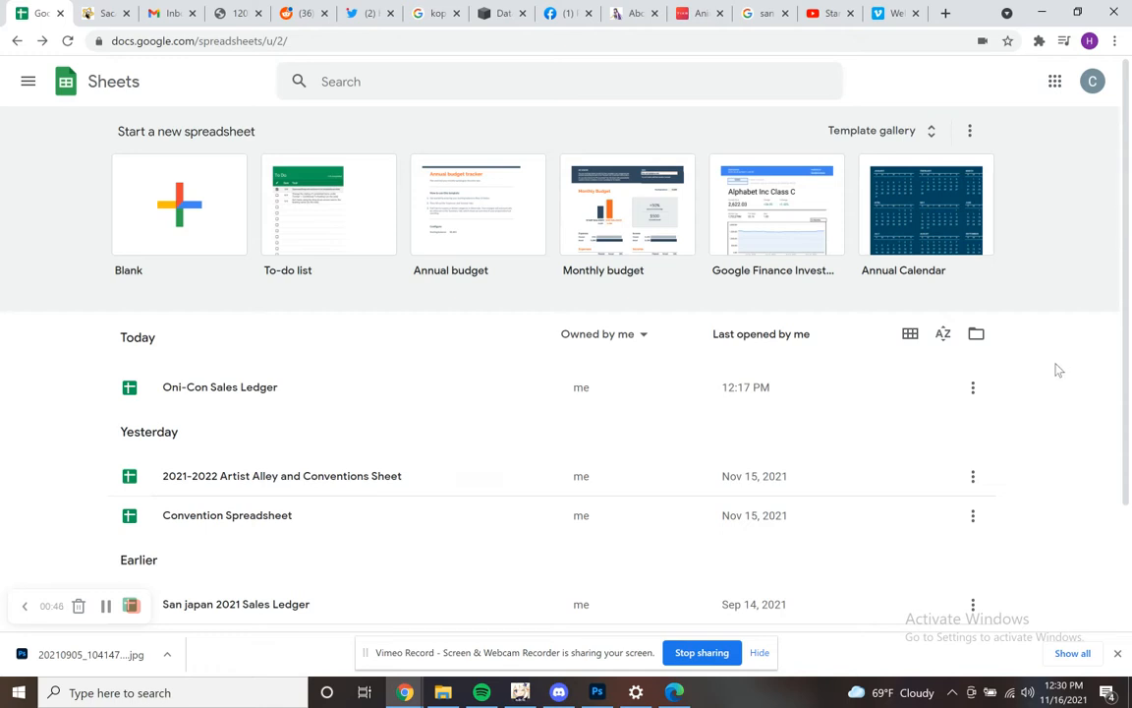
mouse_move(1055, 371)
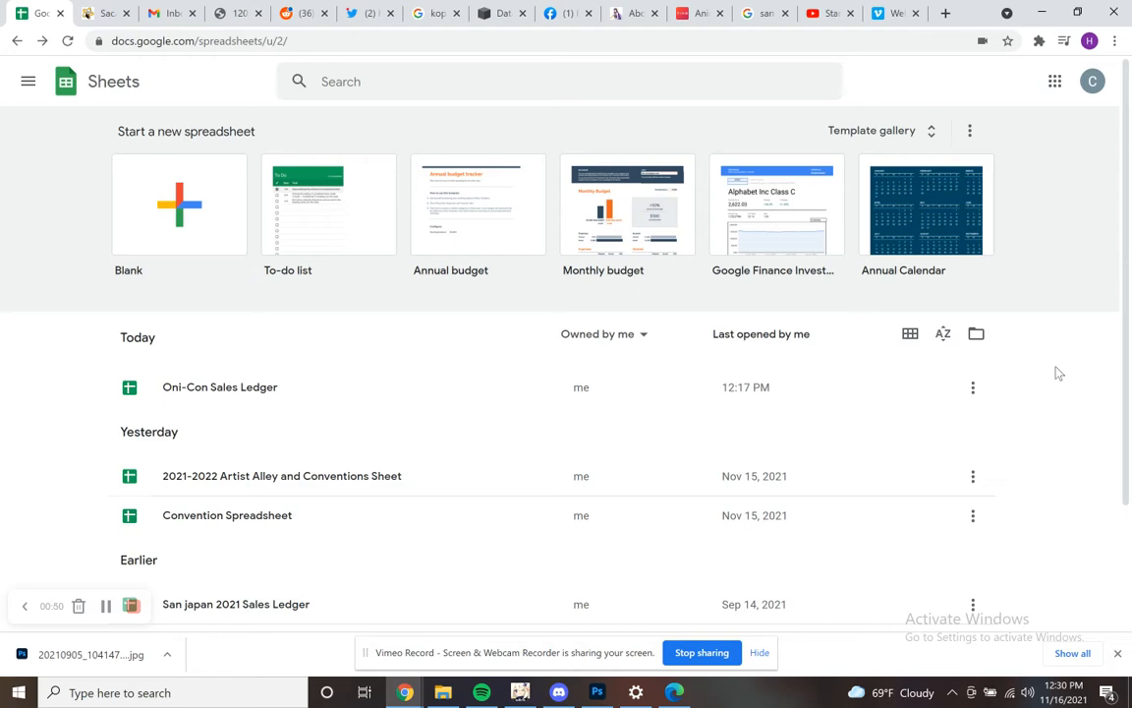
mouse_move(115, 221)
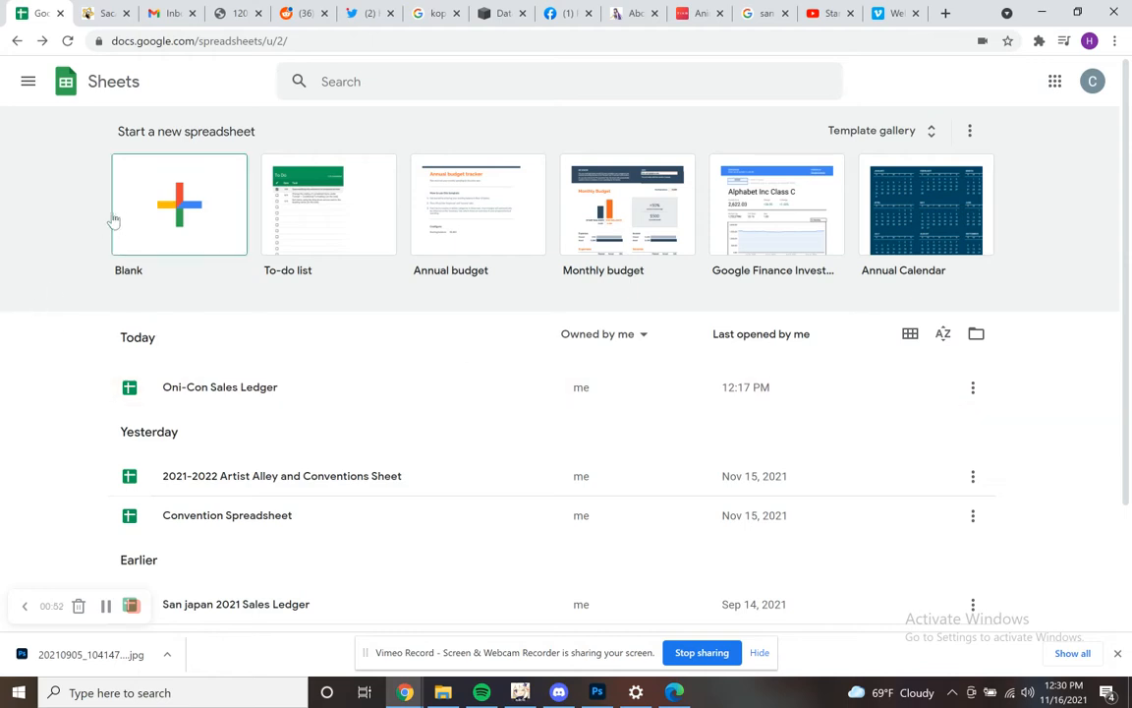
mouse_move(126, 335)
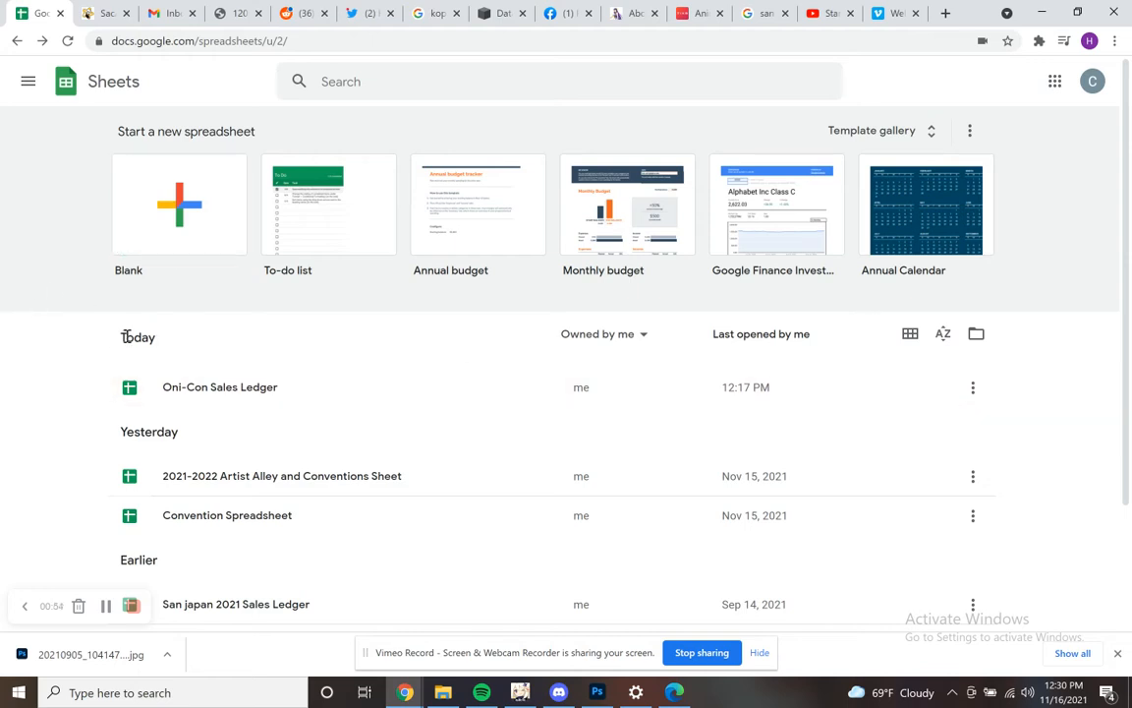
mouse_move(83, 326)
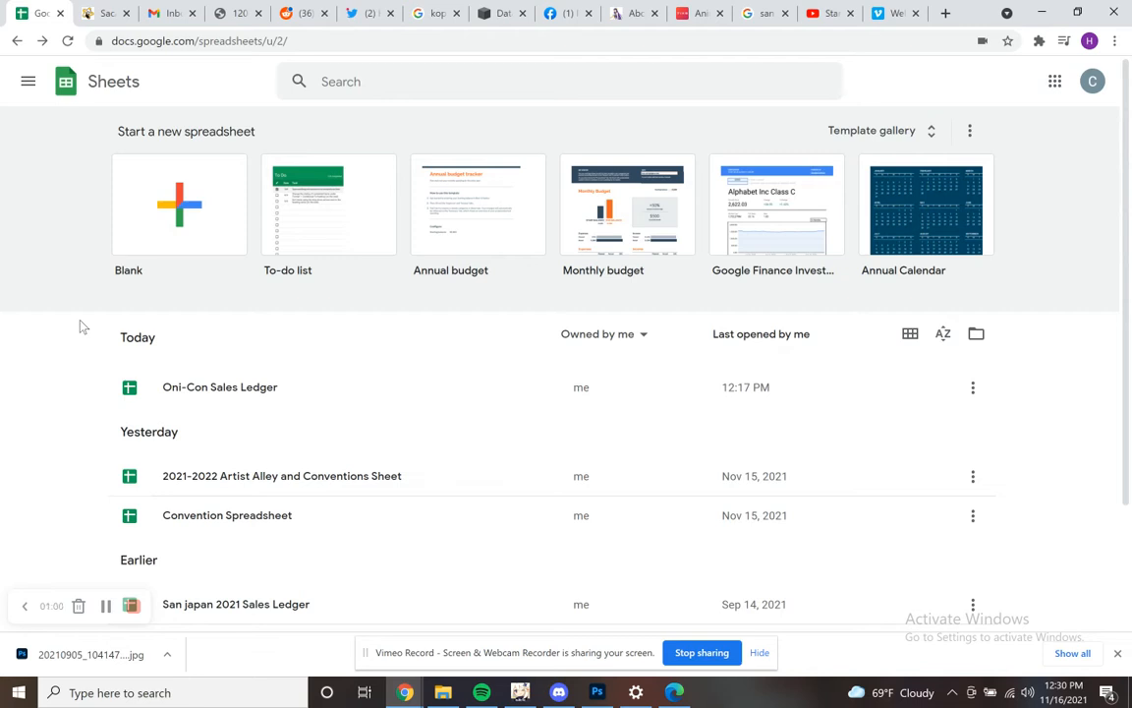
mouse_move(80, 349)
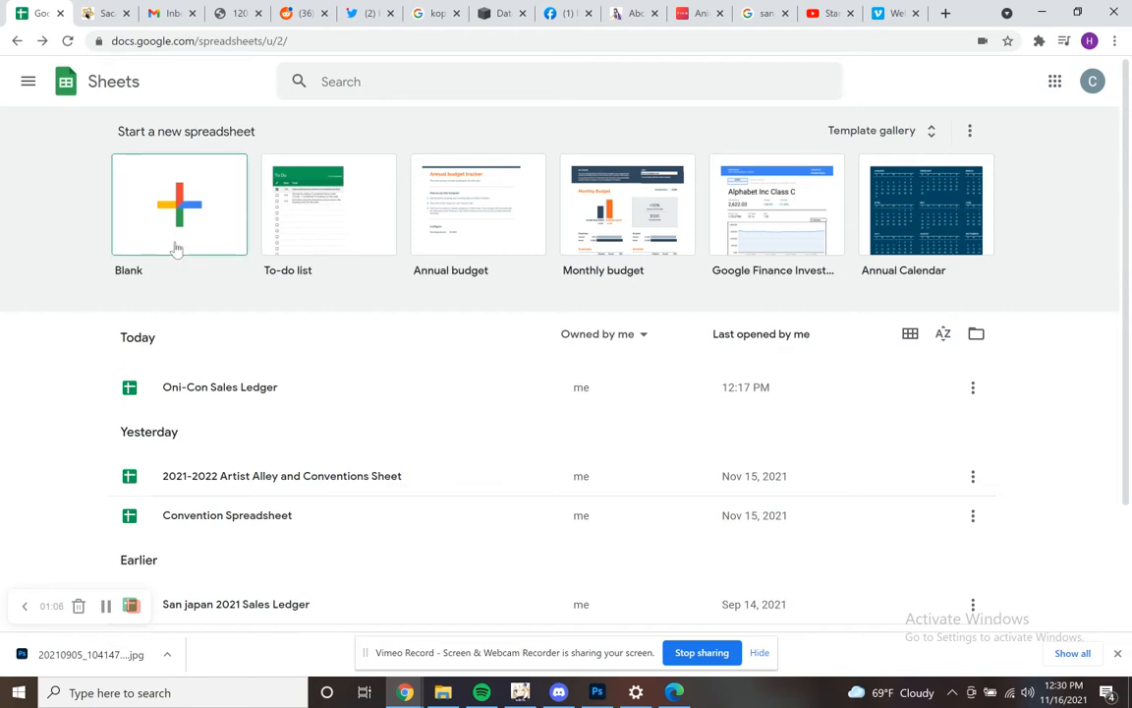
Step: Start a blank spreadsheet and name it 'Anime Frontier Sales Ledger'
click(179, 203)
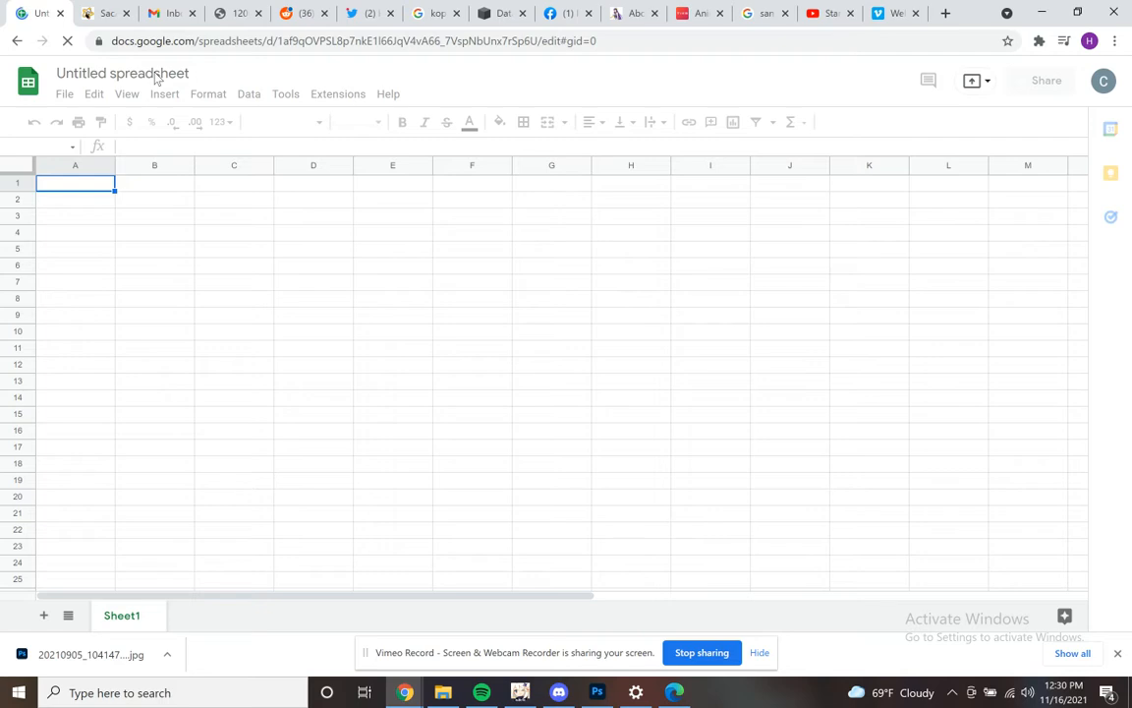
click(122, 72)
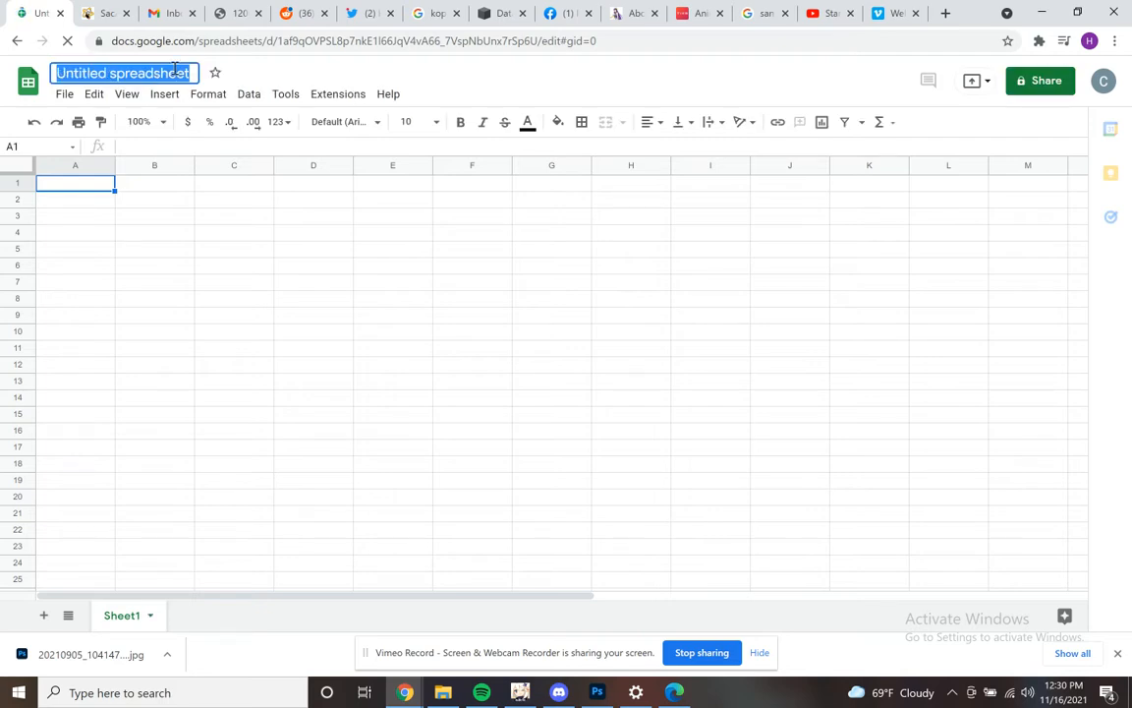
text(Anime)
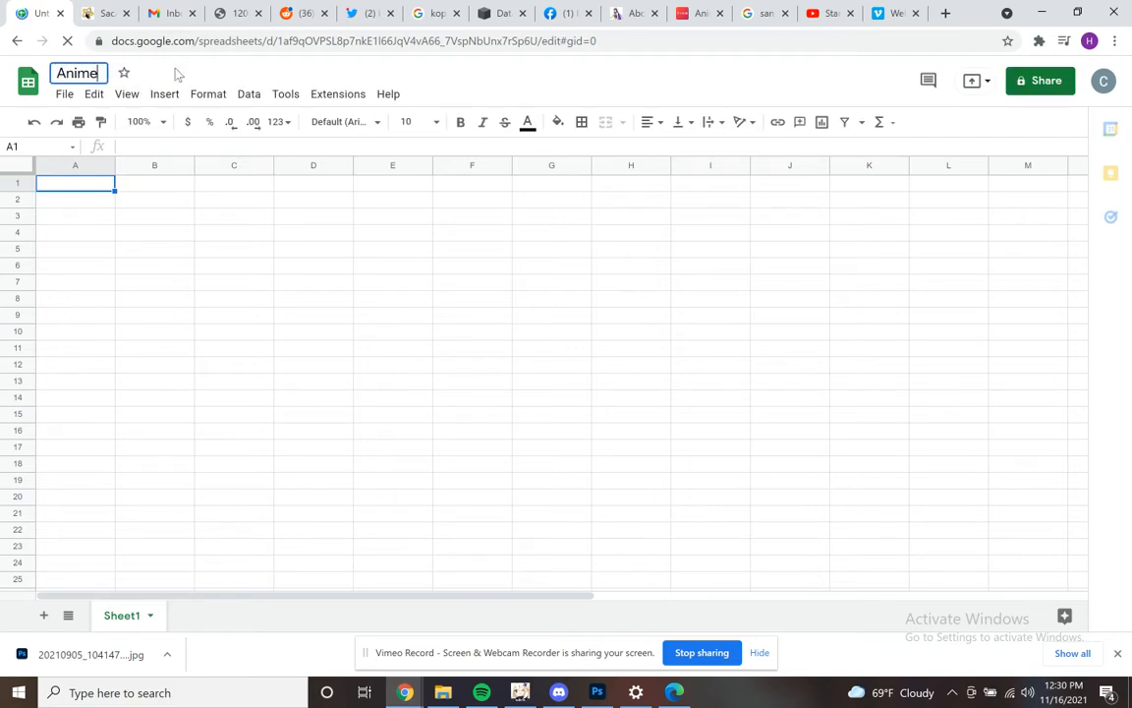
text(Form)
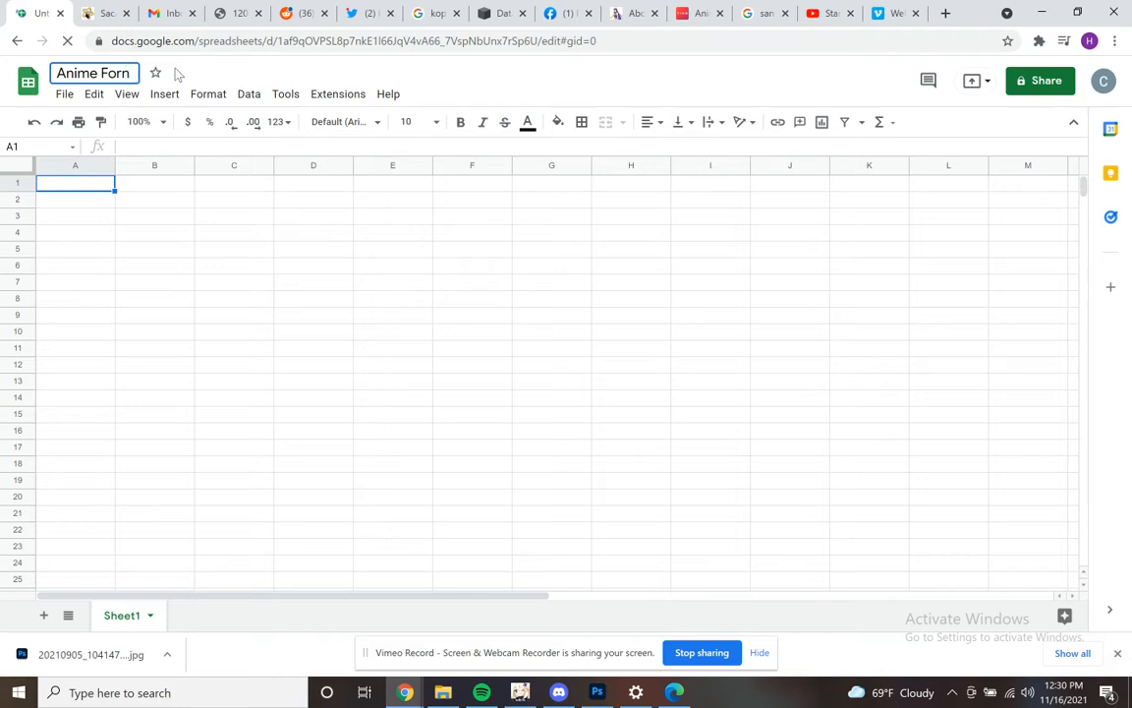
text(tier)
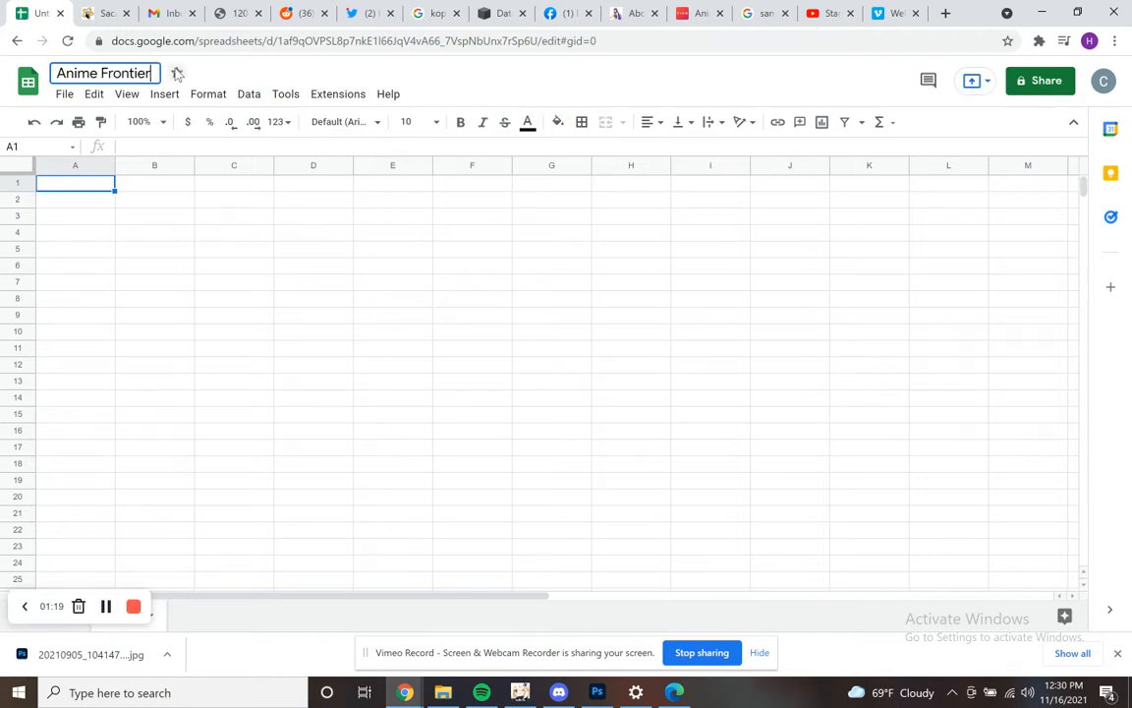
text(Sales)
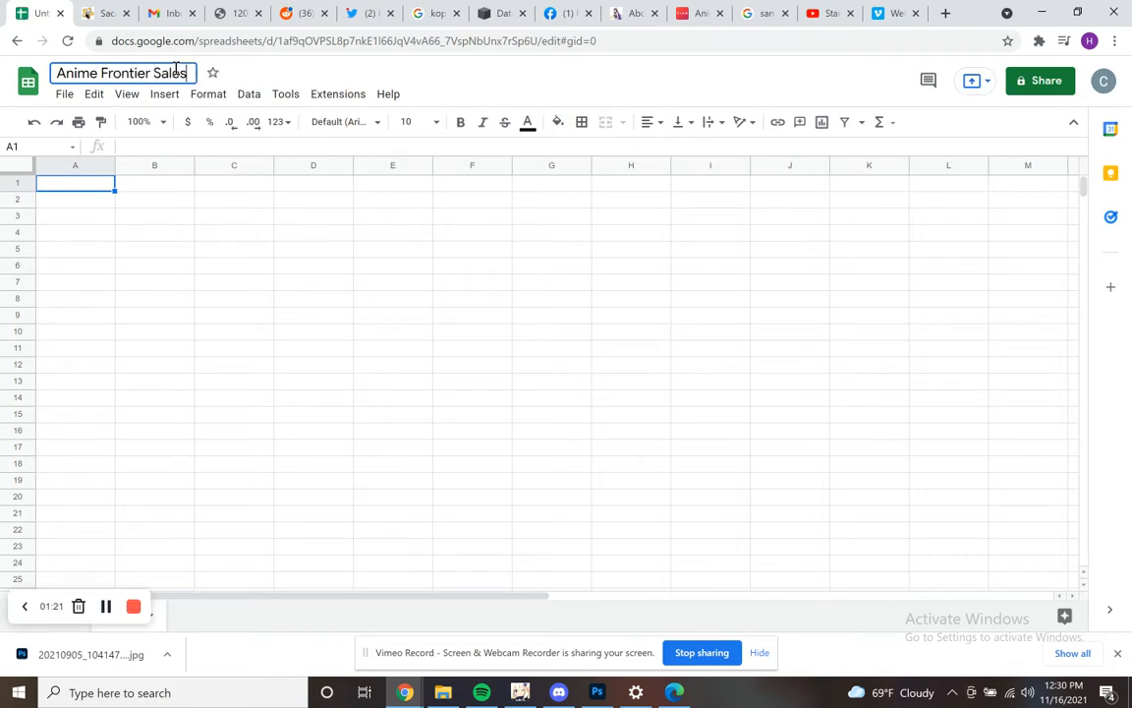
text(Ledger)
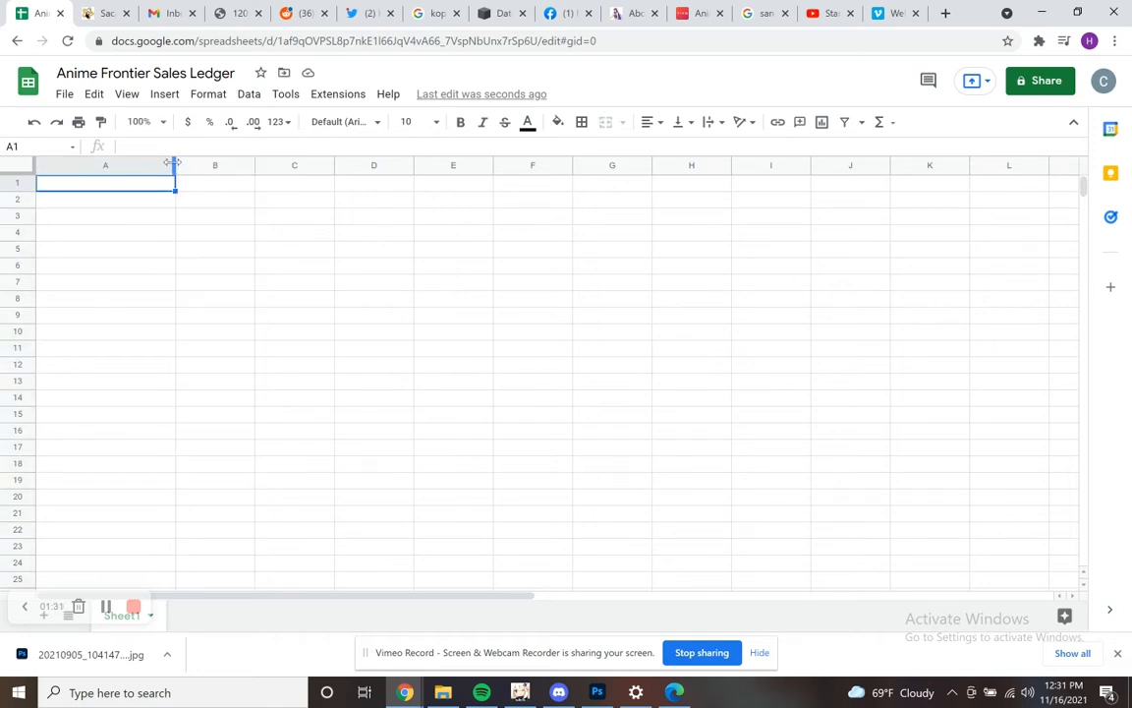
Step: Widen column A and enter headers Item in A1 and Price in B1
drag(175, 164, 196, 164)
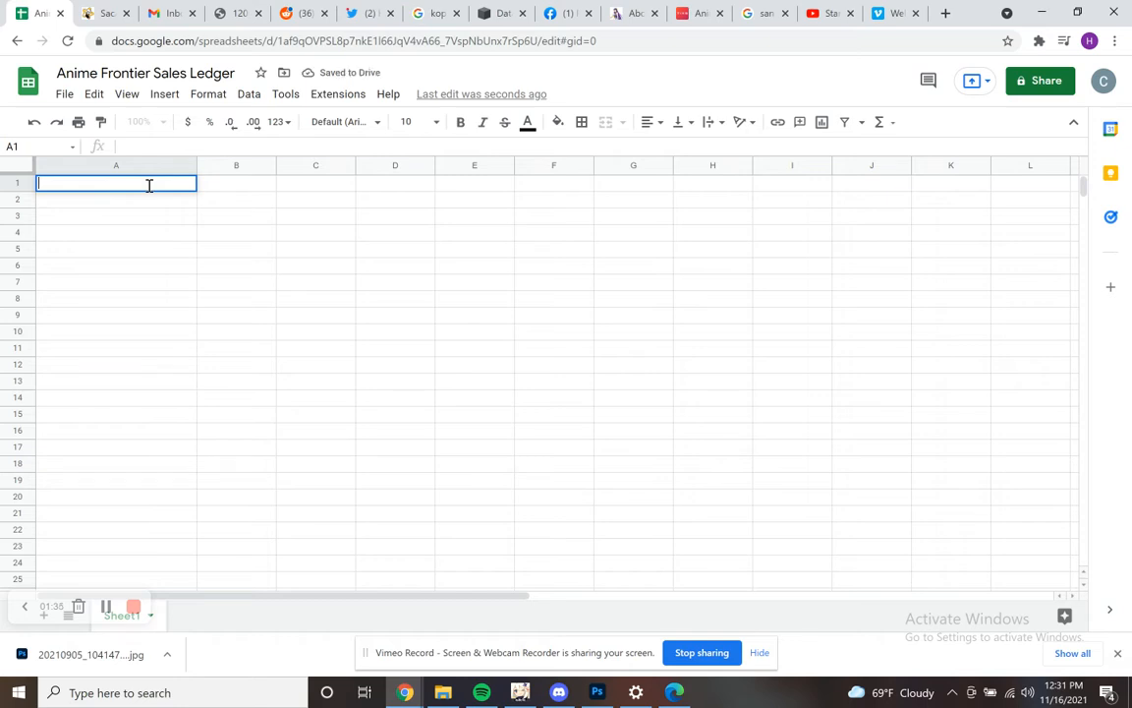
text(IT)
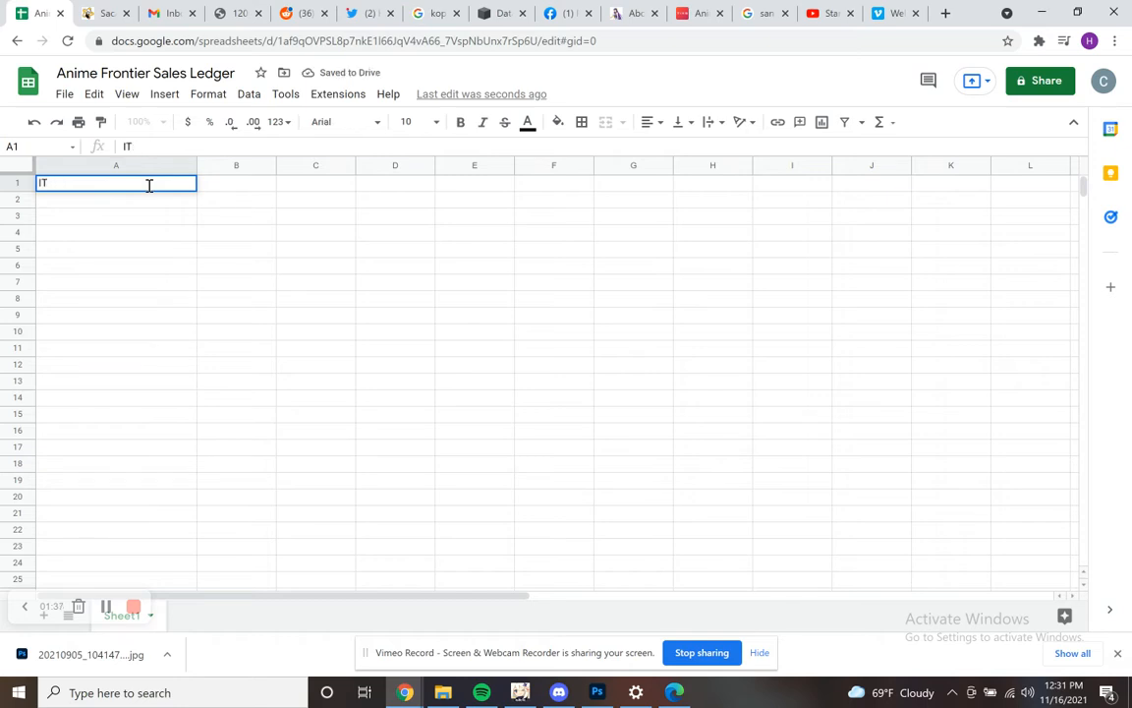
key(Tab)
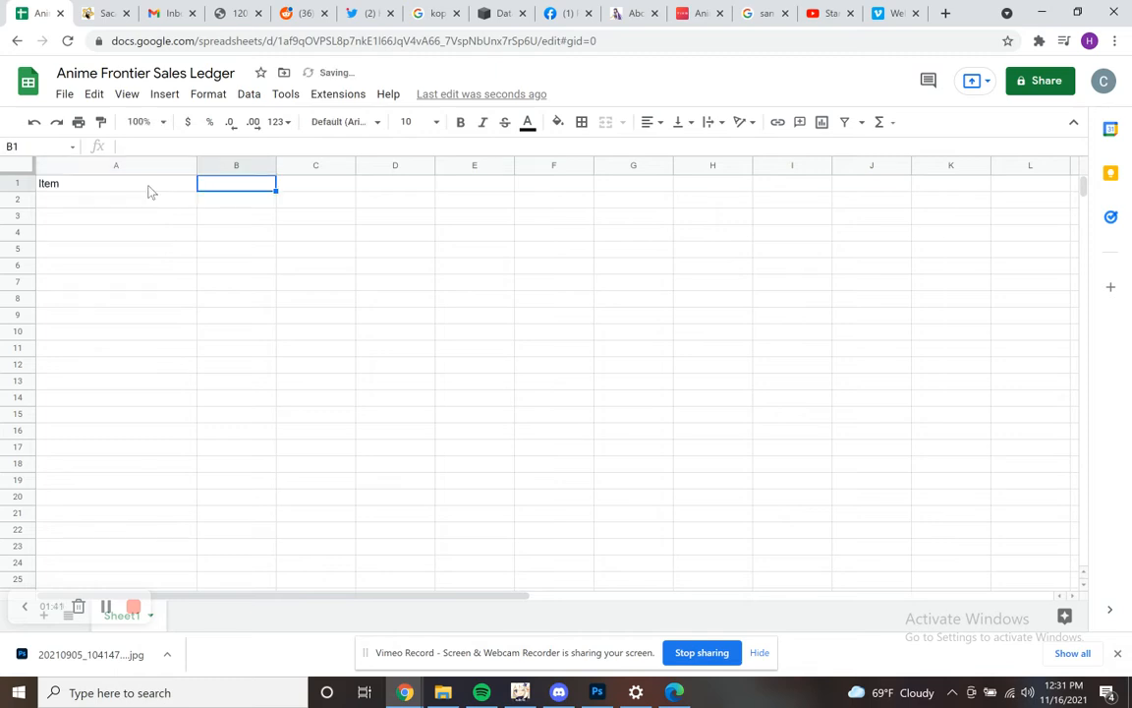
text(Price)
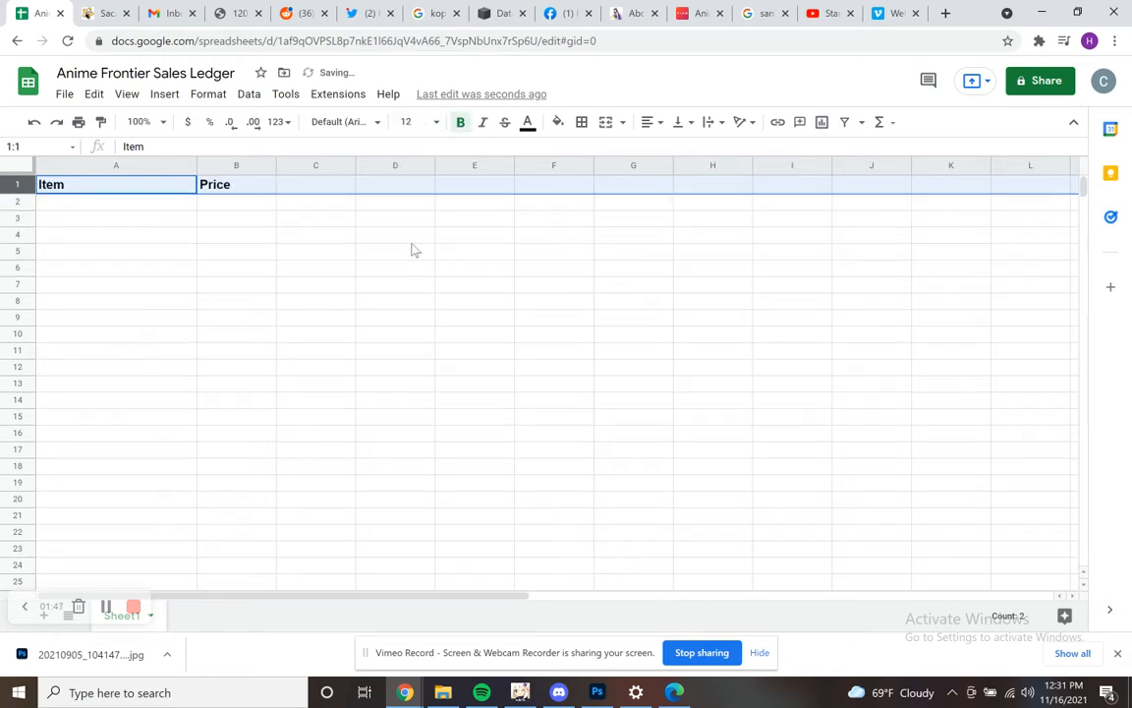
mouse_move(422, 122)
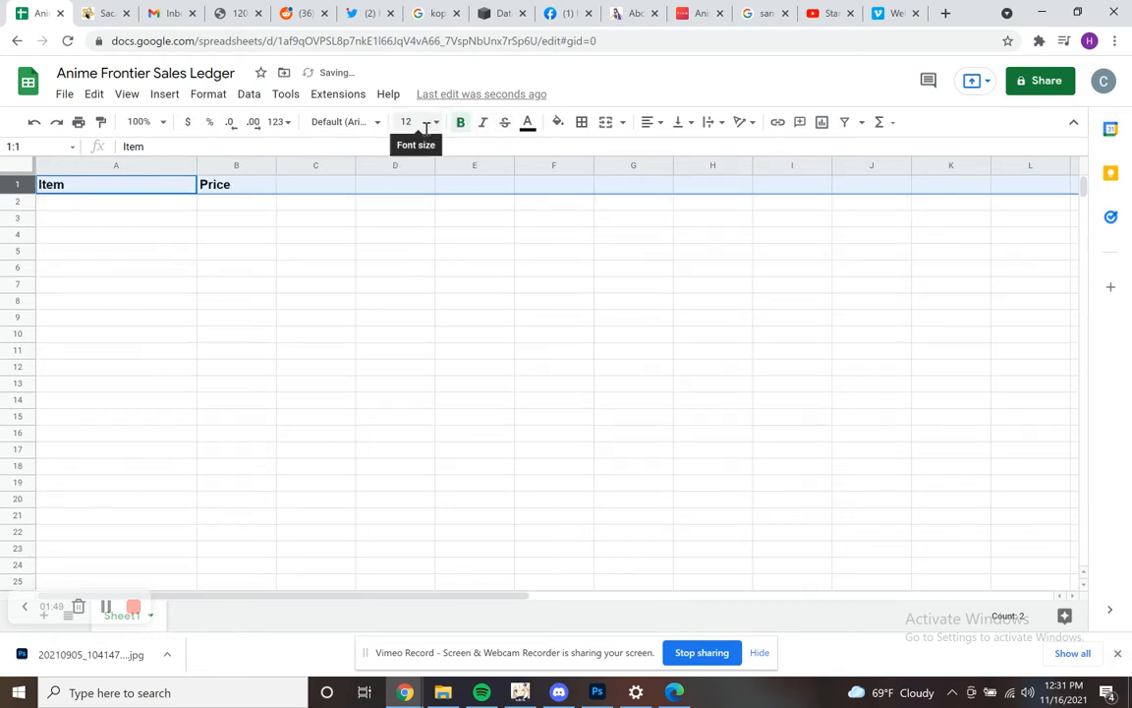
mouse_move(557, 122)
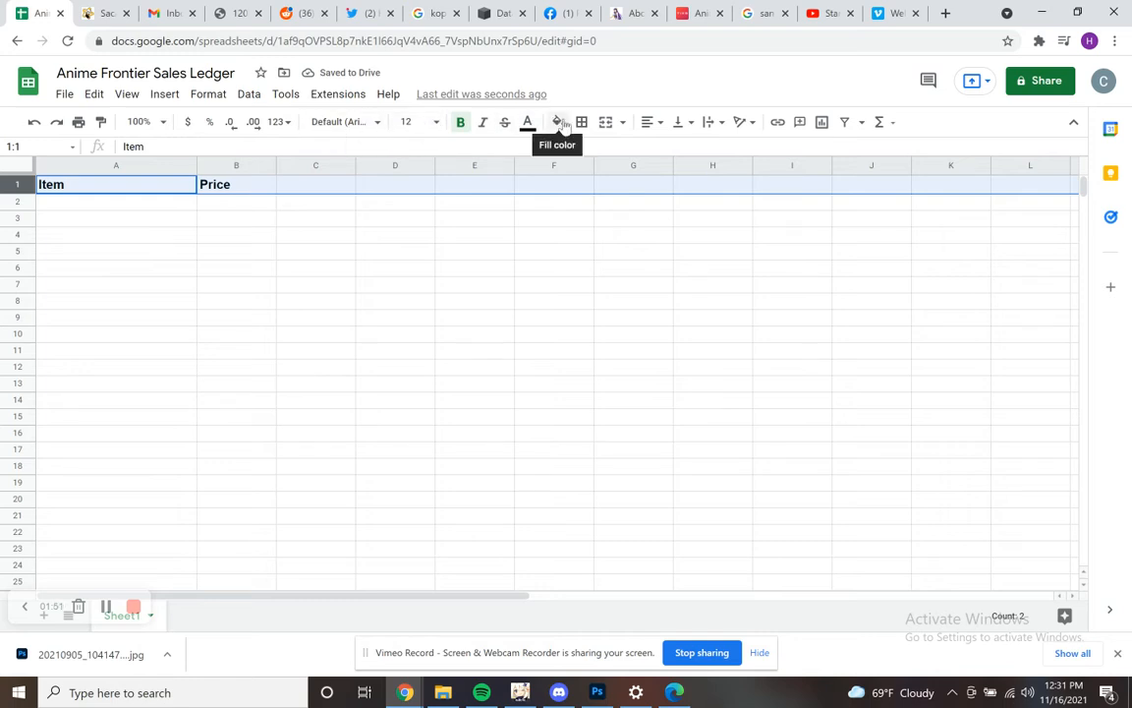
Step: Center-align the Item and Price headers
click(650, 122)
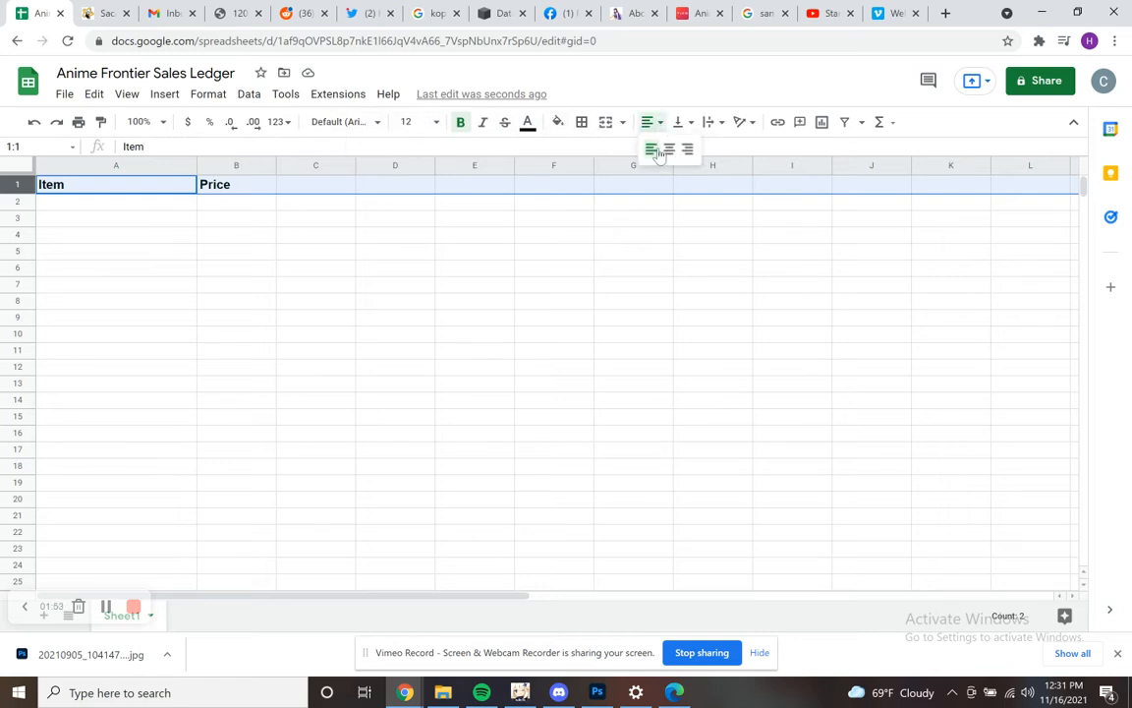
click(667, 149)
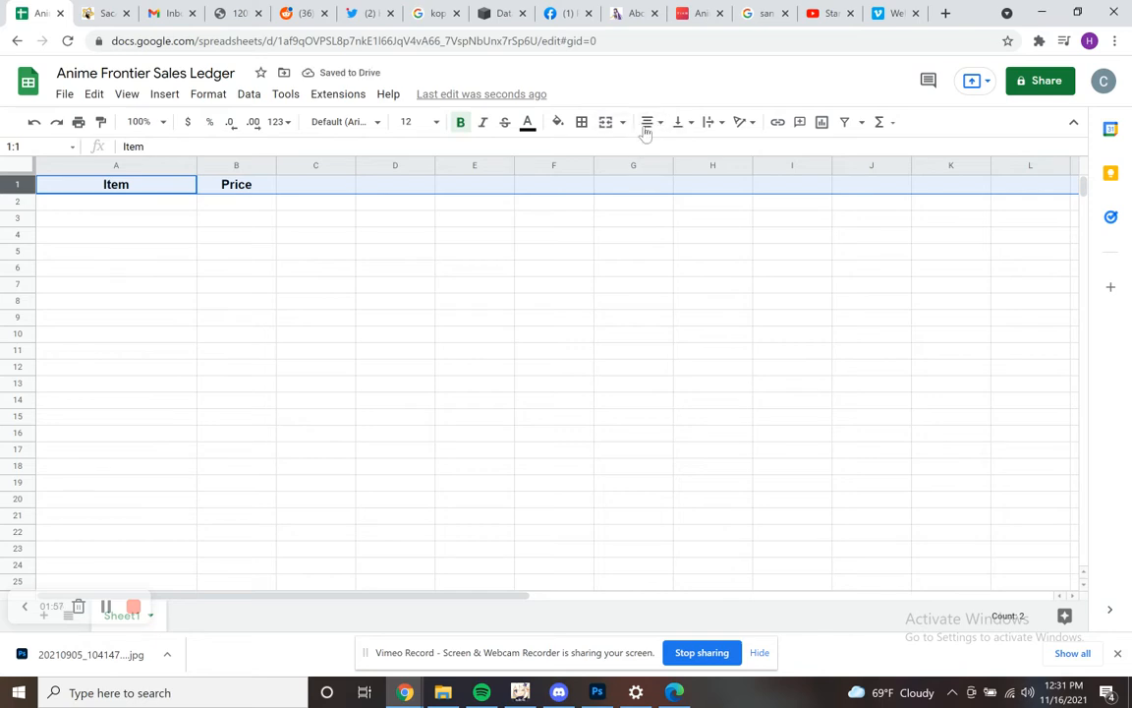
click(116, 202)
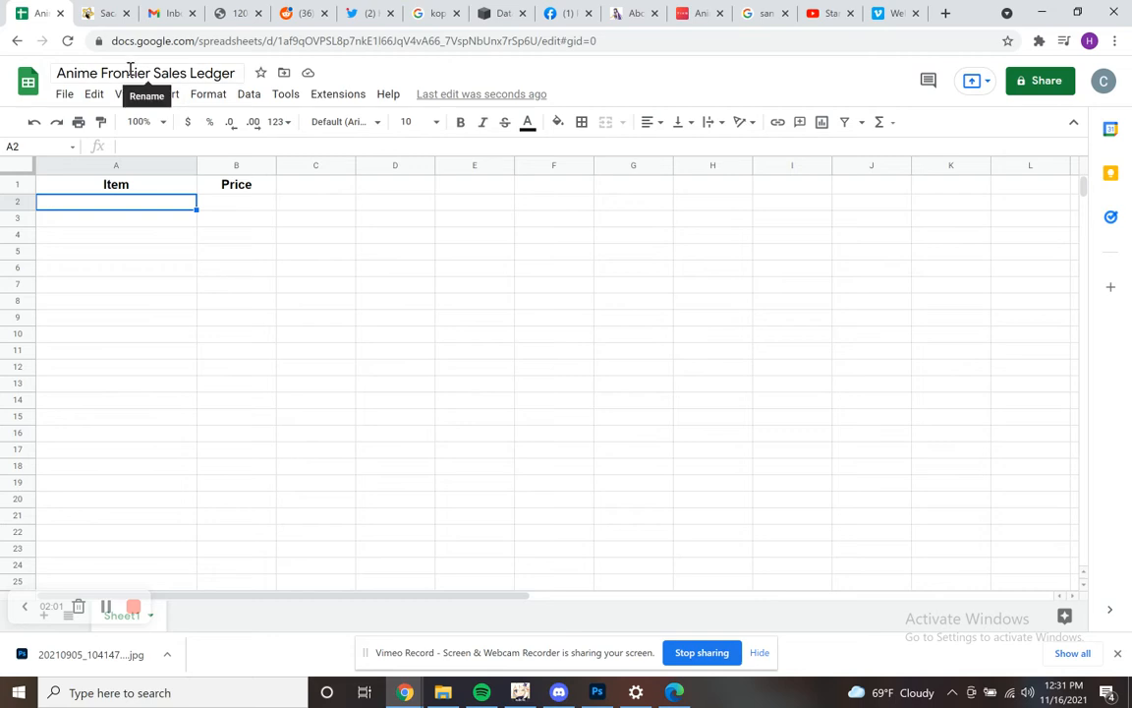
mouse_move(185, 197)
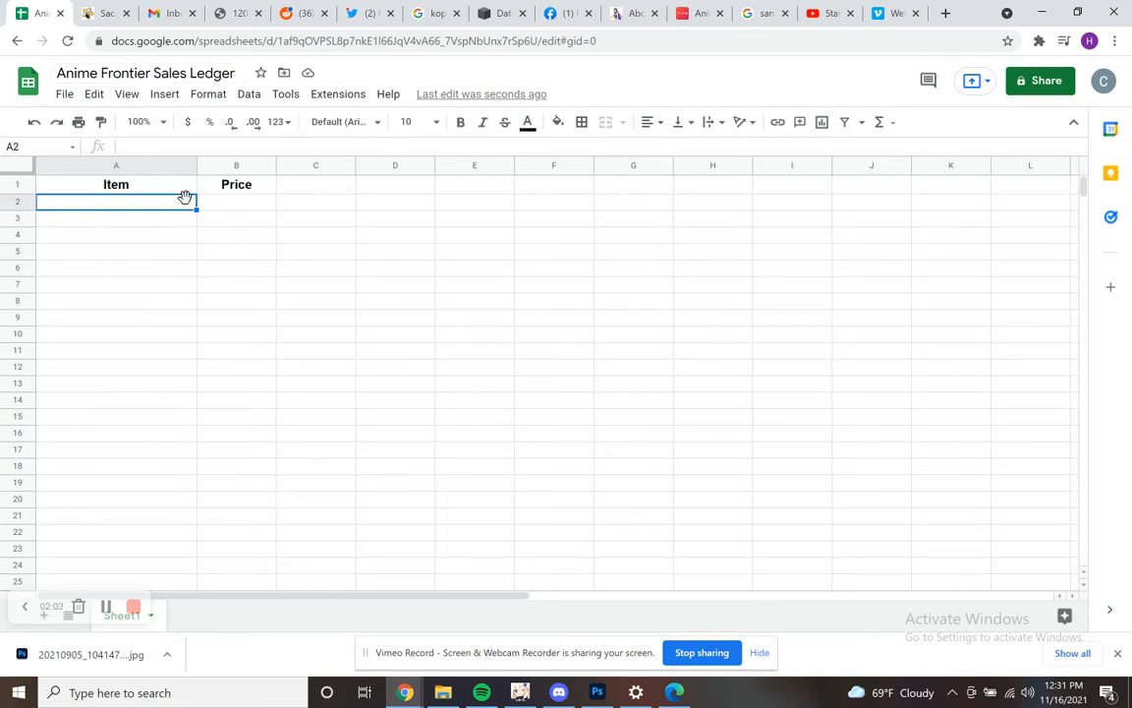
Step: Scroll down the Price column and select cell B150 for the total
click(236, 201)
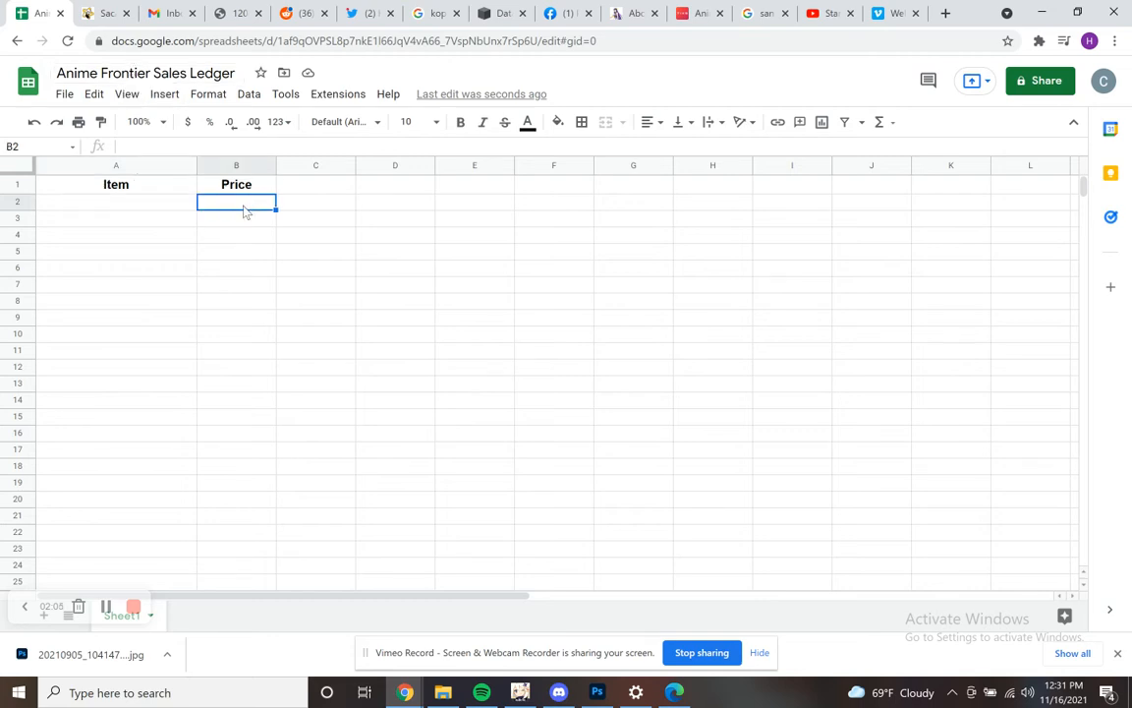
scroll(down, 3)
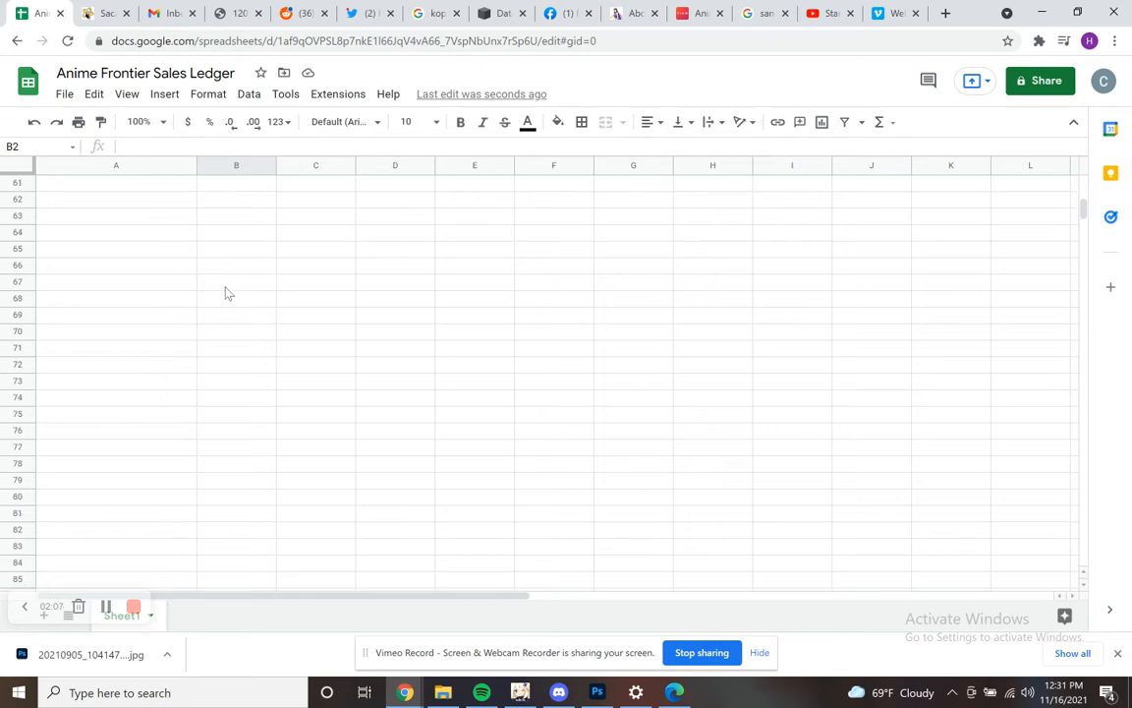
scroll(down, 3)
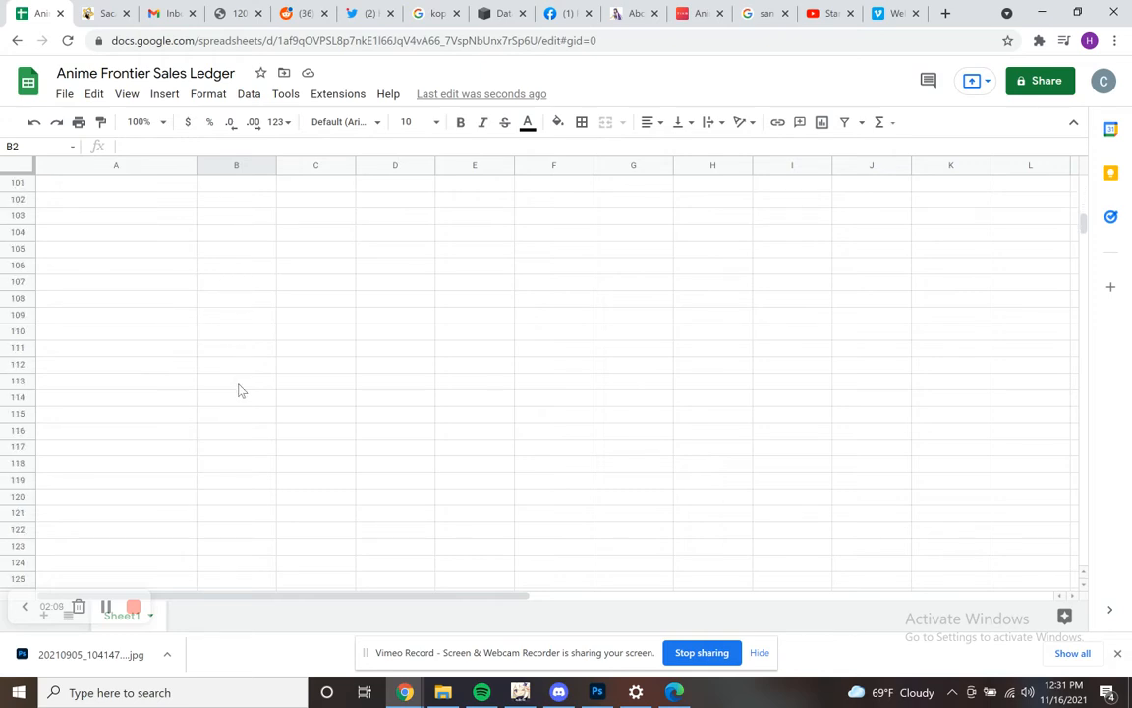
scroll(down, 3)
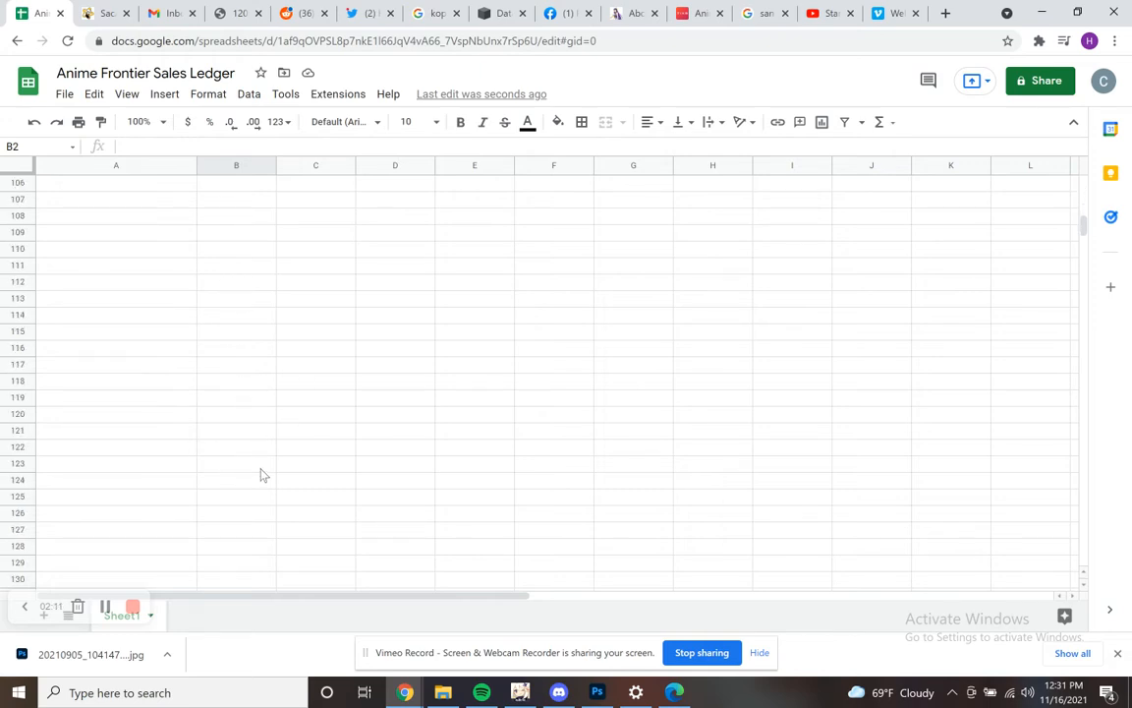
scroll(down, 3)
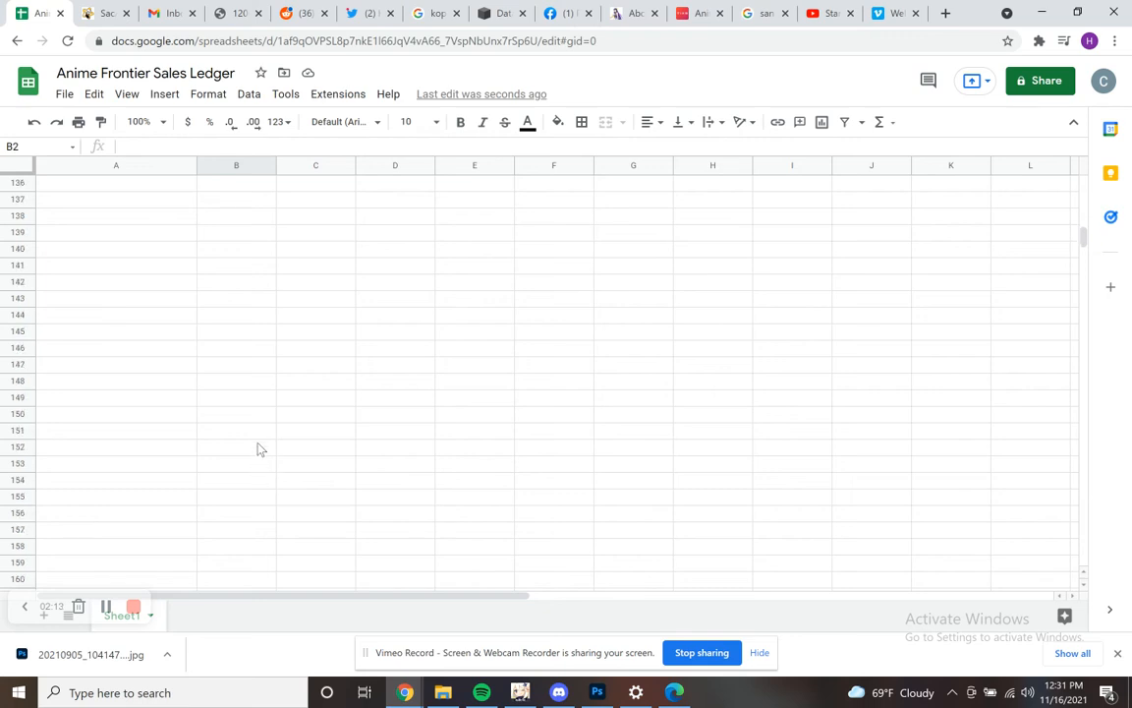
scroll(down, 3)
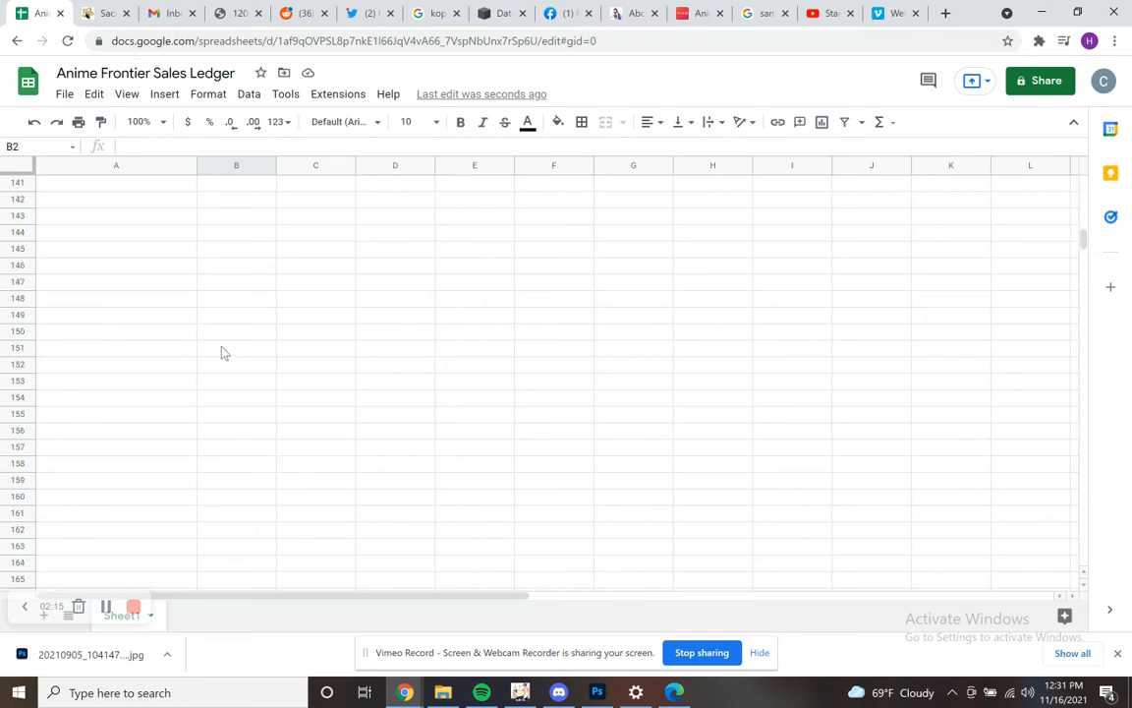
click(236, 332)
text(+)
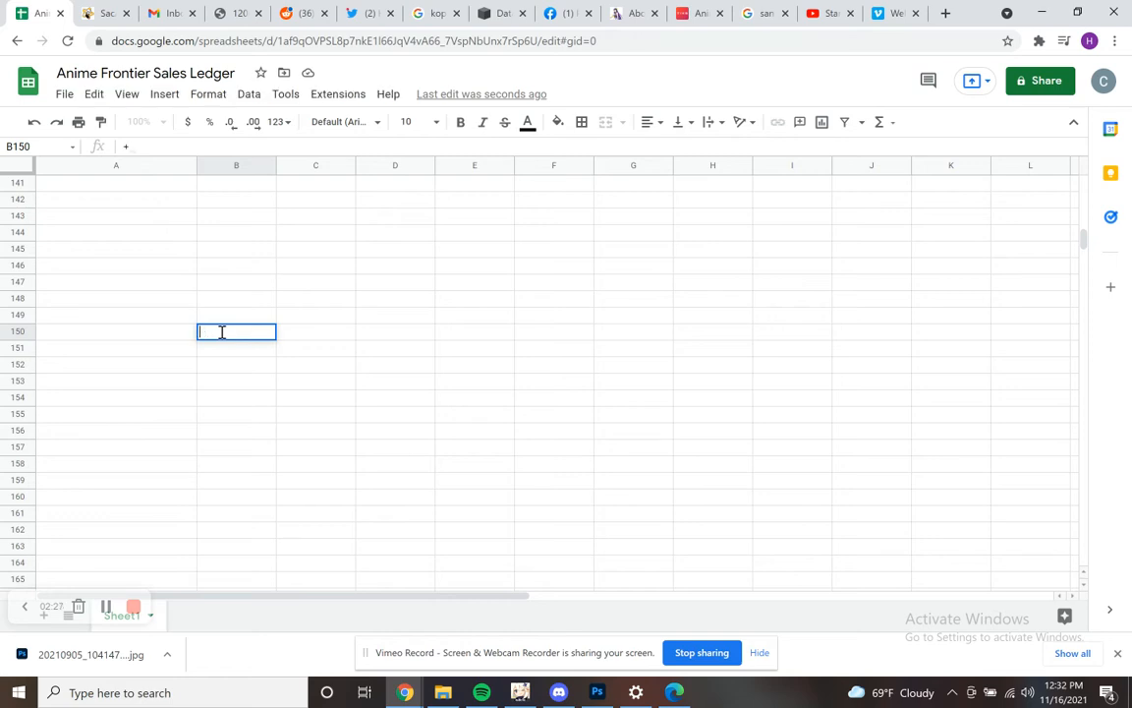
Step: Enter the formula =SUM(B2:B149) in cell B150
text(H)
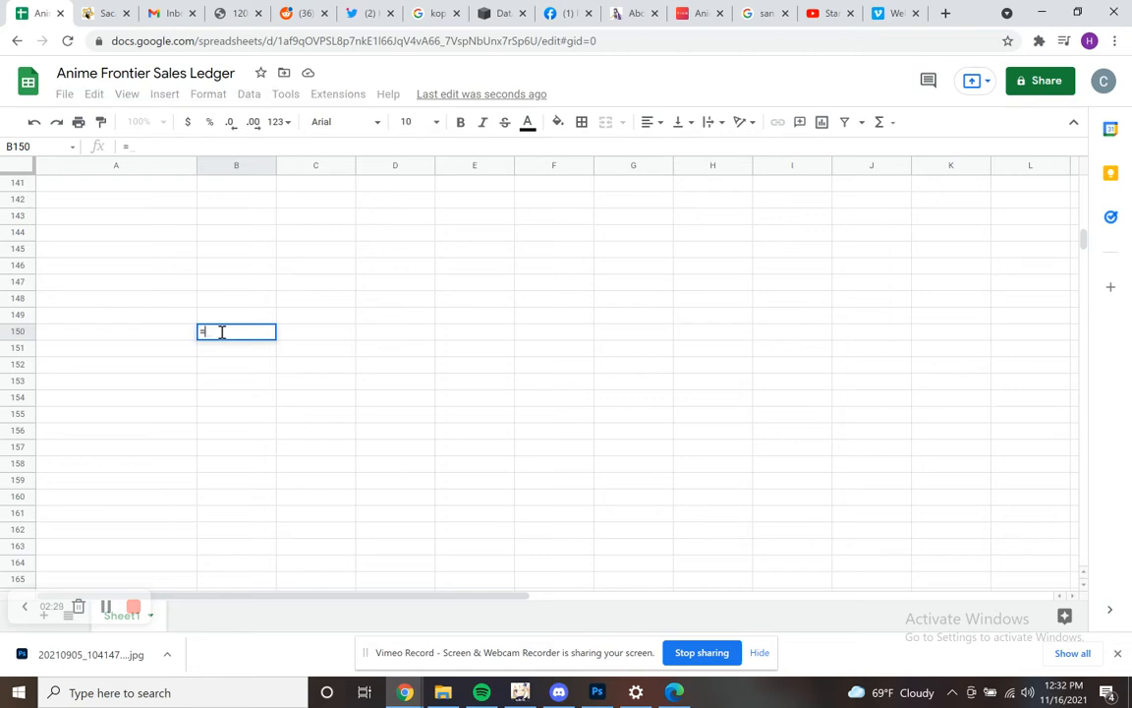
text(sum()
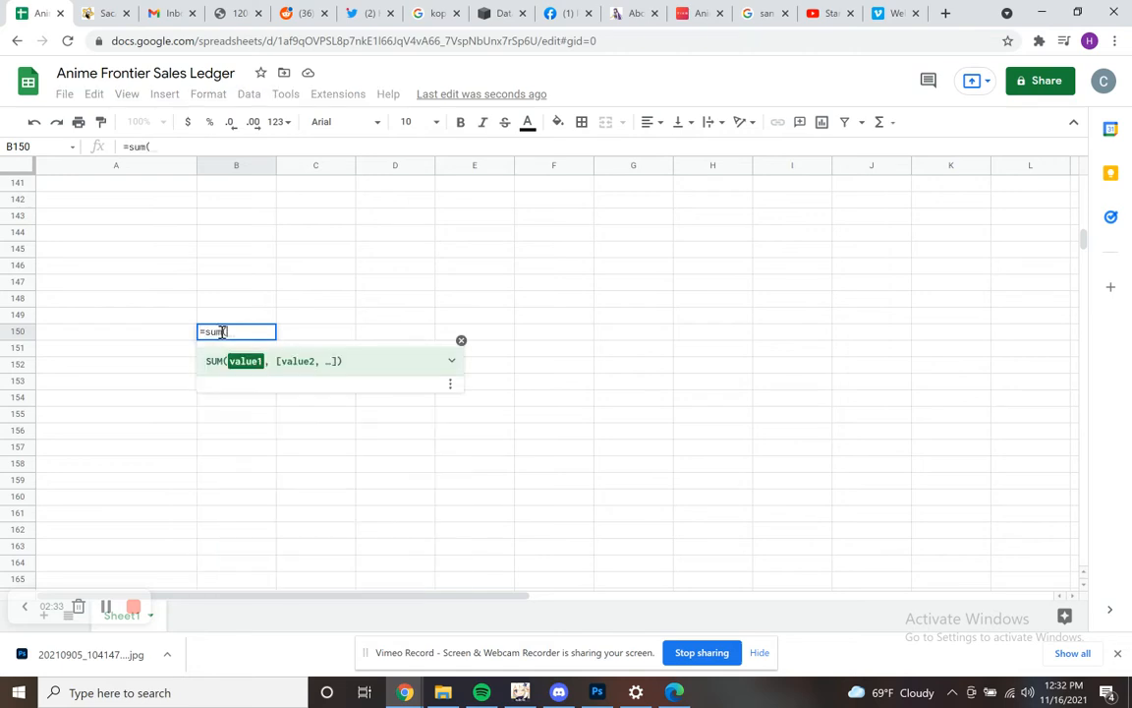
text(b2)
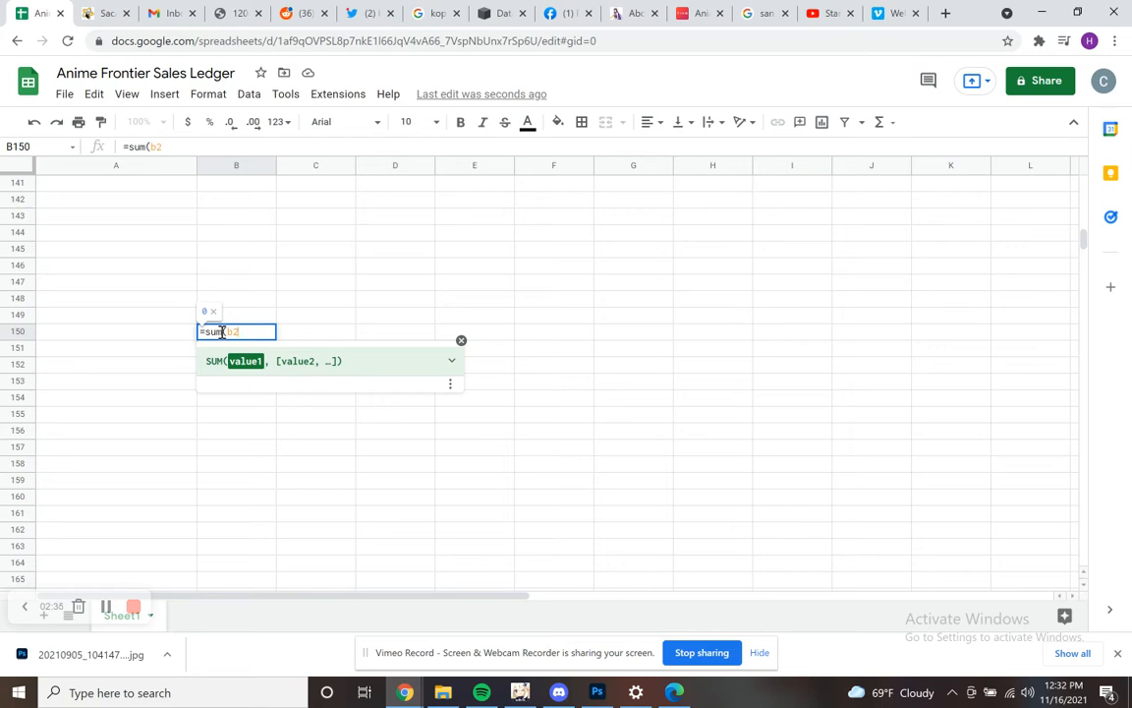
text(:b)
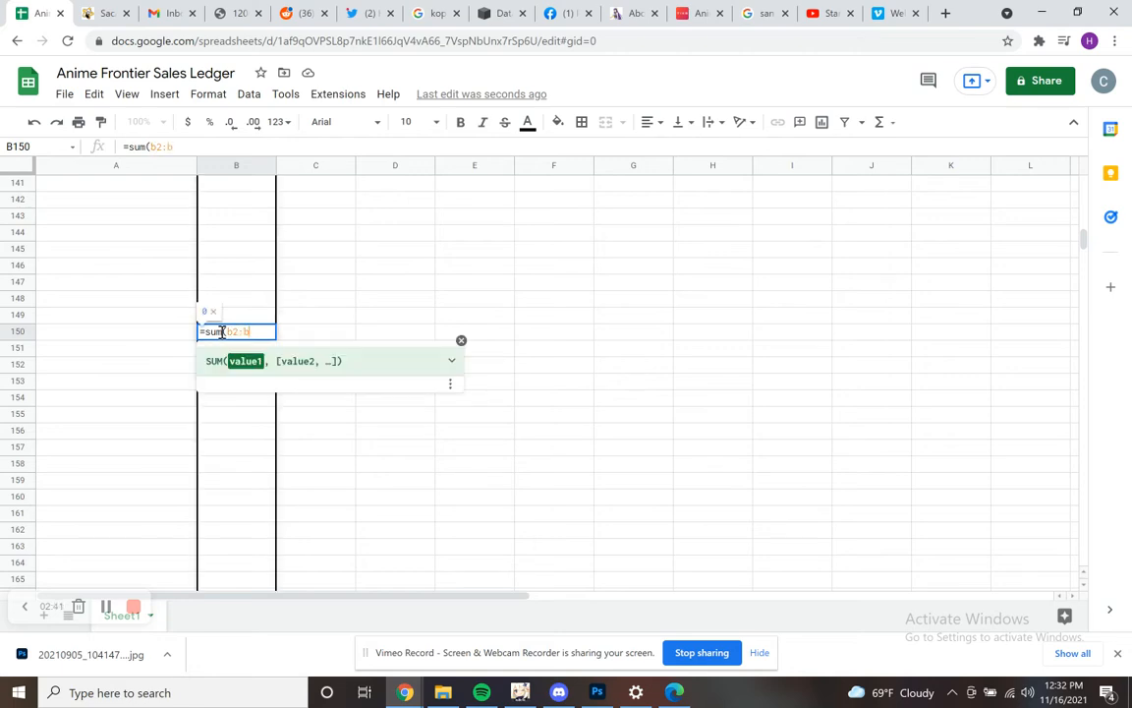
text(149))
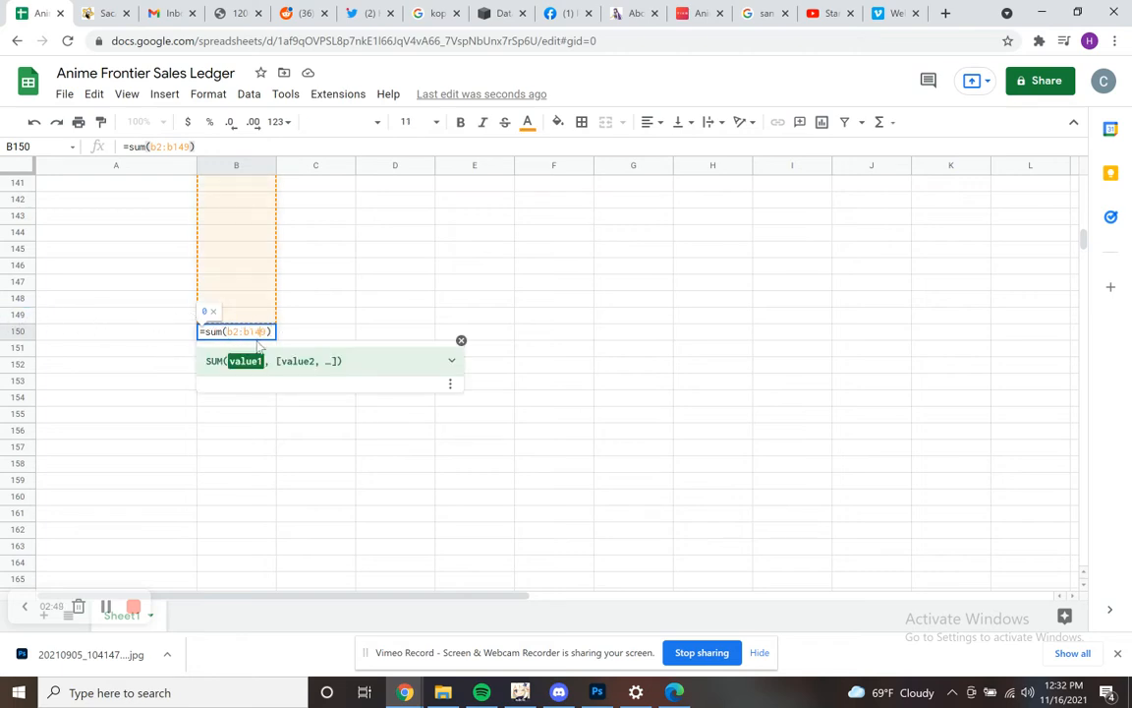
double_click(245, 330)
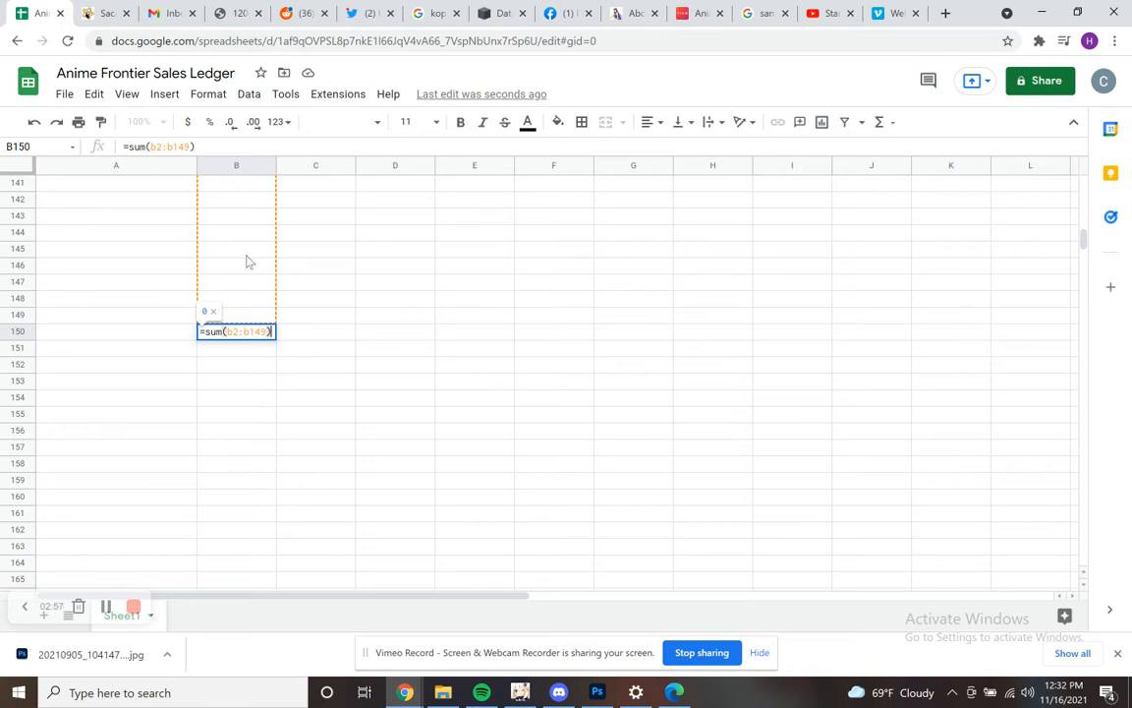
mouse_move(139, 357)
text(large k)
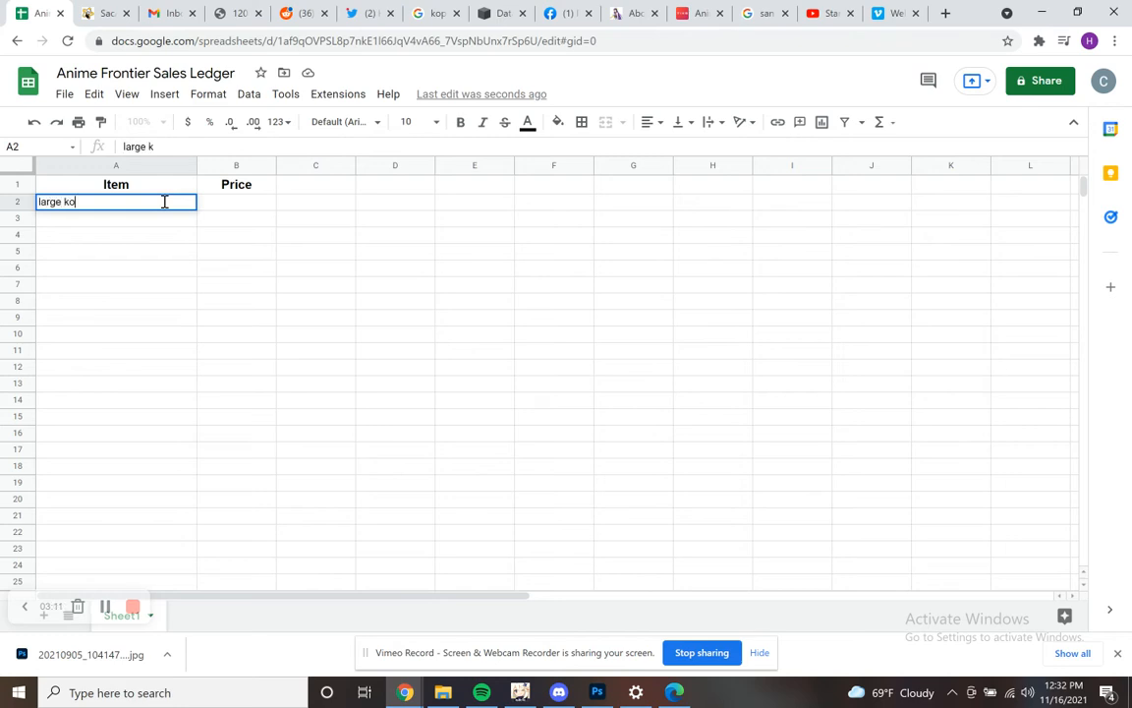
Step: Fill rows 2–3 with 'large koimaid' at 15 and 'diluc charm' at 12
text(oimaid)
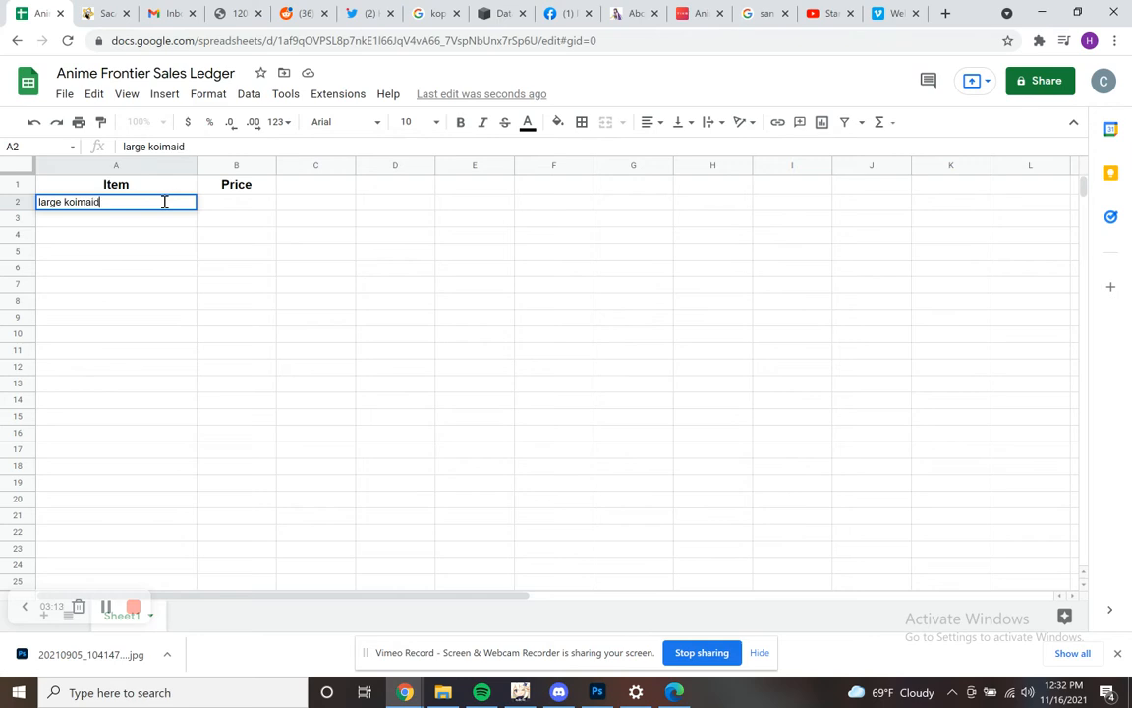
key(tab)
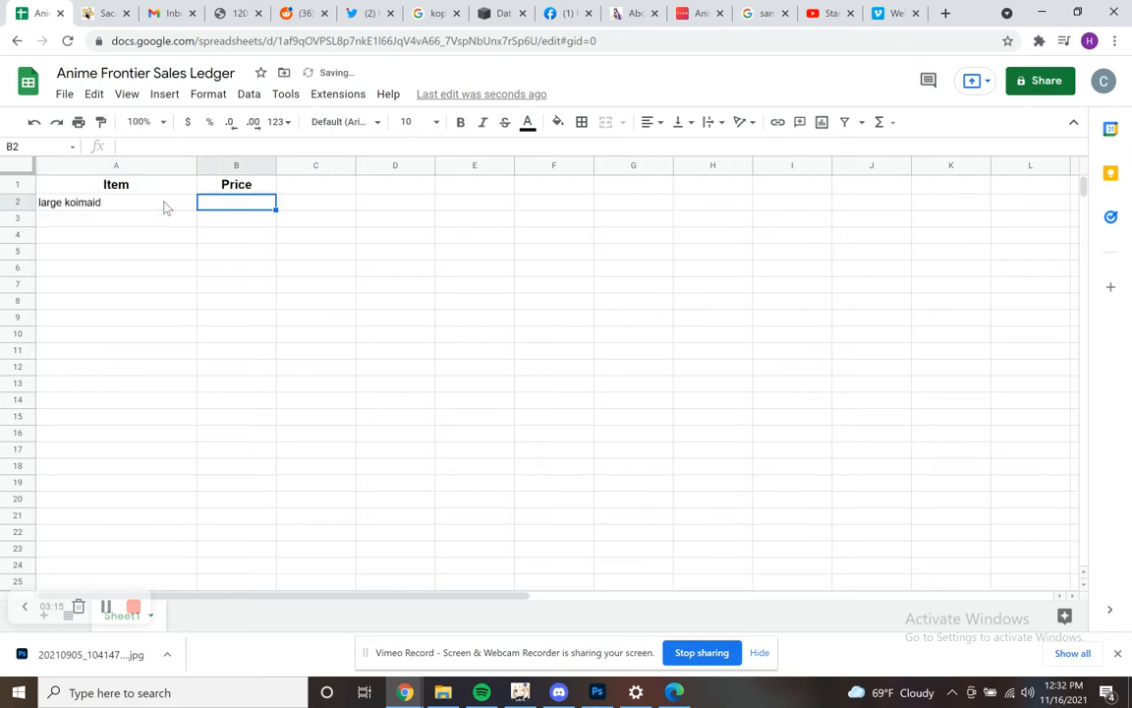
text(15)
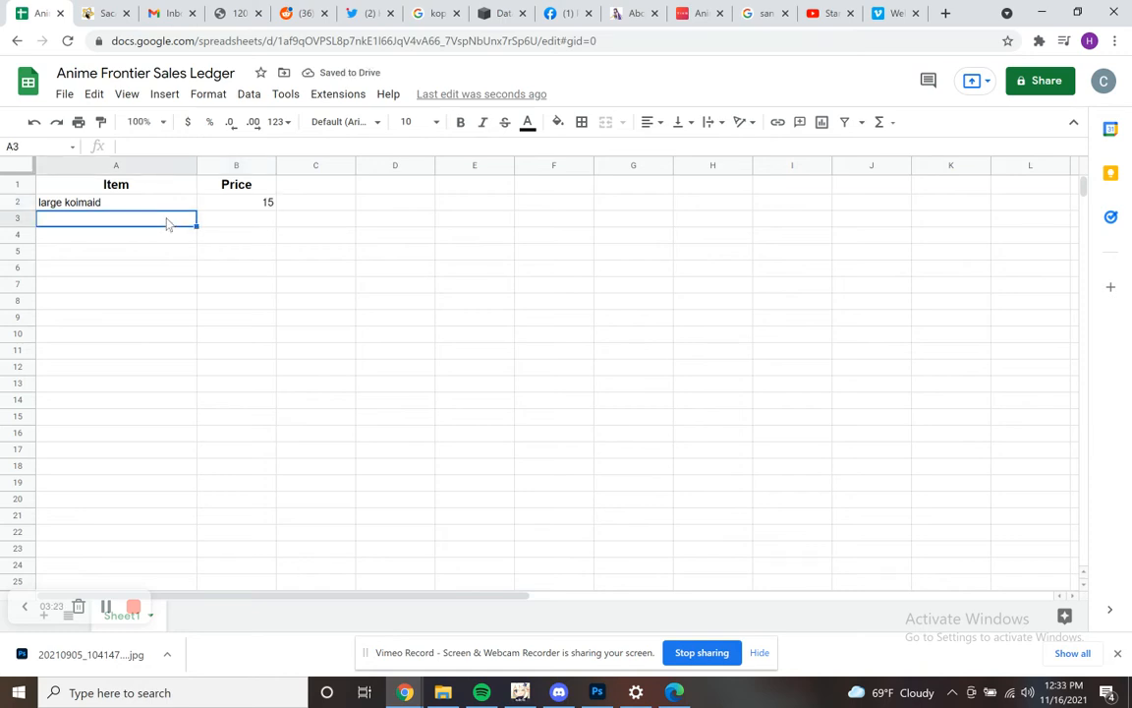
text(diluc)
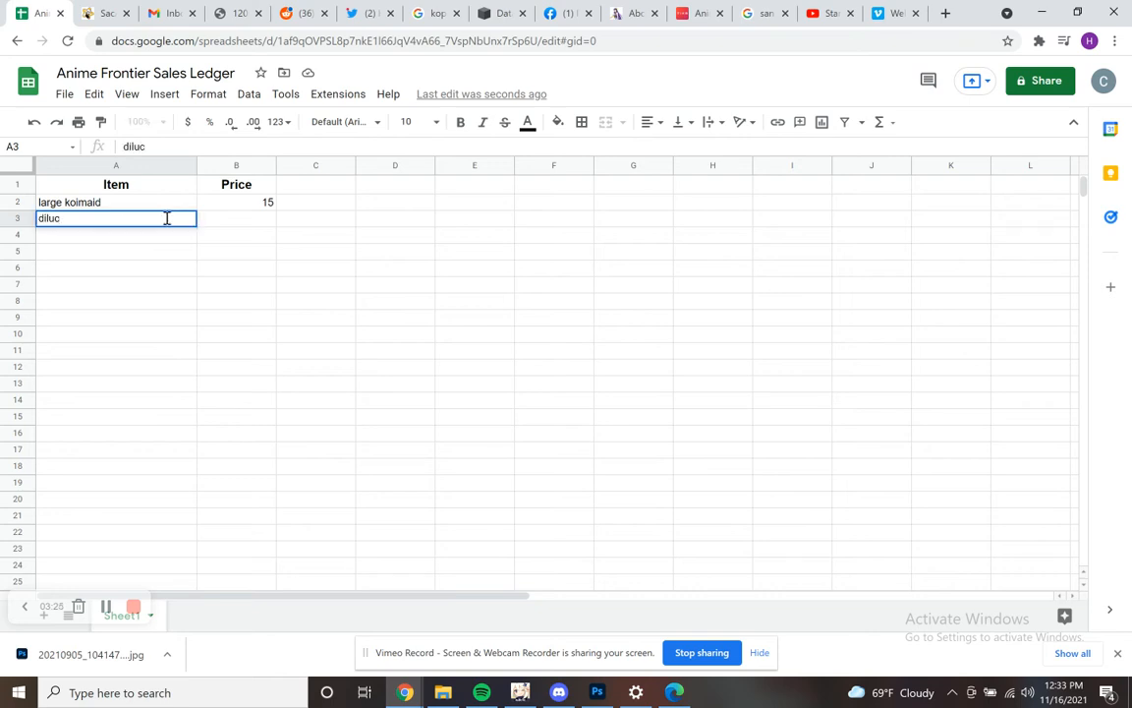
text(genshin)
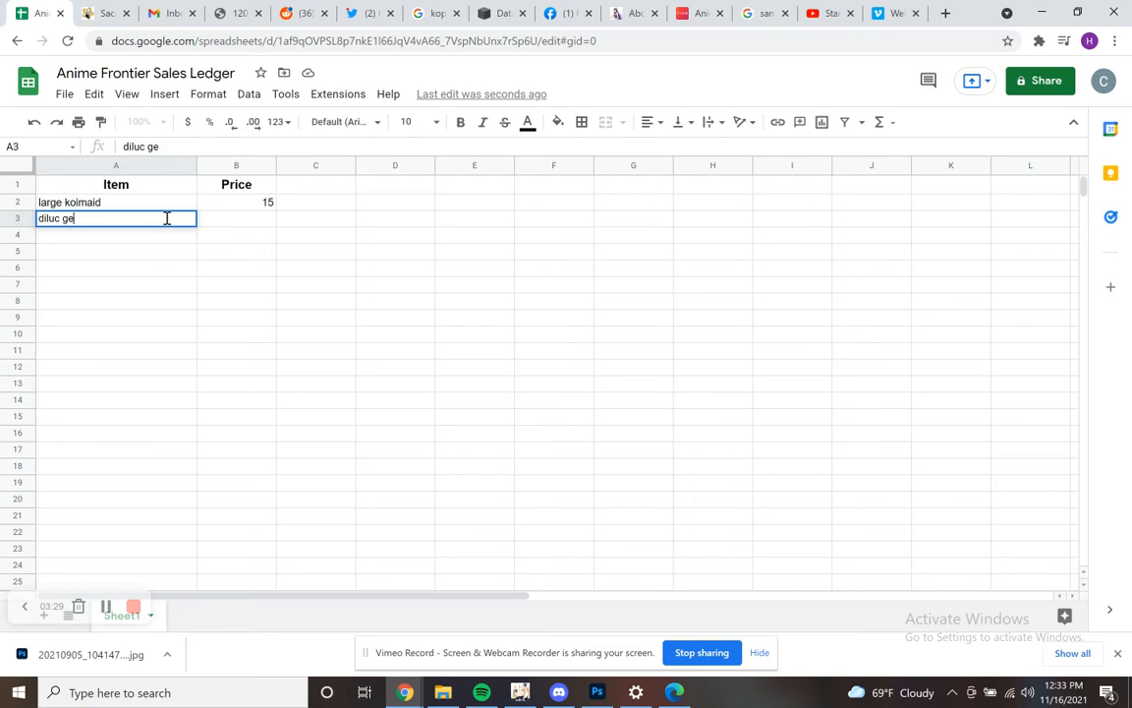
text(charm)
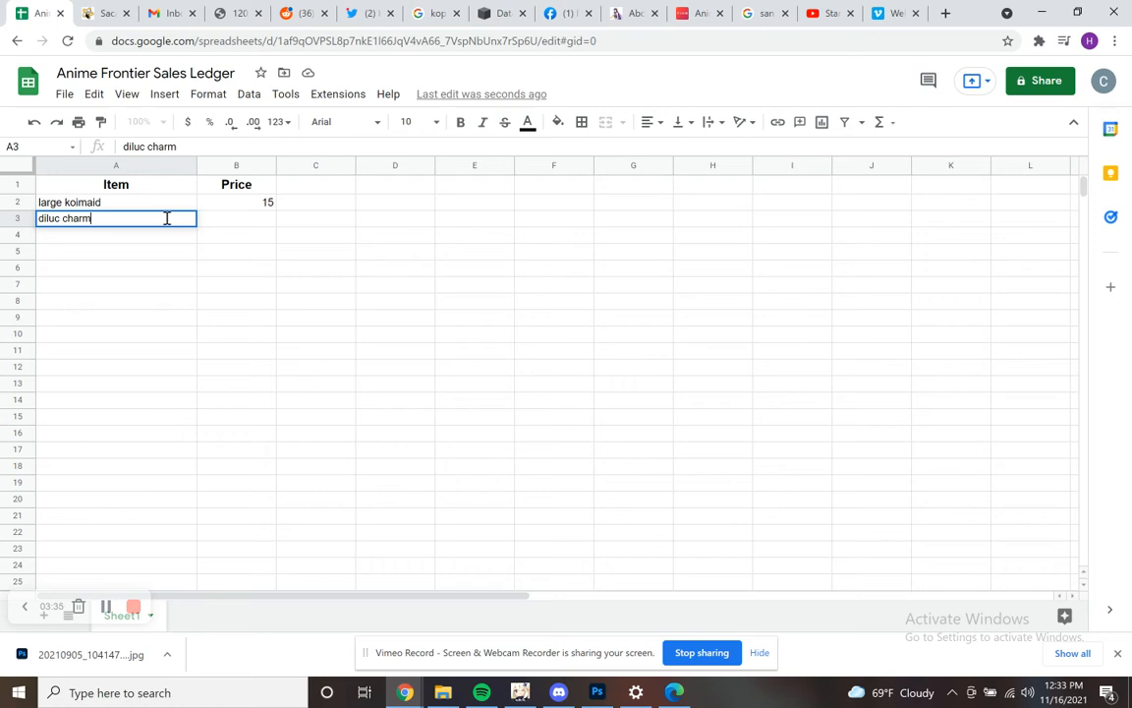
key(tab)
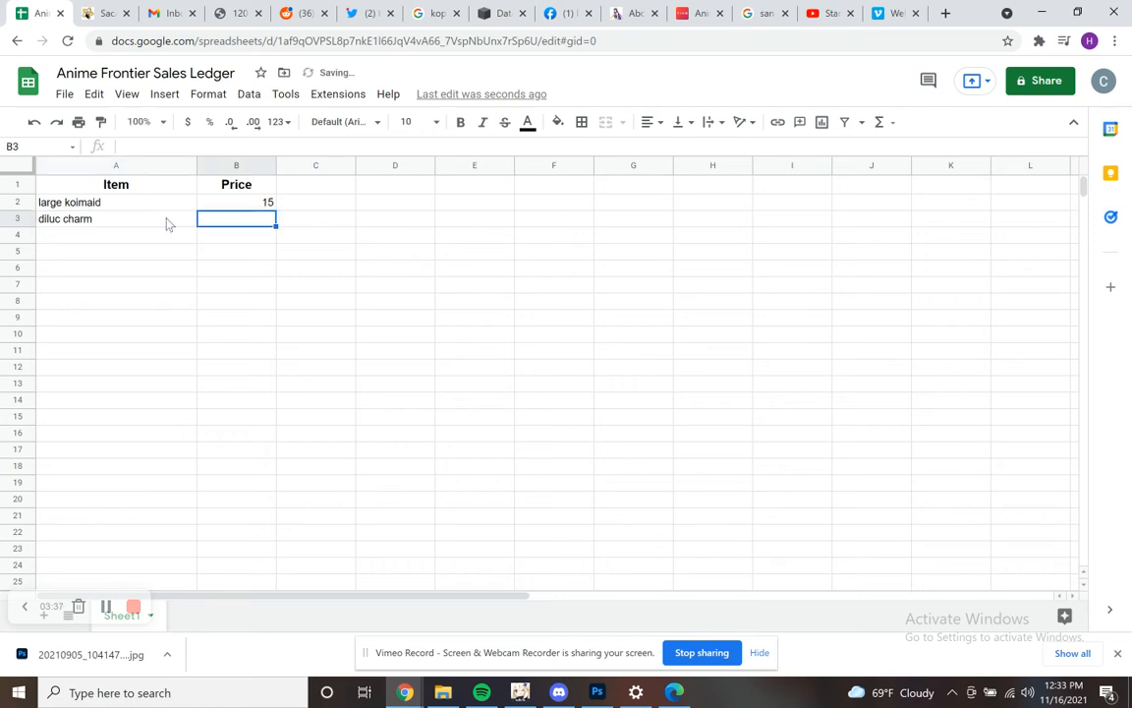
text(12)
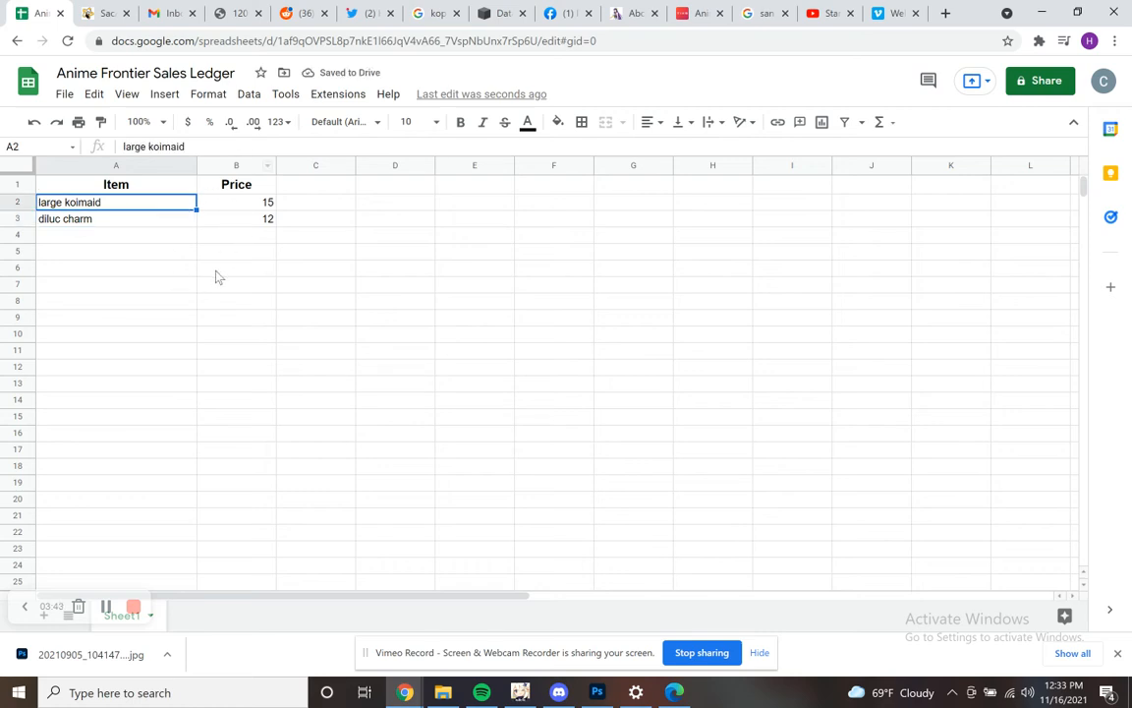
scroll(down, 3)
text(=sum(B2:B149))
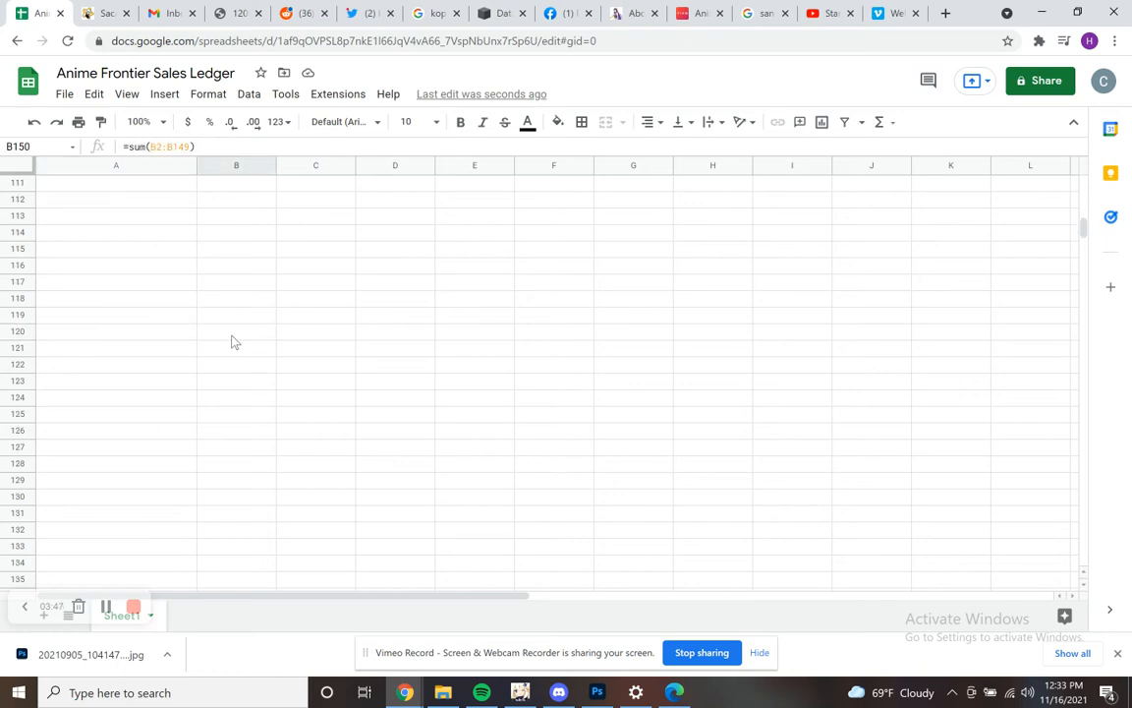
scroll(up, 3)
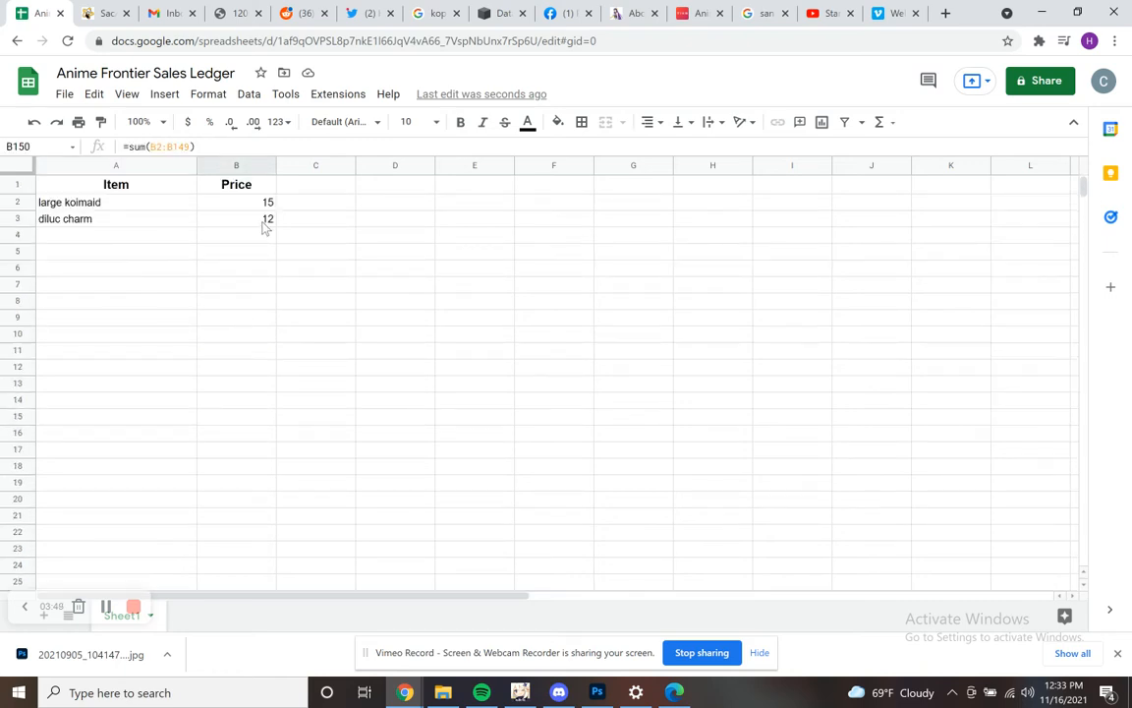
click(236, 218)
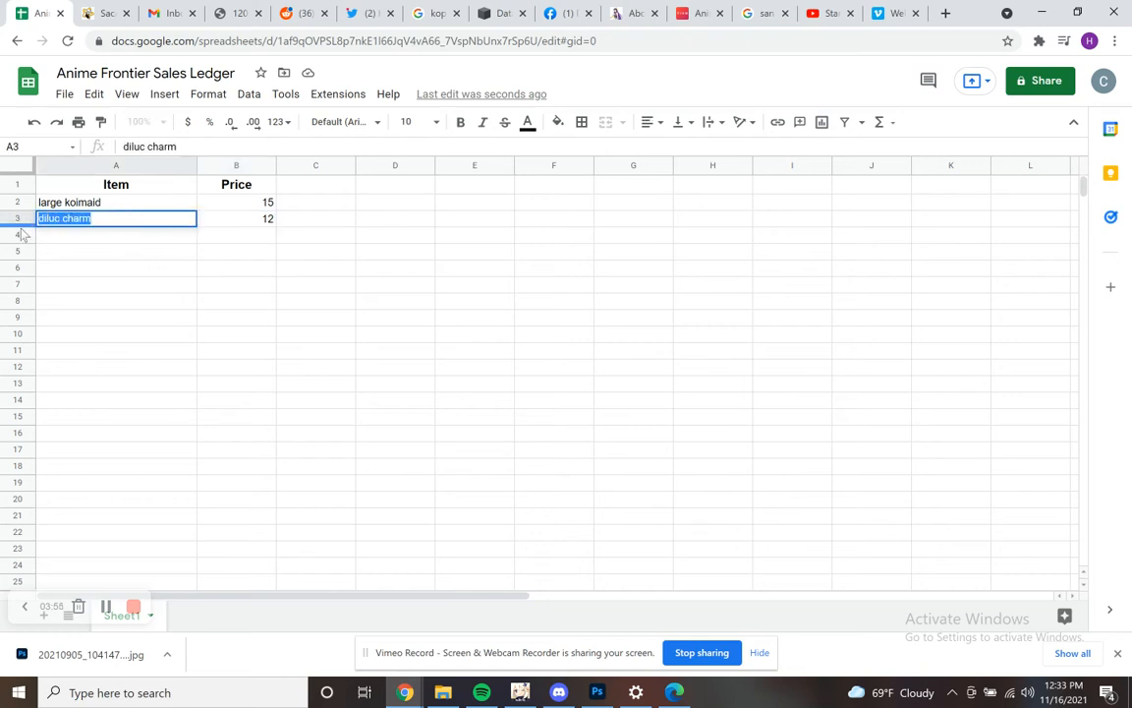
Step: Select the test entry cells in A2 and B2 to clear them
click(115, 201)
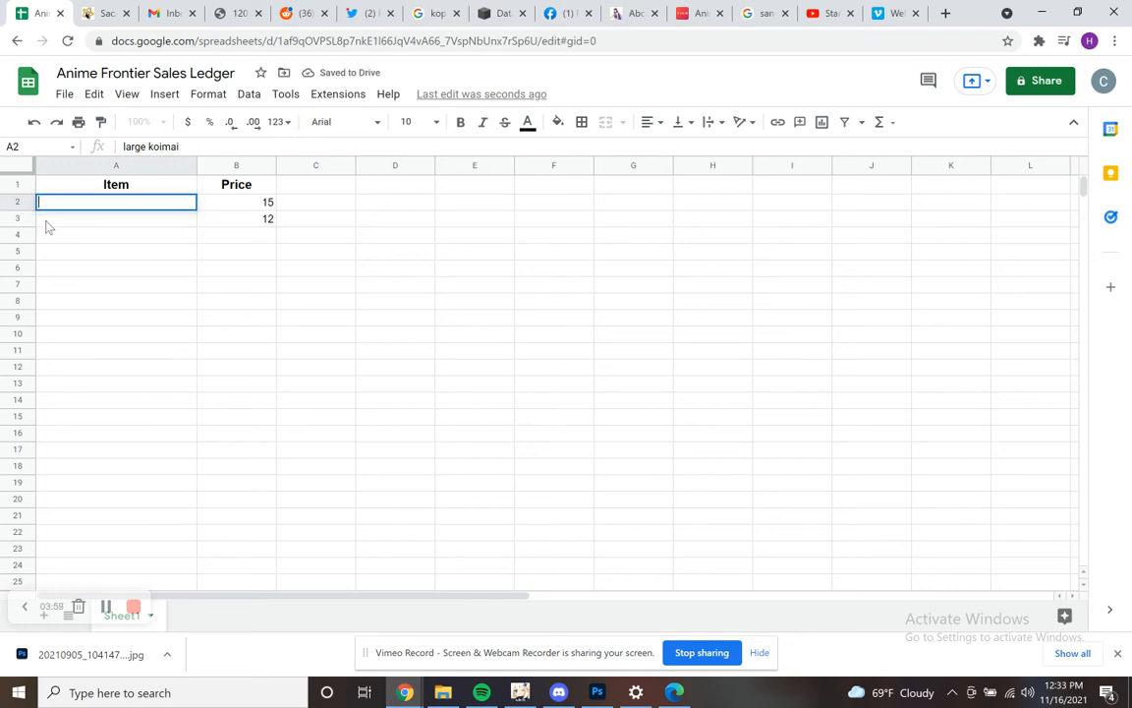
click(236, 201)
text(Friday)
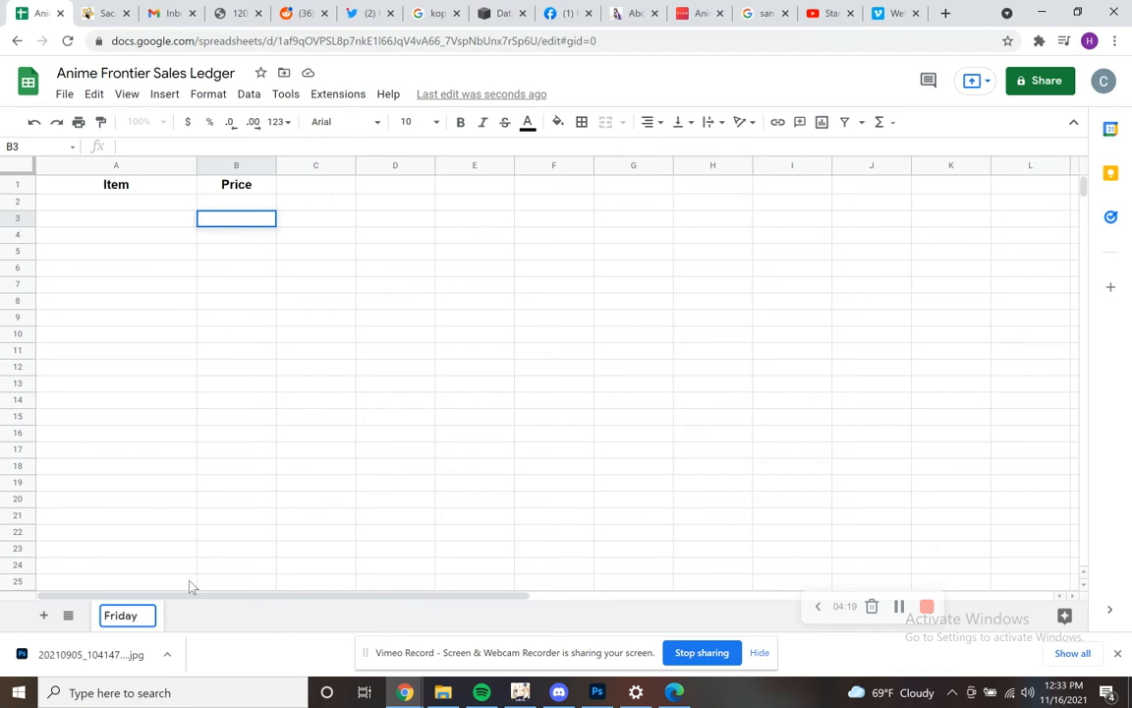
Step: Finish renaming the tab to Friday, add a new sheet, and widen a column
click(120, 615)
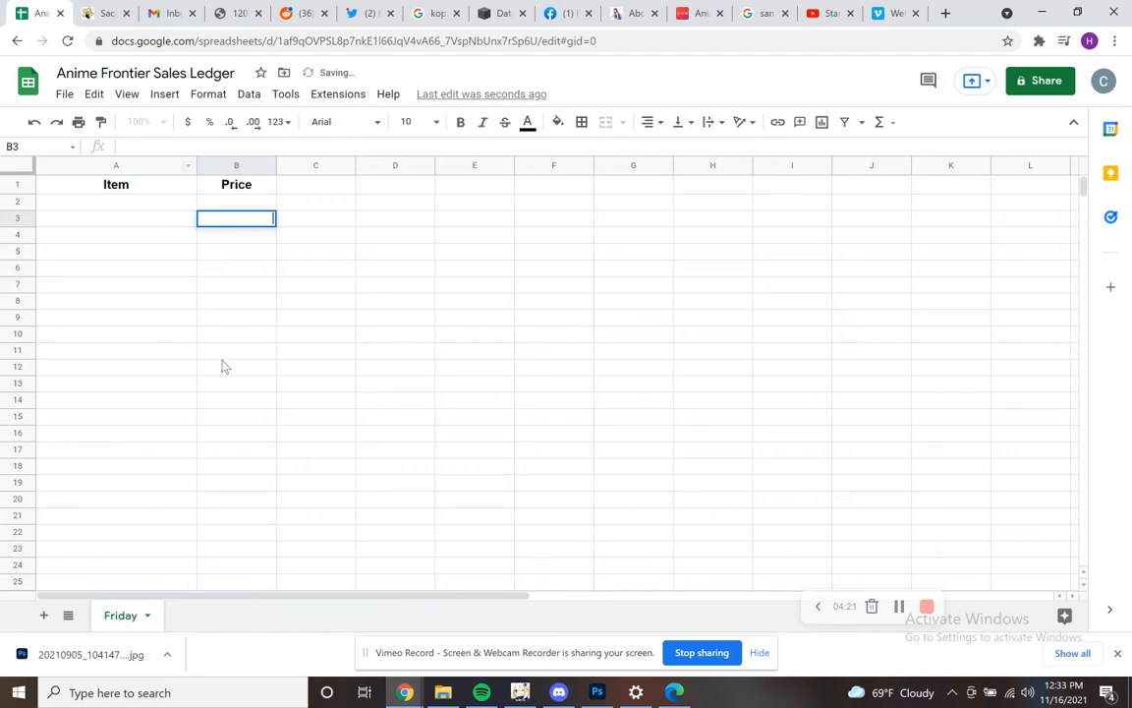
mouse_move(44, 615)
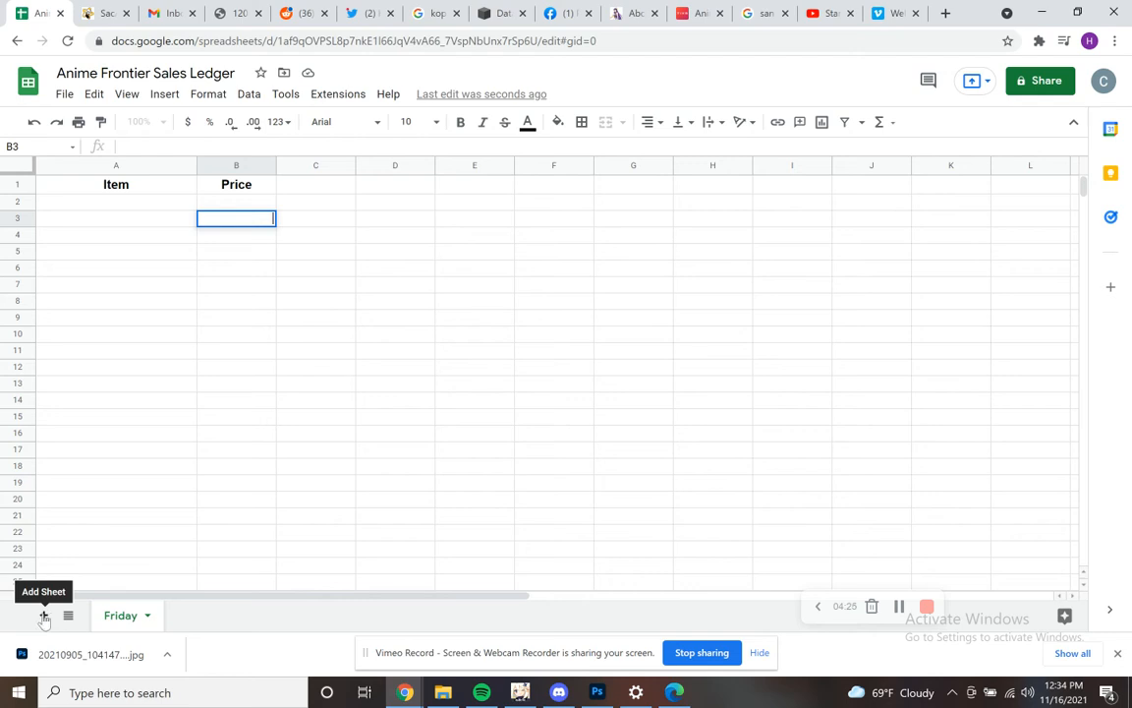
click(43, 615)
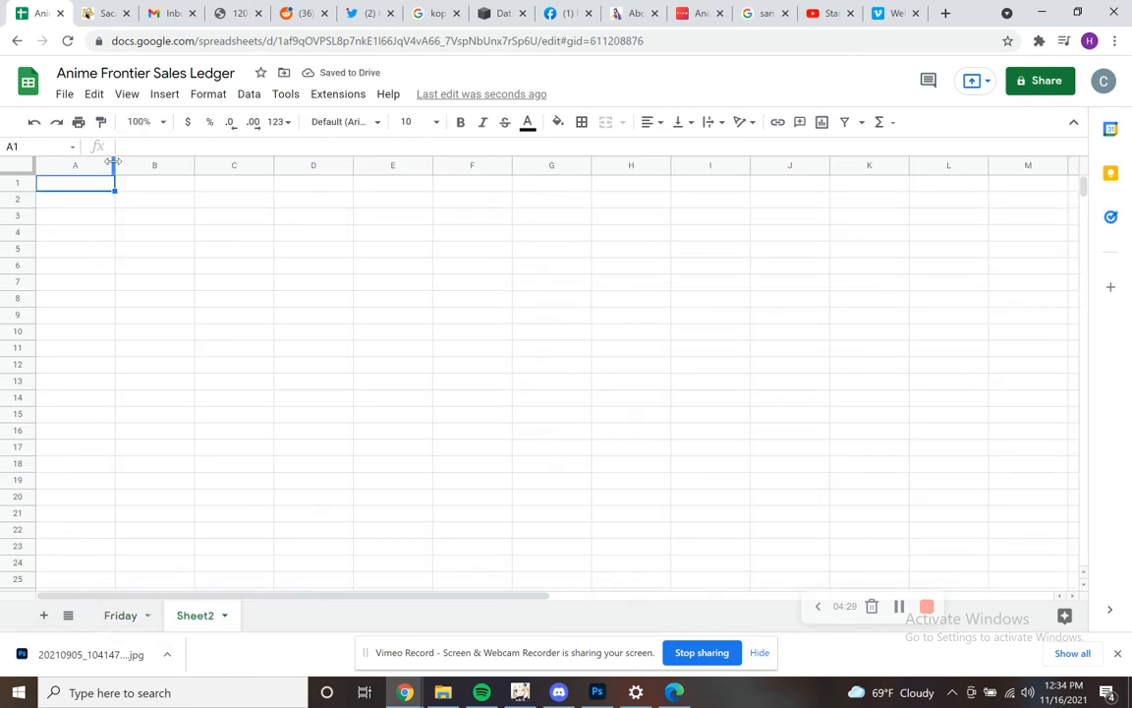
drag(113, 165, 182, 165)
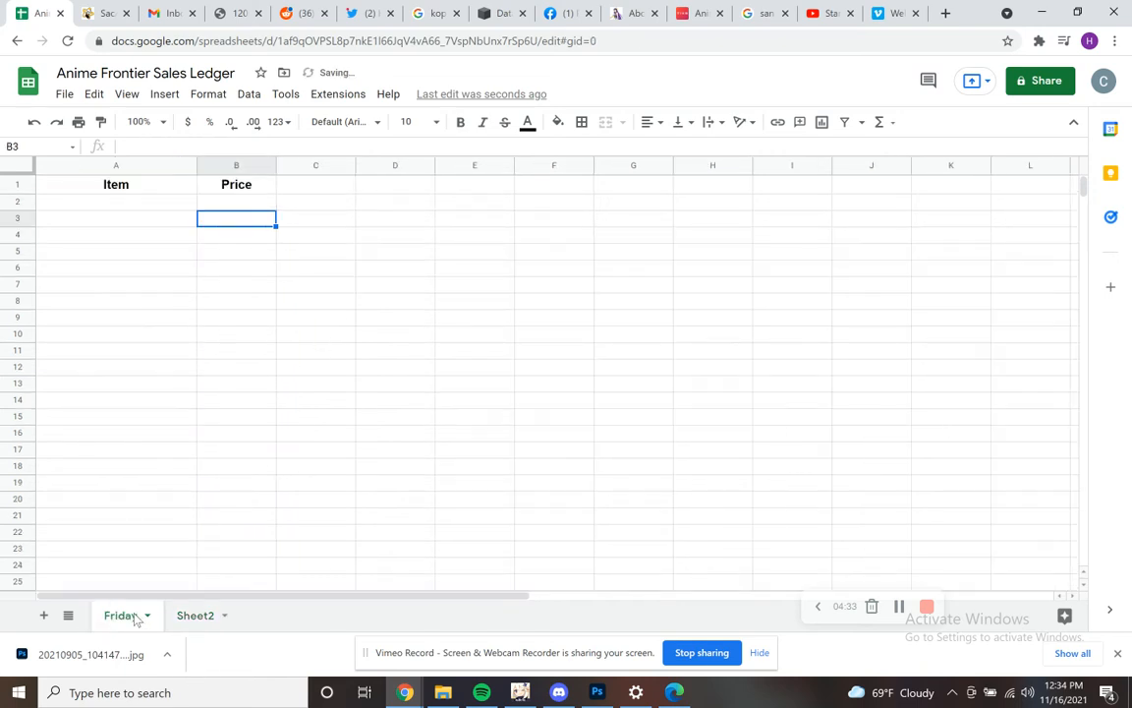
Step: Duplicate the Friday sheet and delete the empty Sheet2
right_click(120, 615)
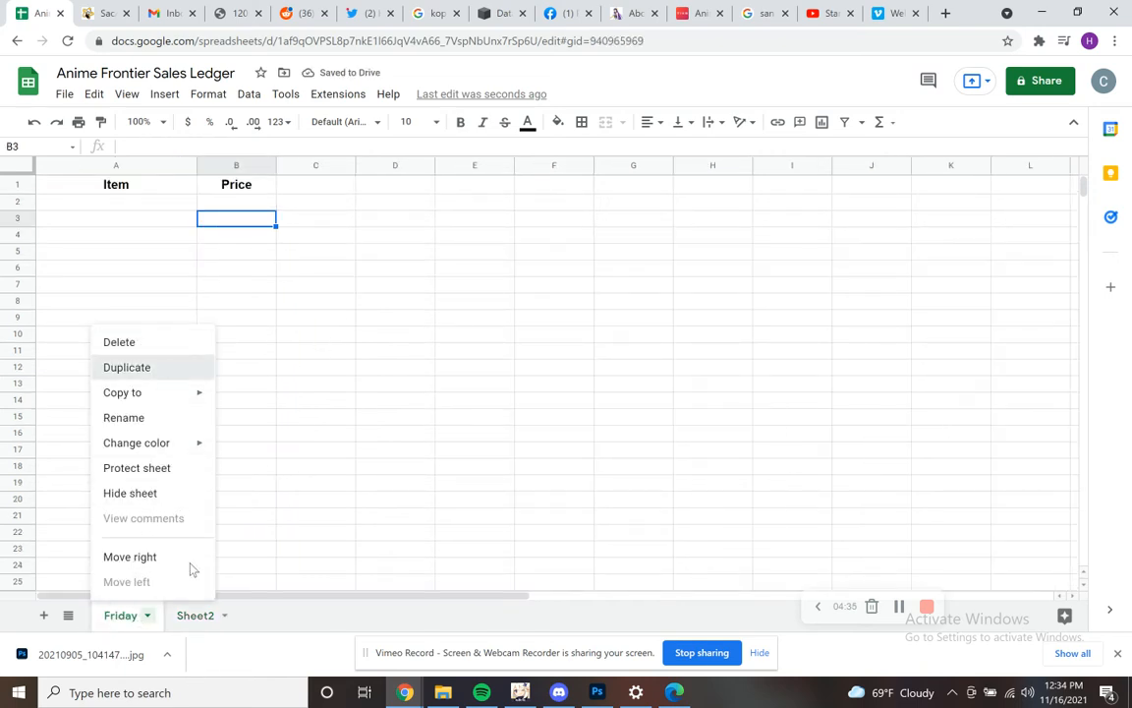
click(127, 366)
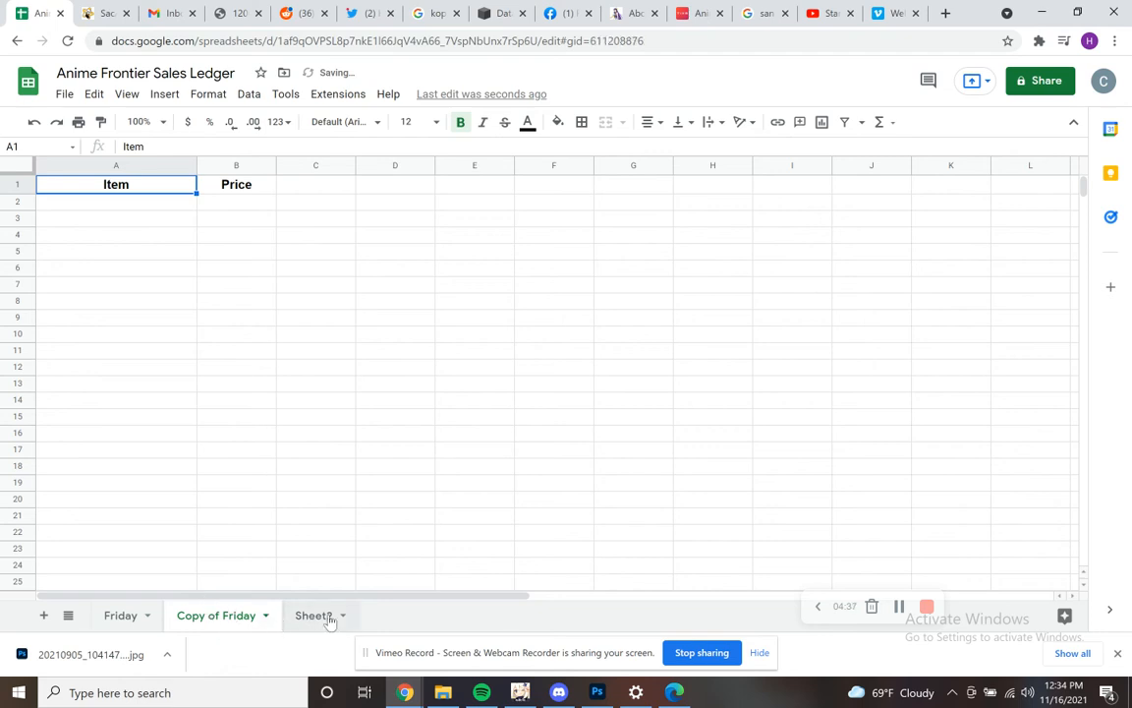
right_click(314, 614)
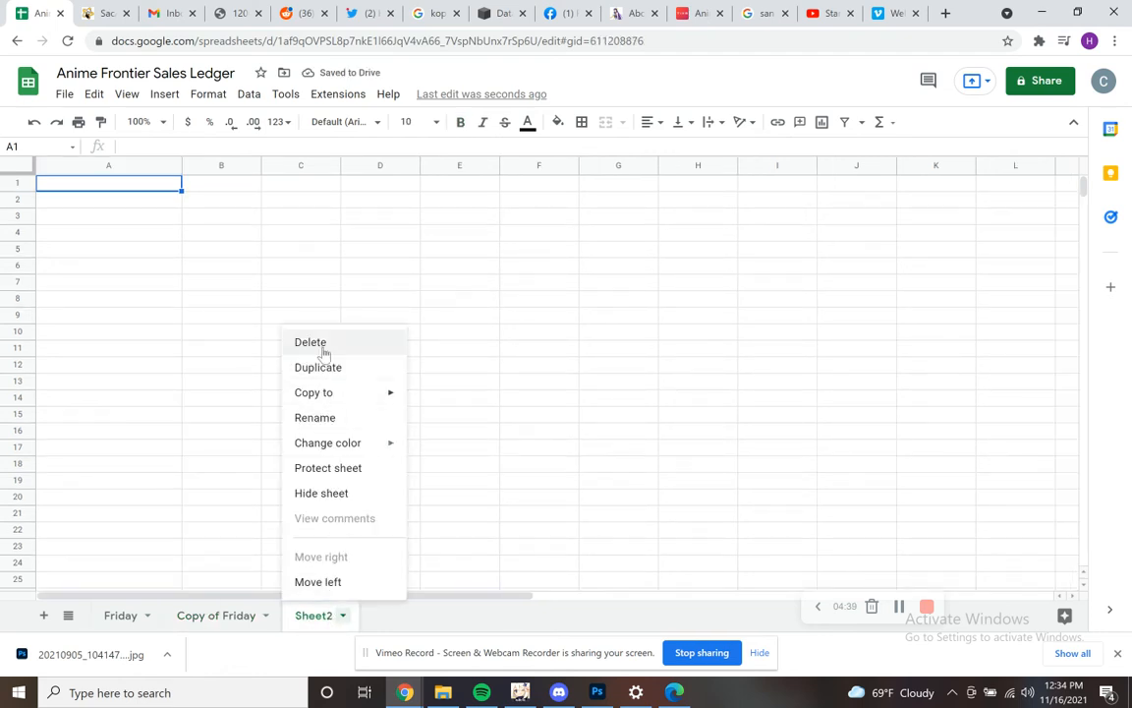
click(309, 341)
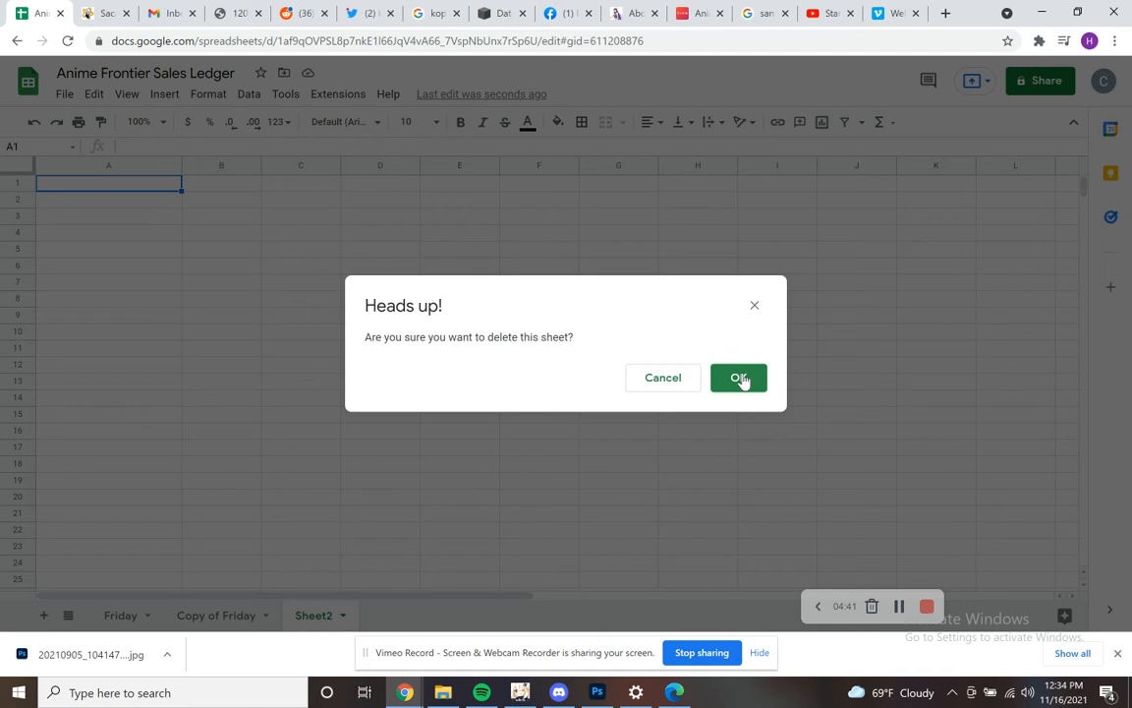
click(738, 378)
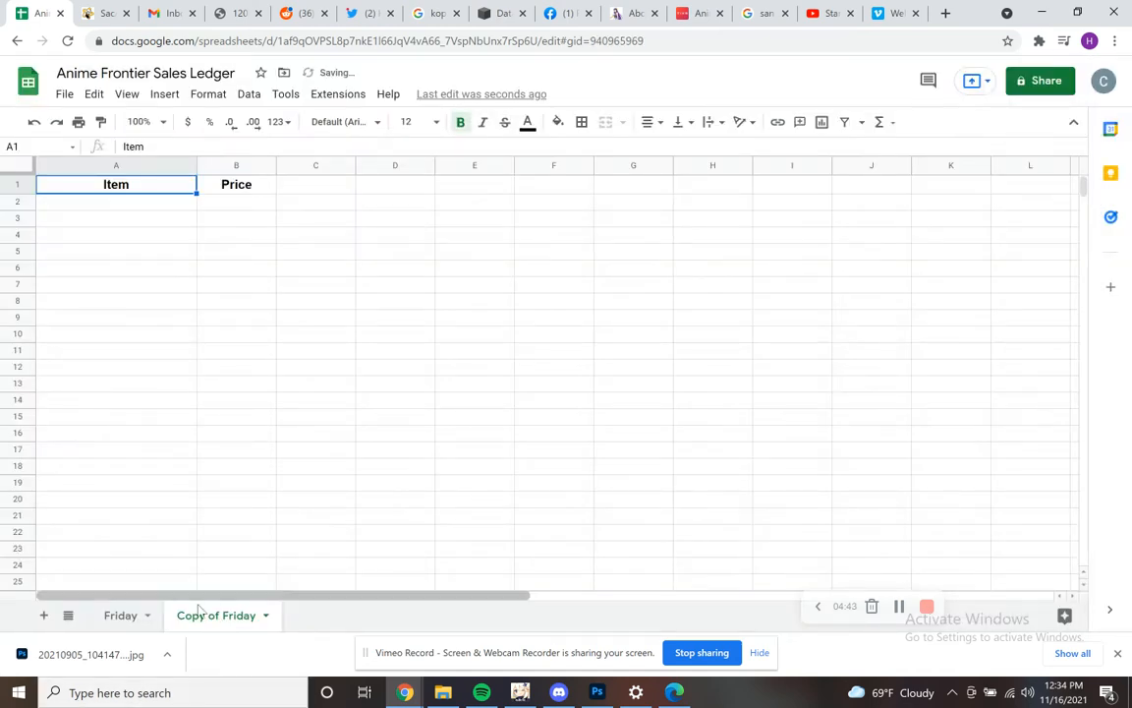
Step: Duplicate Friday again and rename the copies Saturday and Sunday
right_click(120, 614)
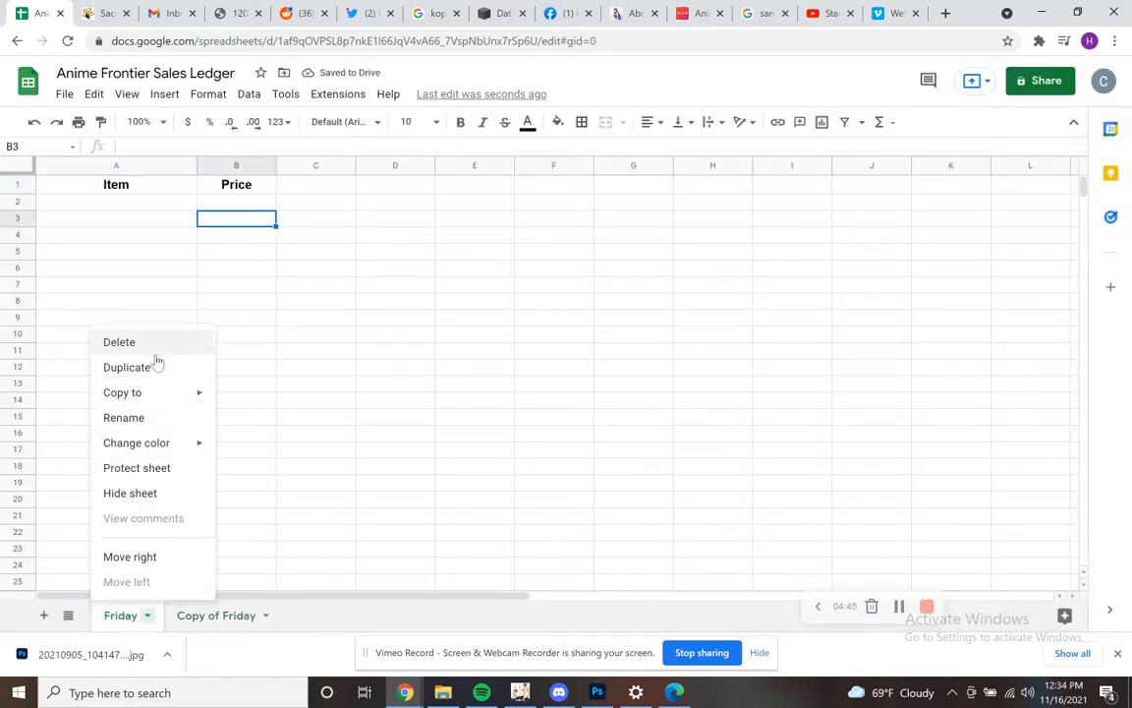
click(127, 367)
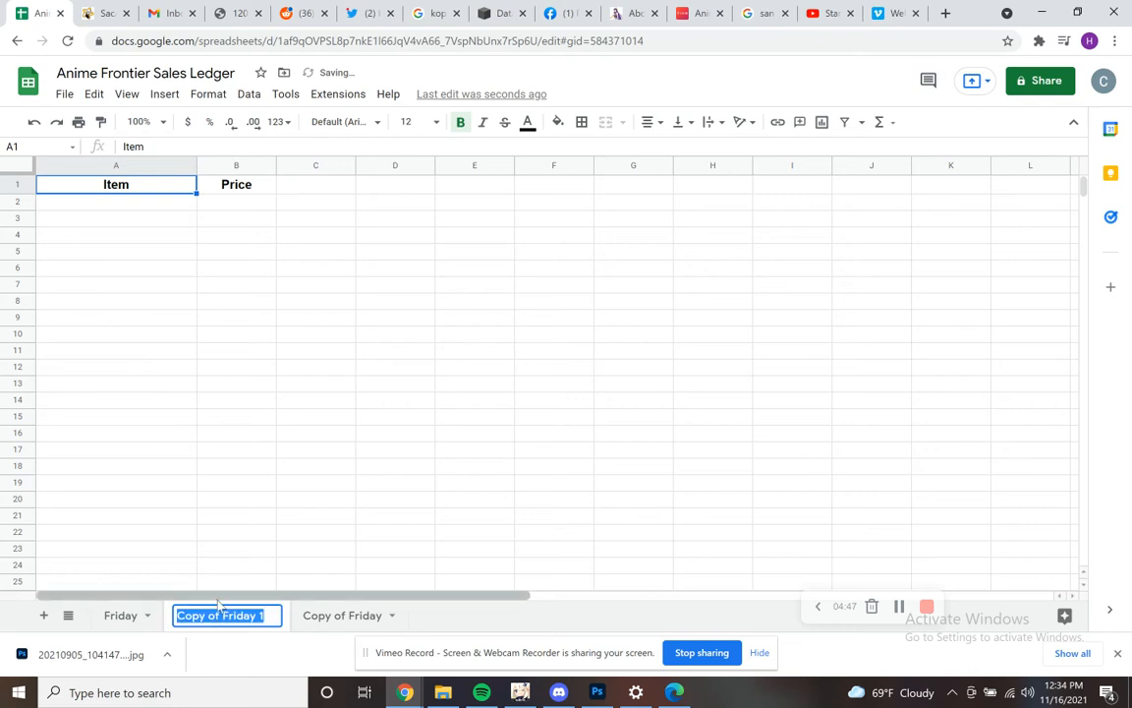
text(Saturday)
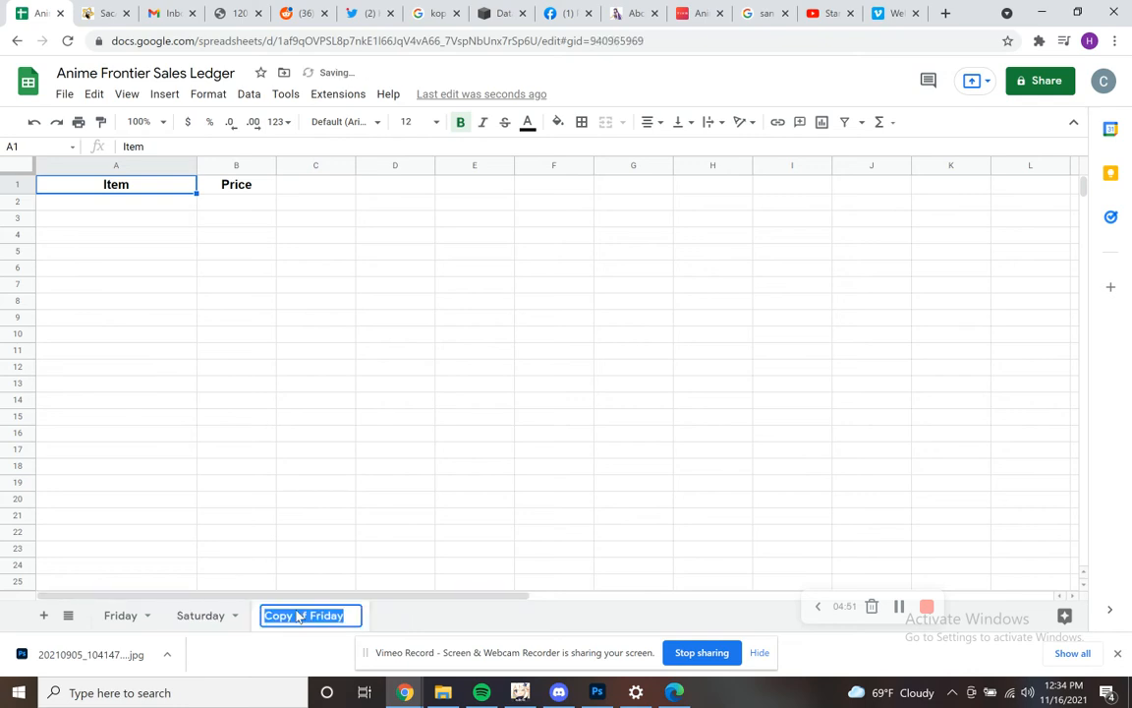
text(Sunday)
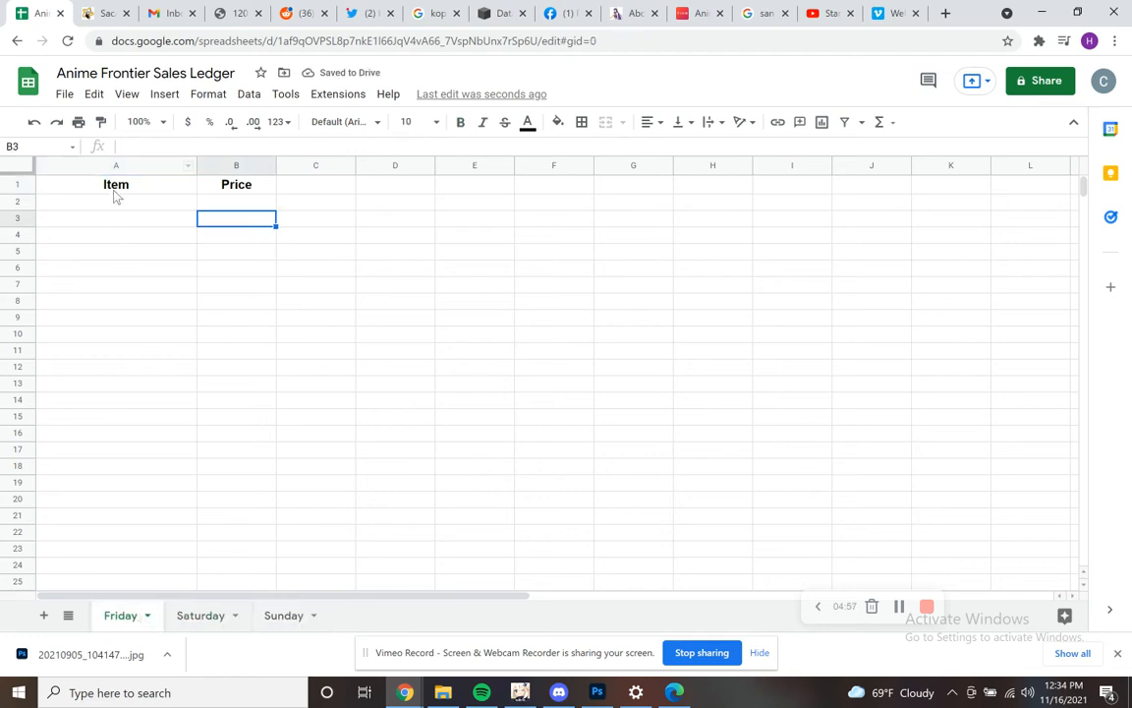
Step: Select the Item and Price header cells and the header row on Friday
click(235, 184)
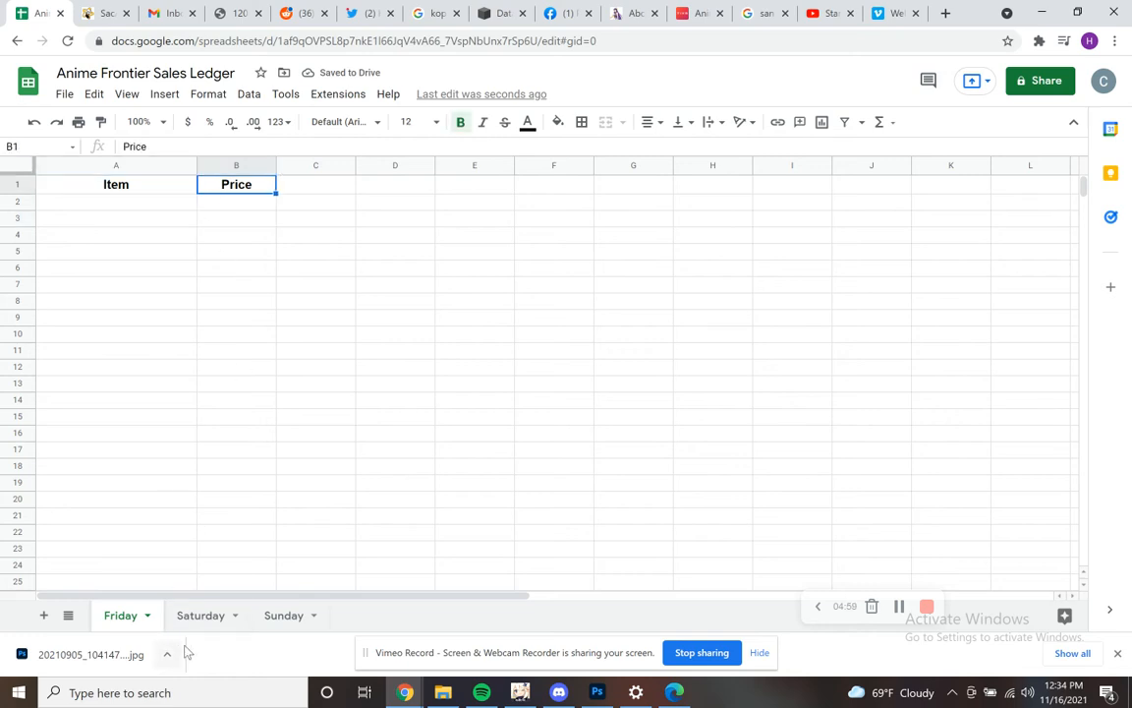
click(116, 184)
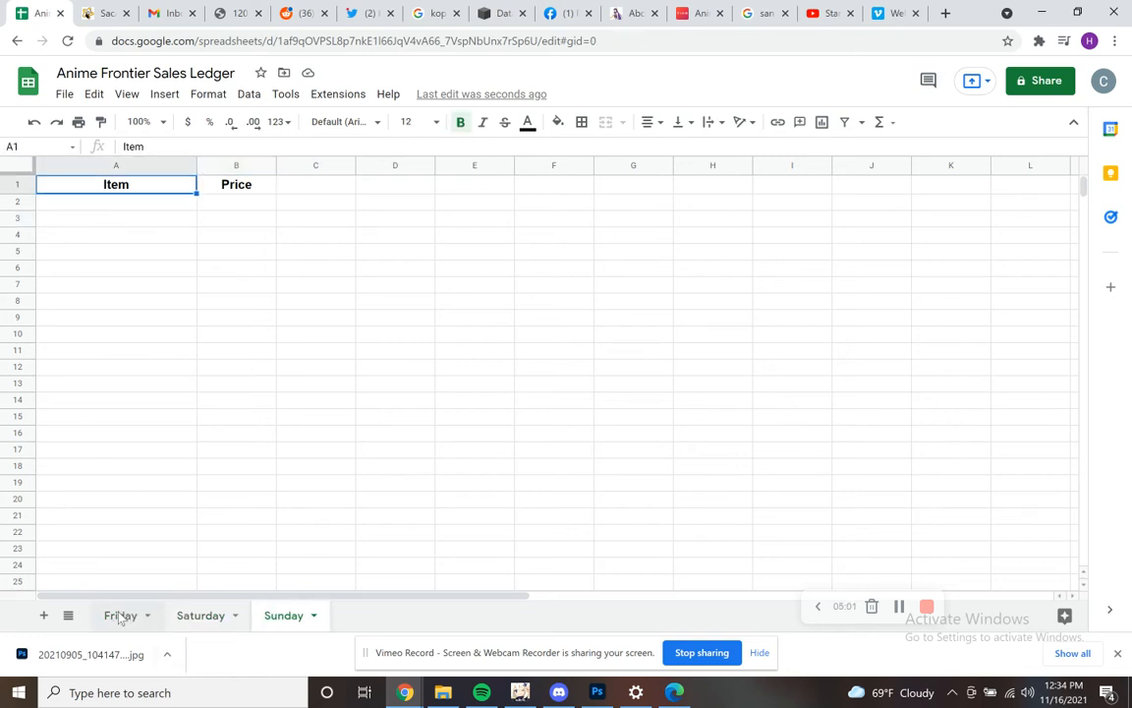
click(236, 184)
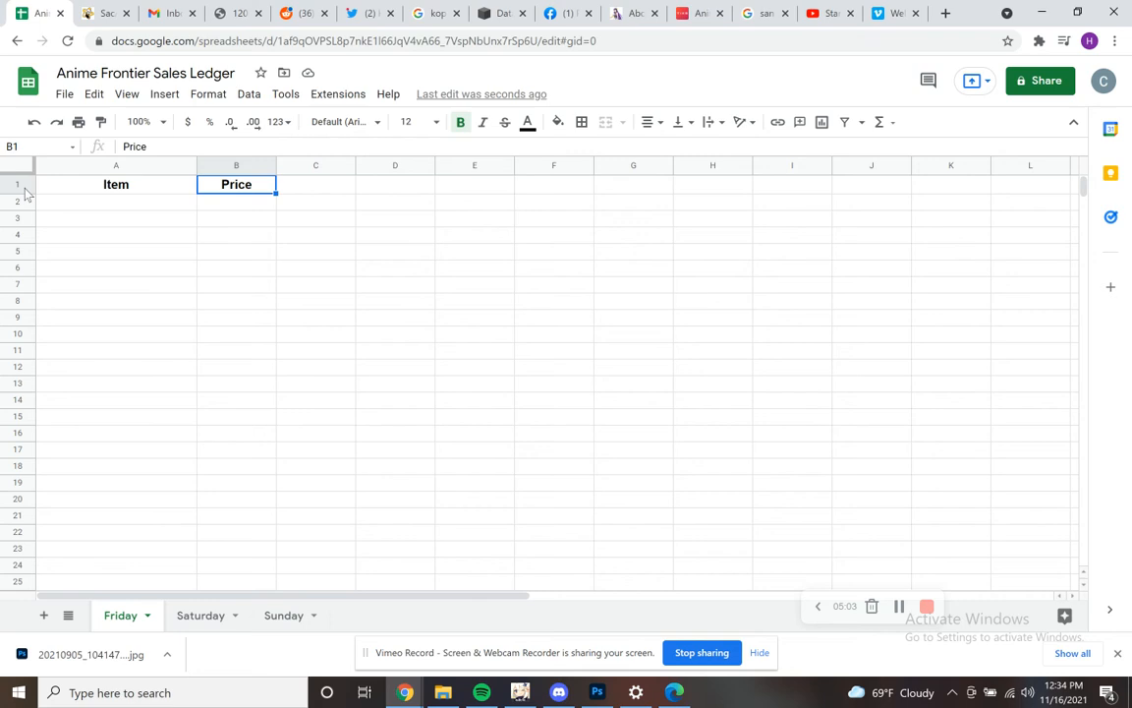
click(17, 184)
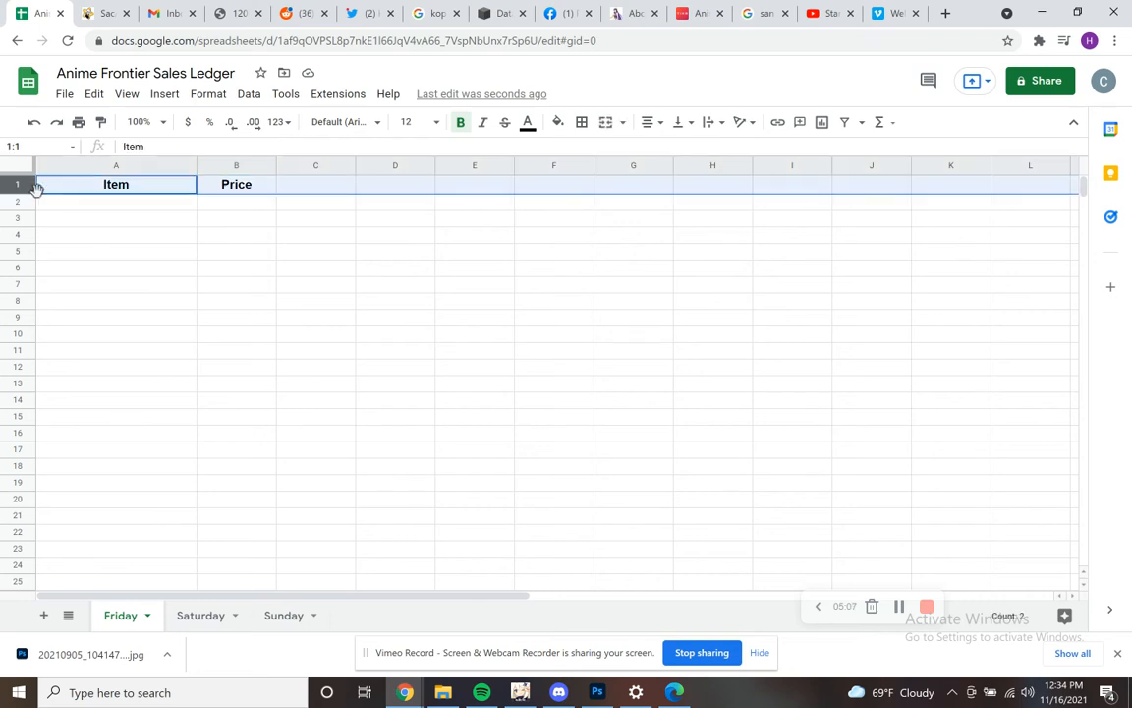
click(116, 184)
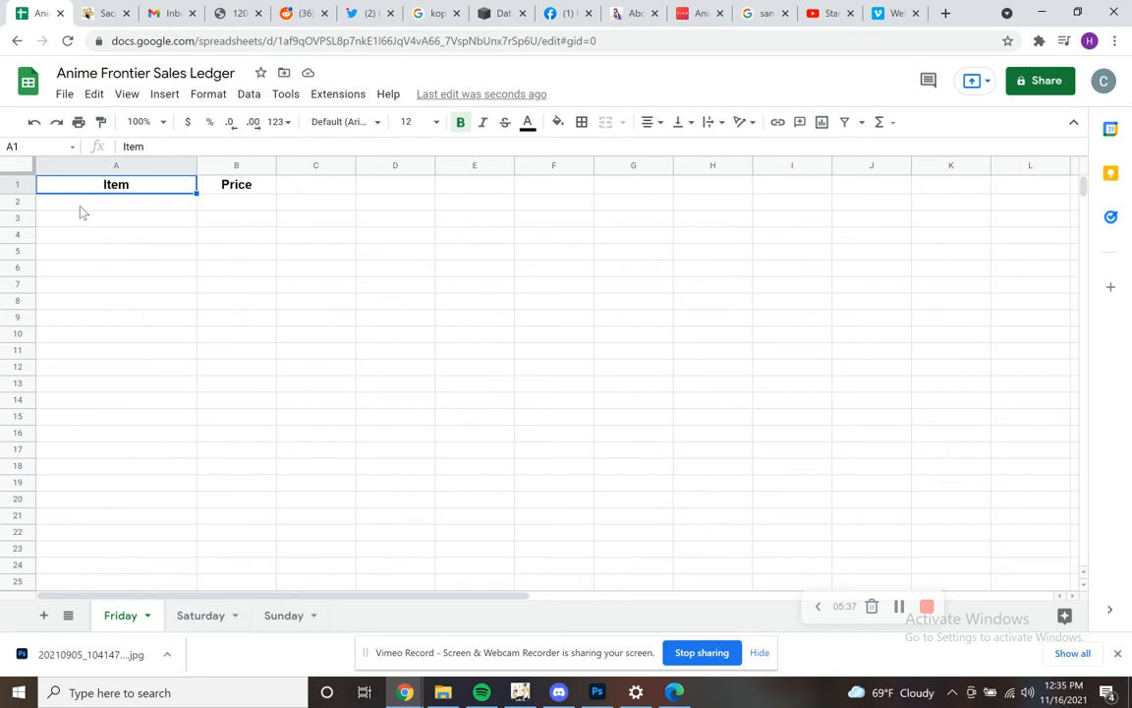
Step: Check the Saturday sheet, return to Friday, and widen the Item column
click(116, 201)
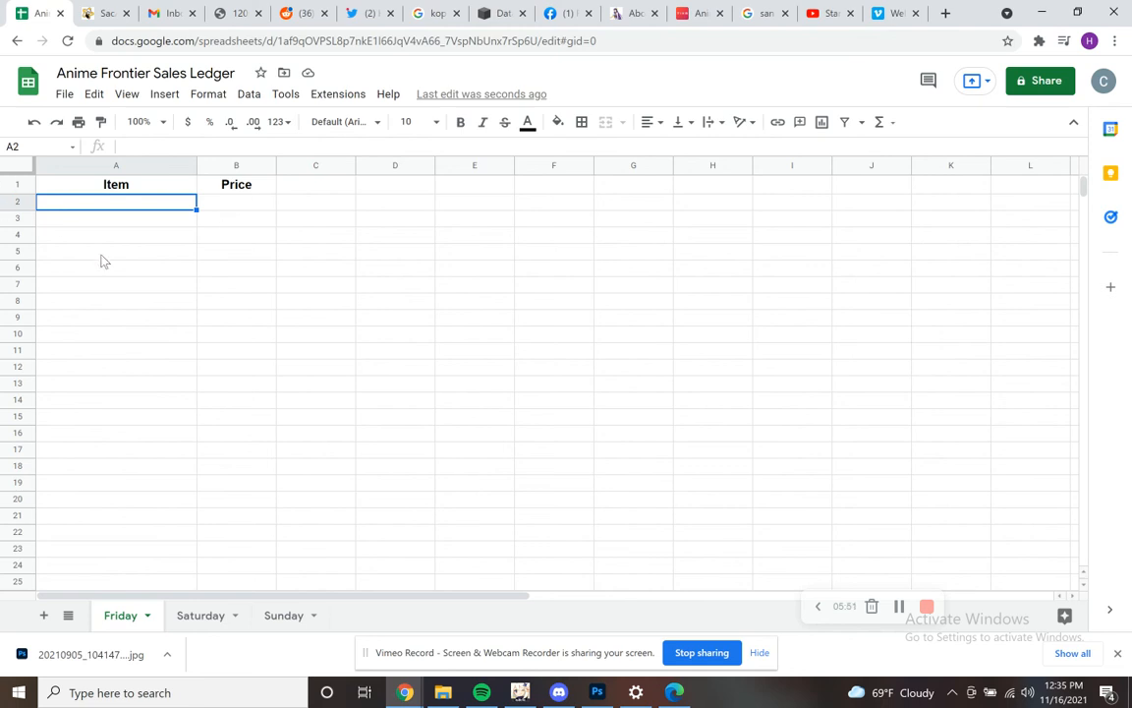
click(200, 614)
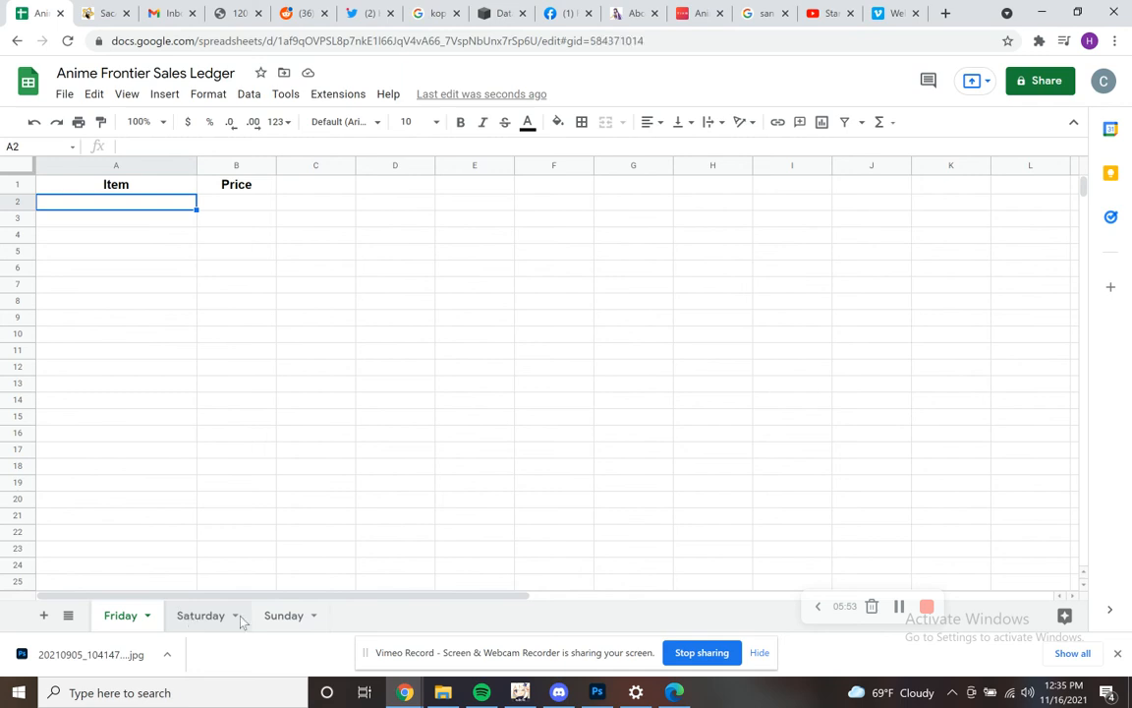
click(120, 614)
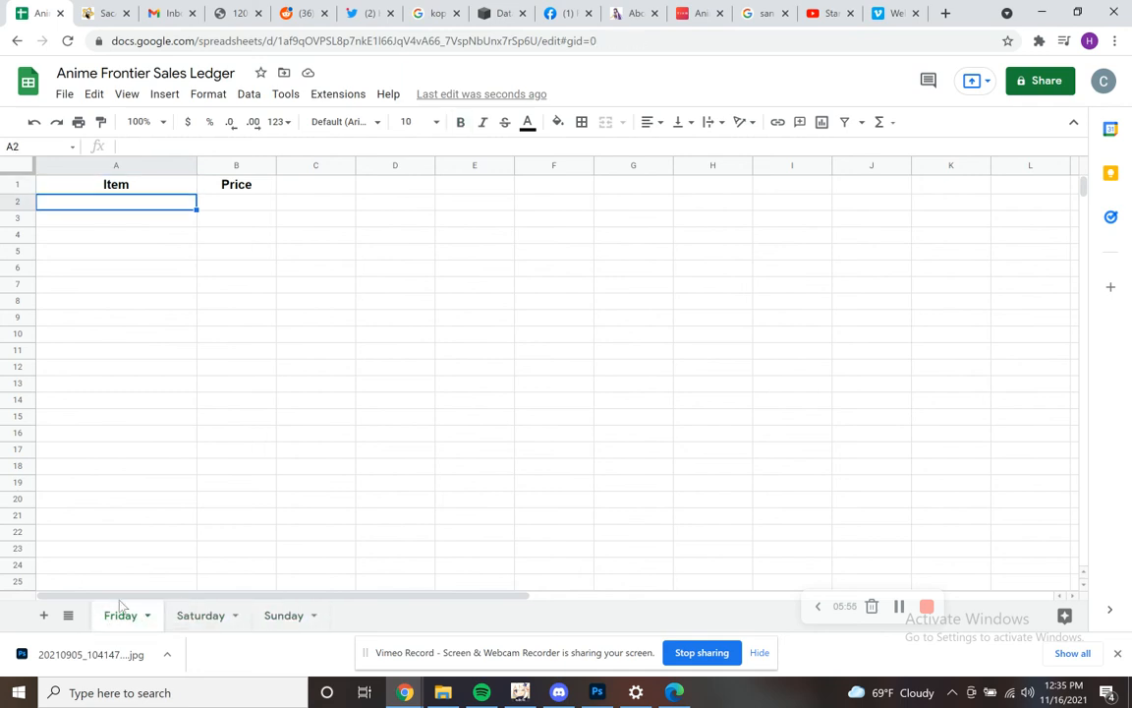
mouse_move(201, 615)
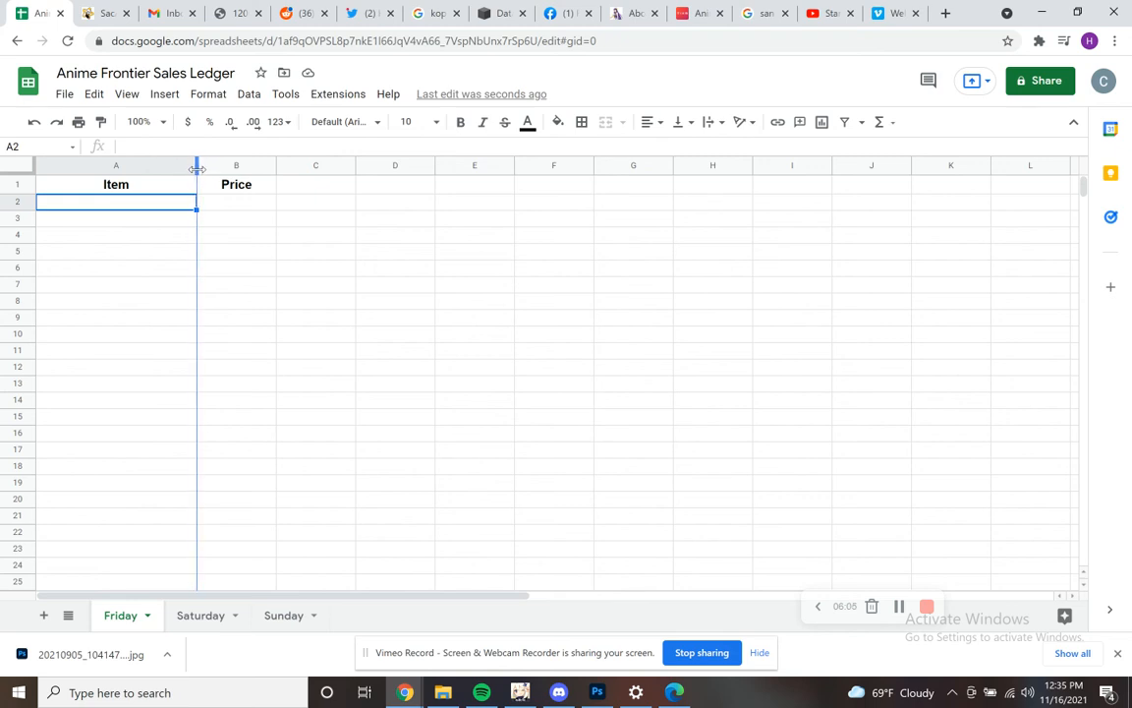
click(116, 217)
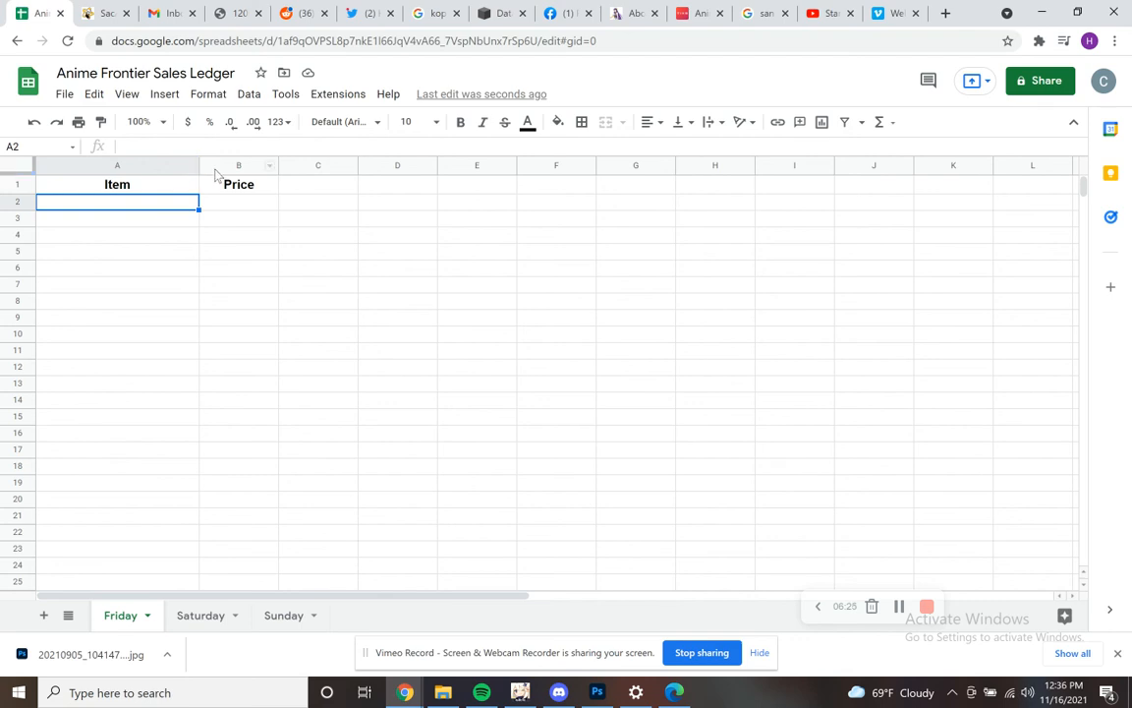
click(117, 165)
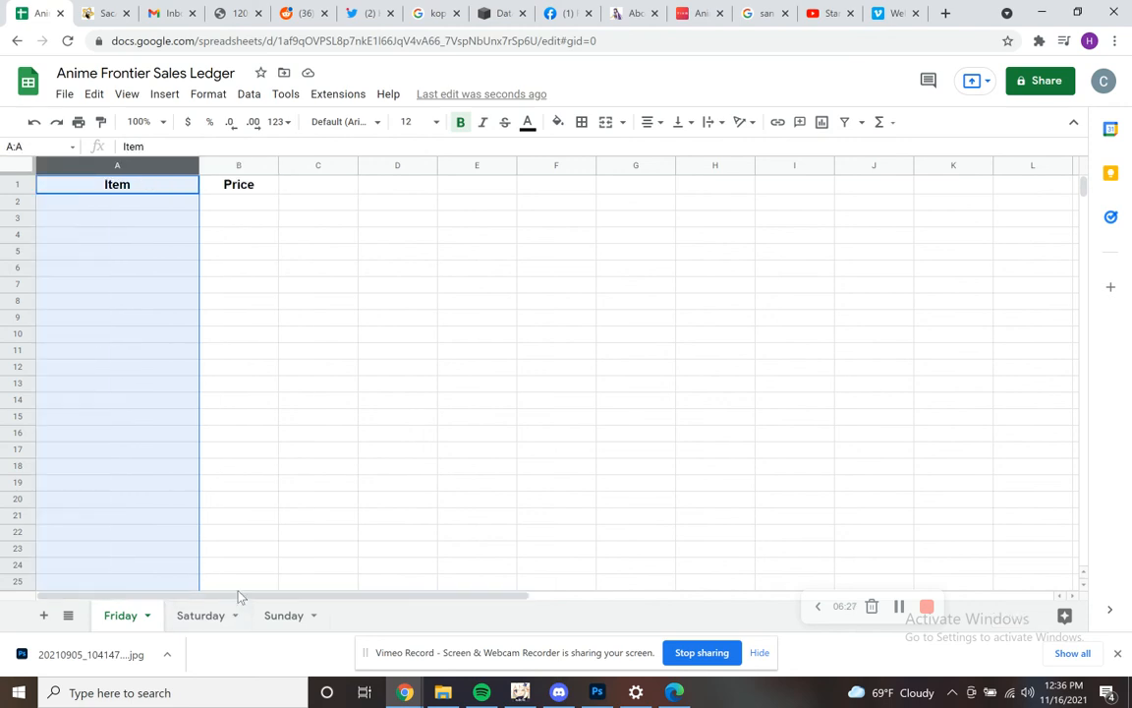
scroll(down, 3)
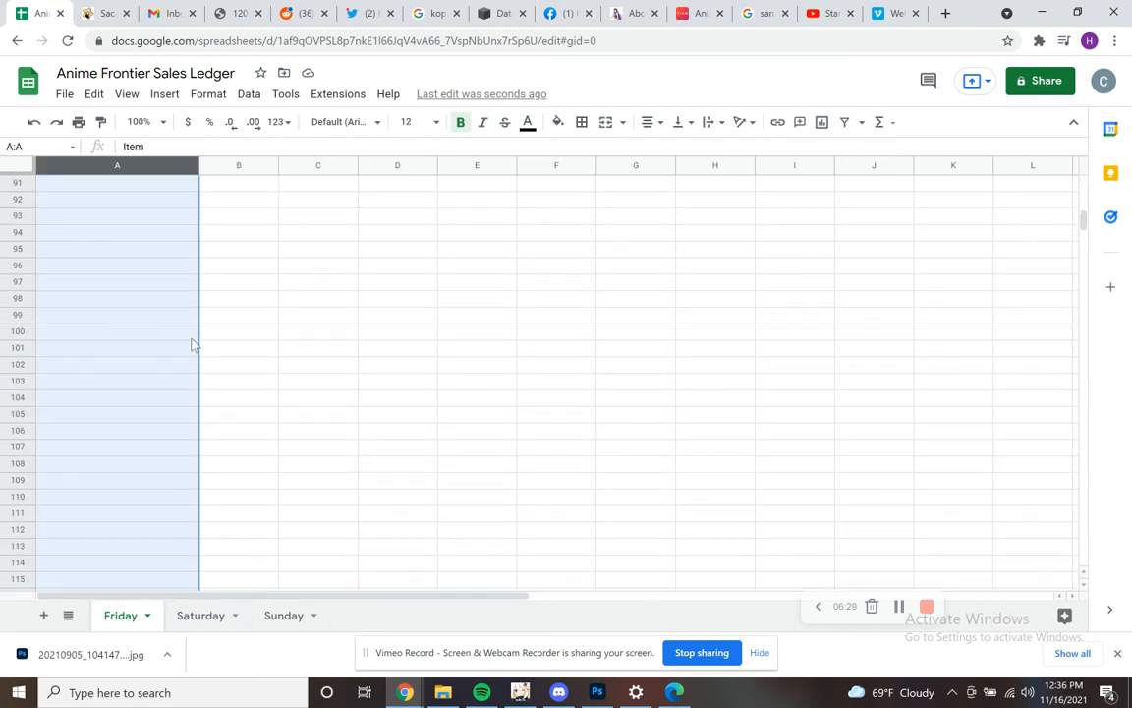
scroll(down, 3)
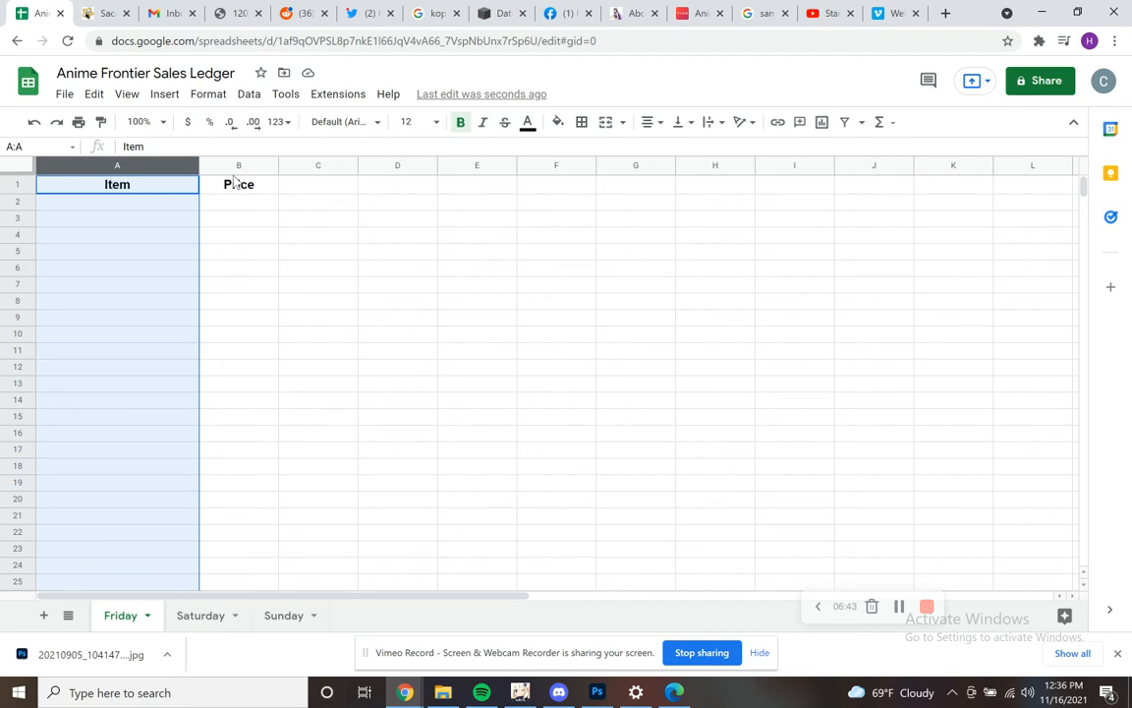
scroll(down, 3)
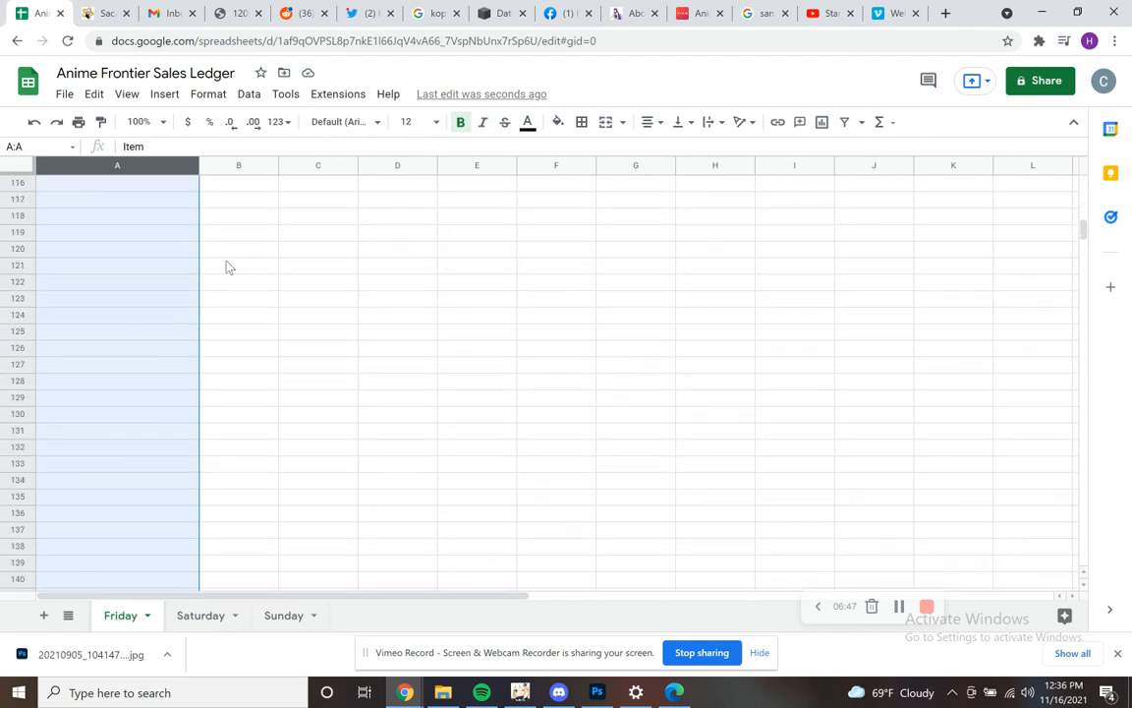
scroll(down, 3)
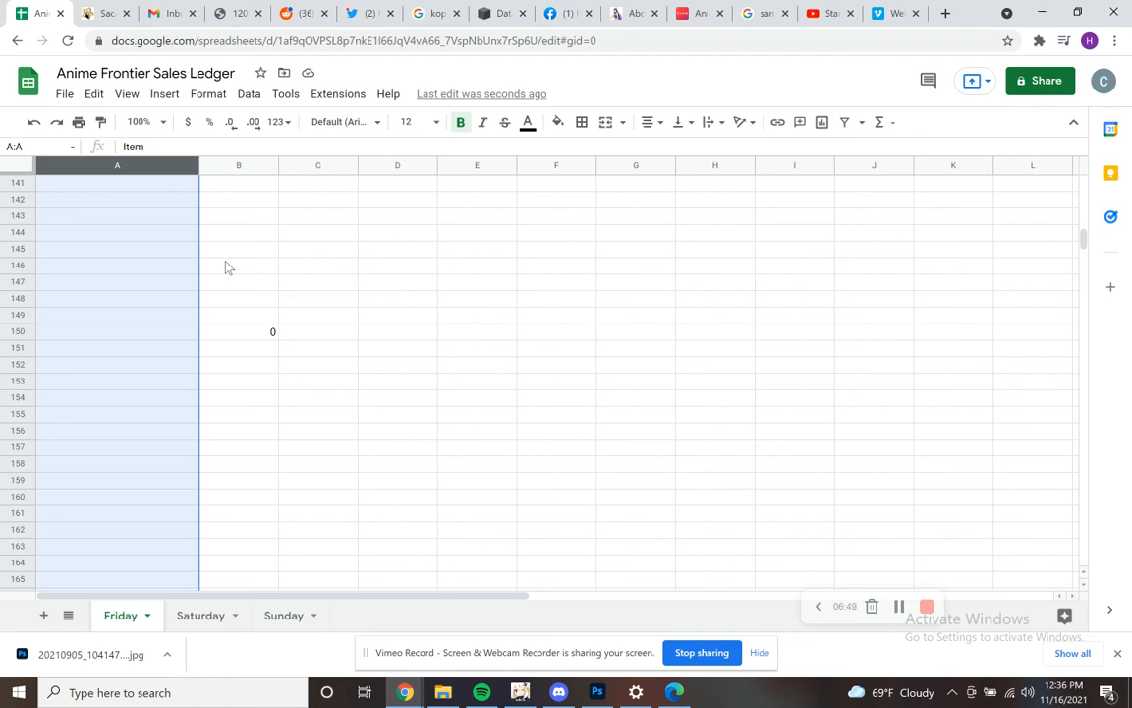
mouse_move(242, 313)
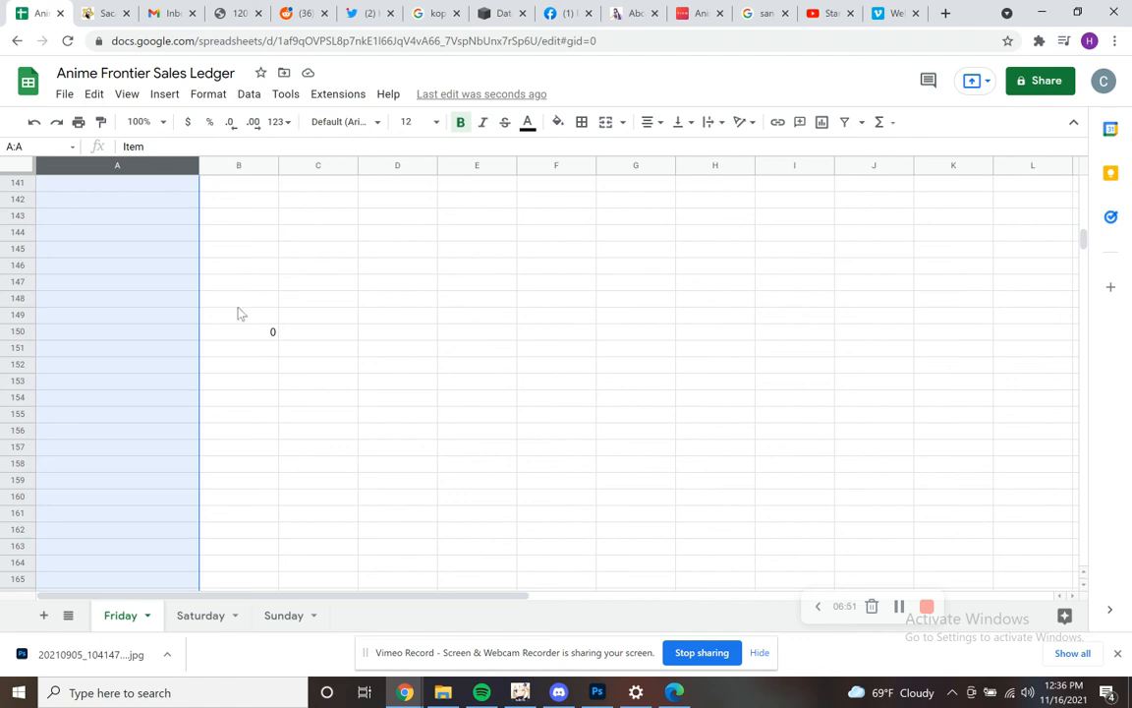
scroll(up, 3)
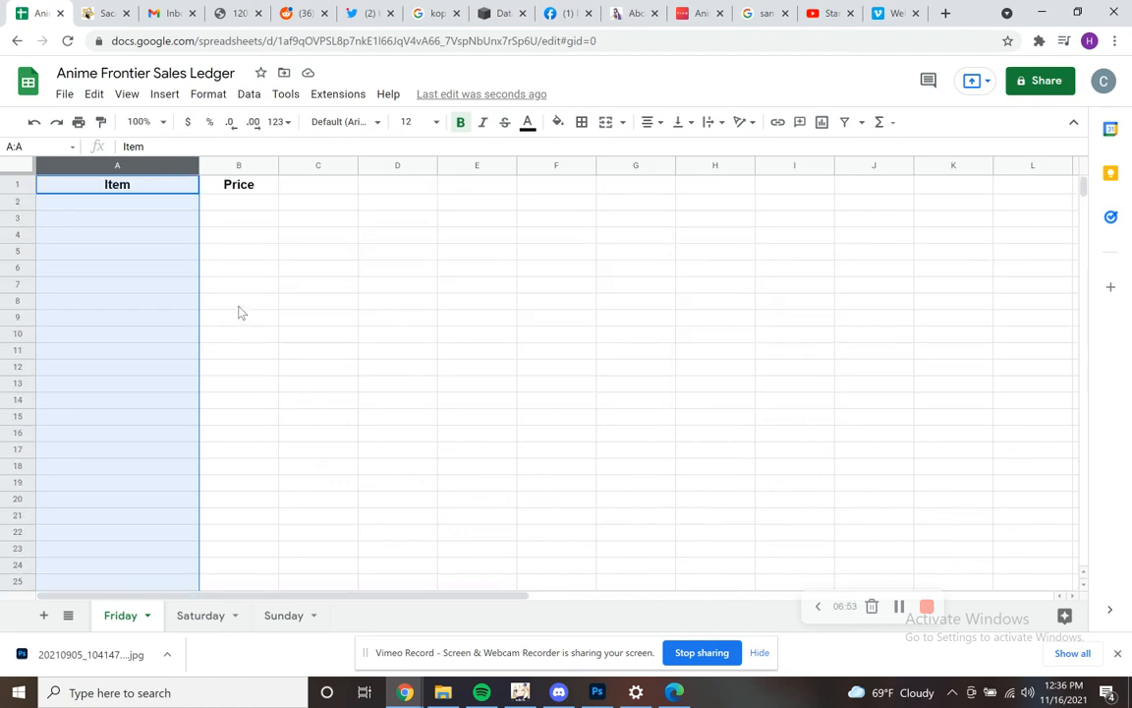